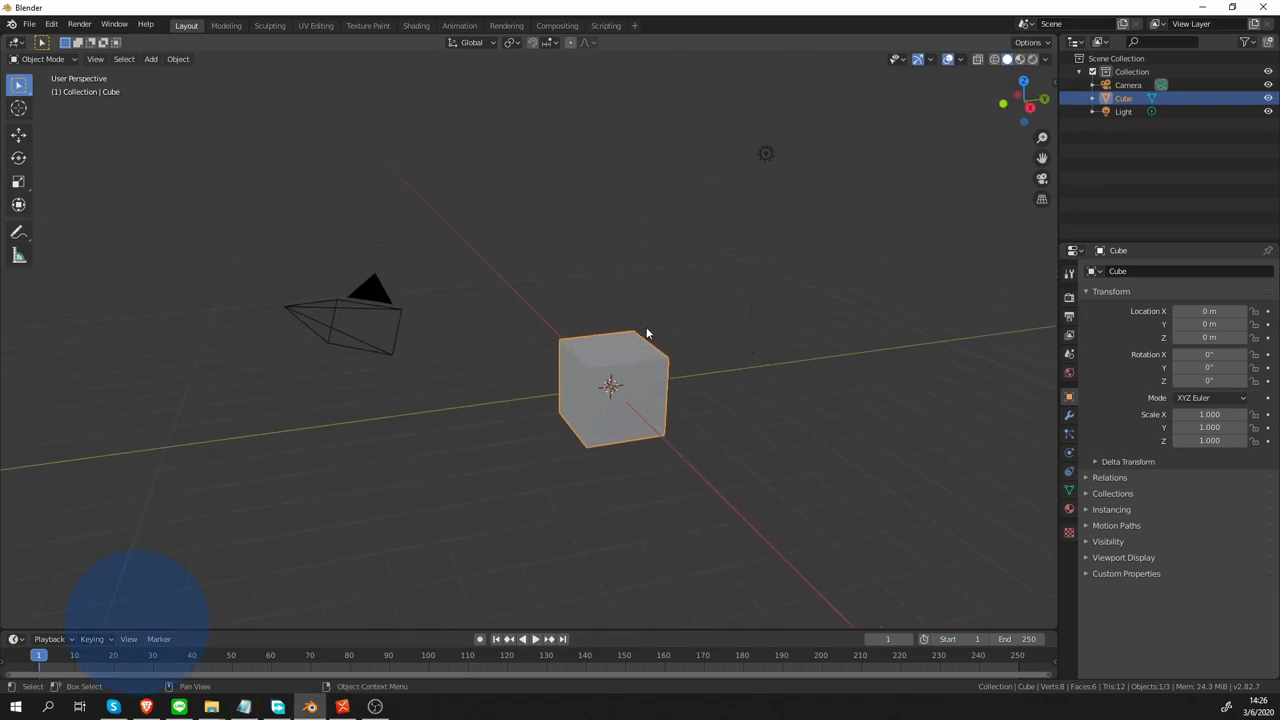
Bring up the Add menu to choose a new object after clearing the default scene
click(150, 58)
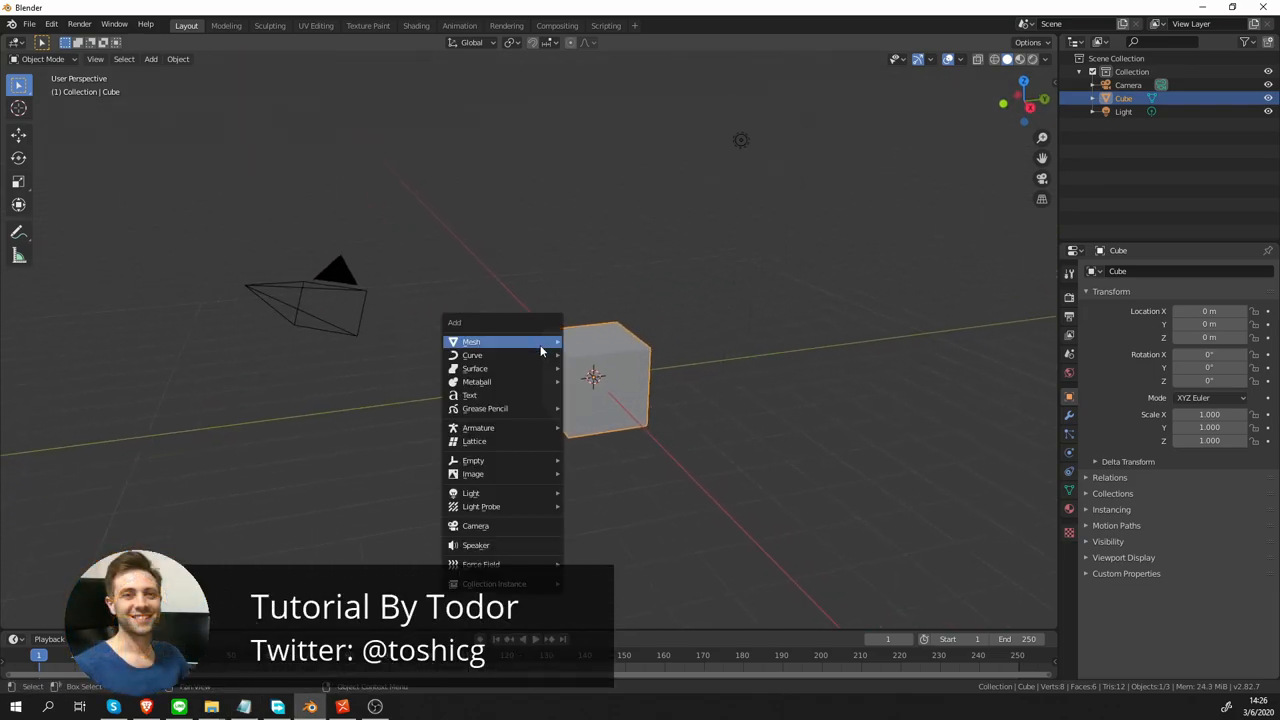
mouse_move(478, 428)
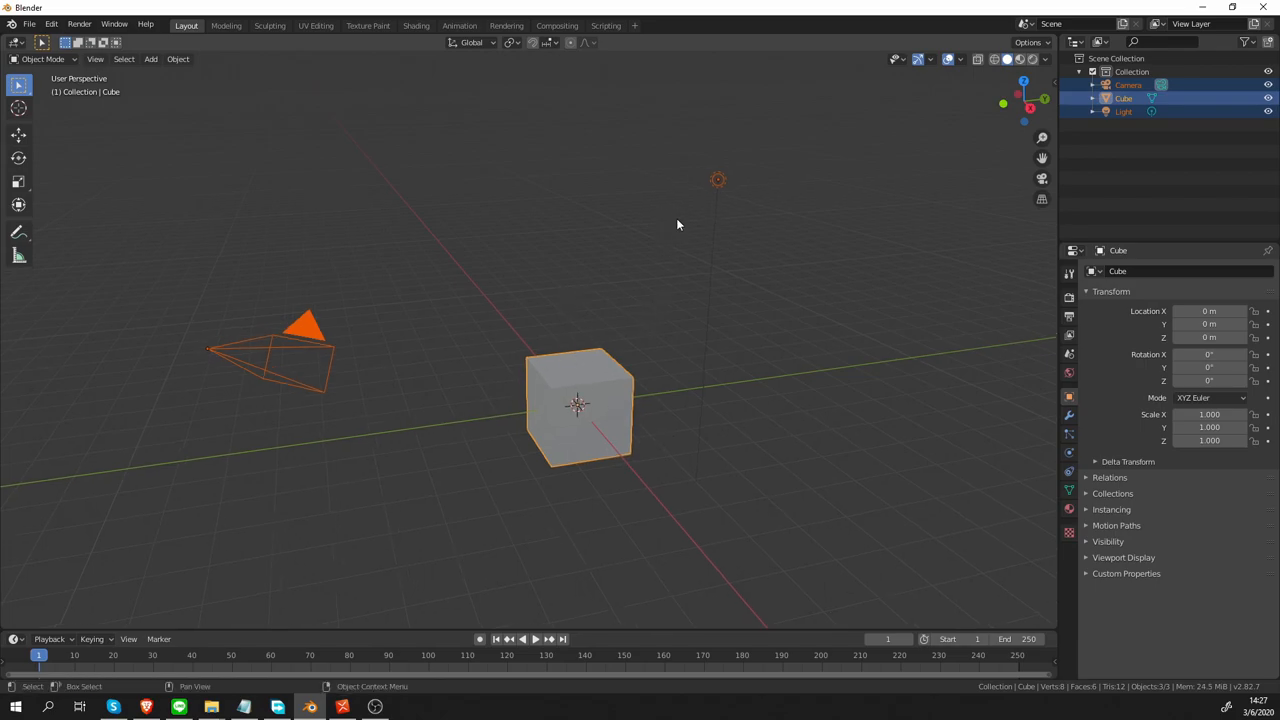
mouse_move(682, 264)
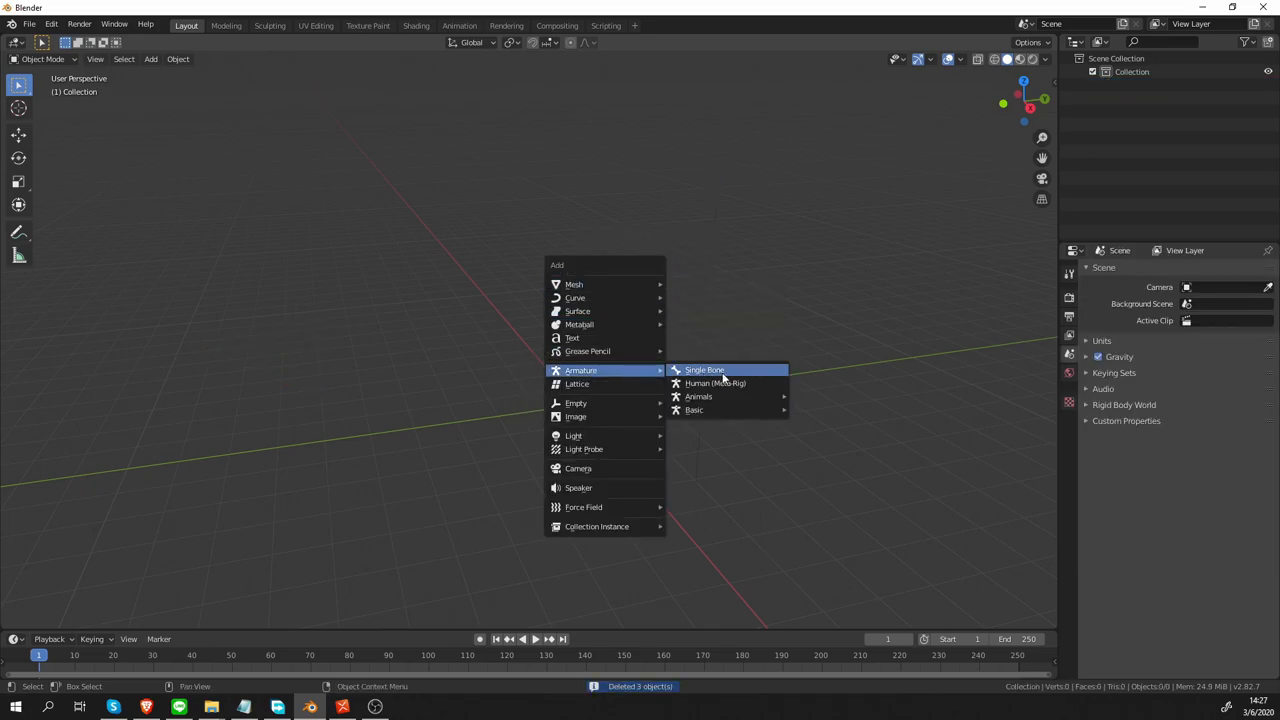
mouse_move(722, 372)
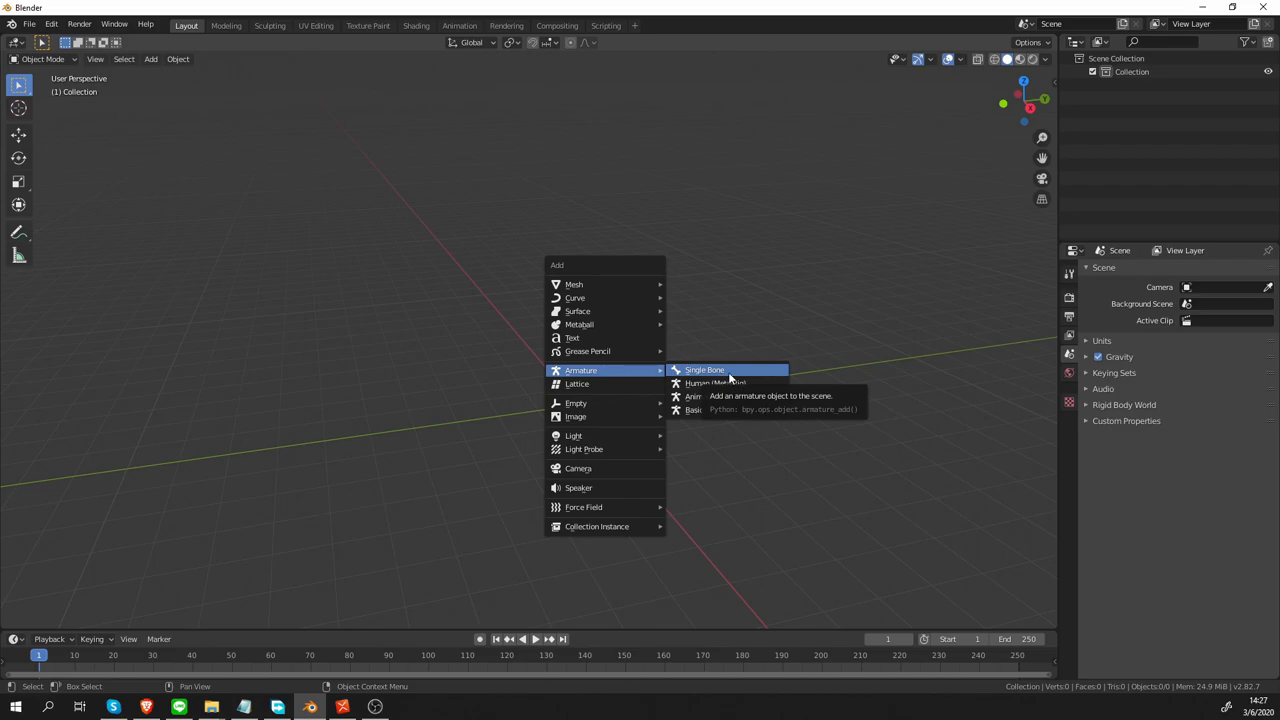
mouse_move(728, 384)
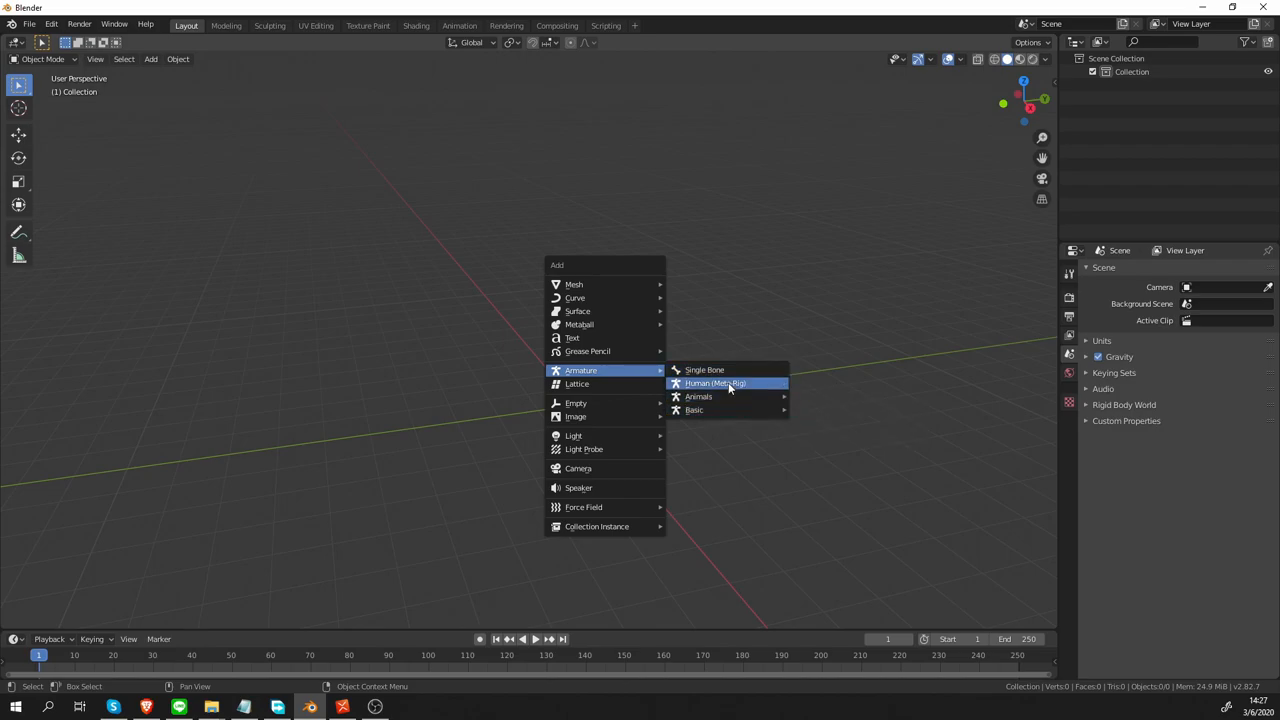
Add a Single Bone armature from the Armature submenu into the empty scene
click(704, 368)
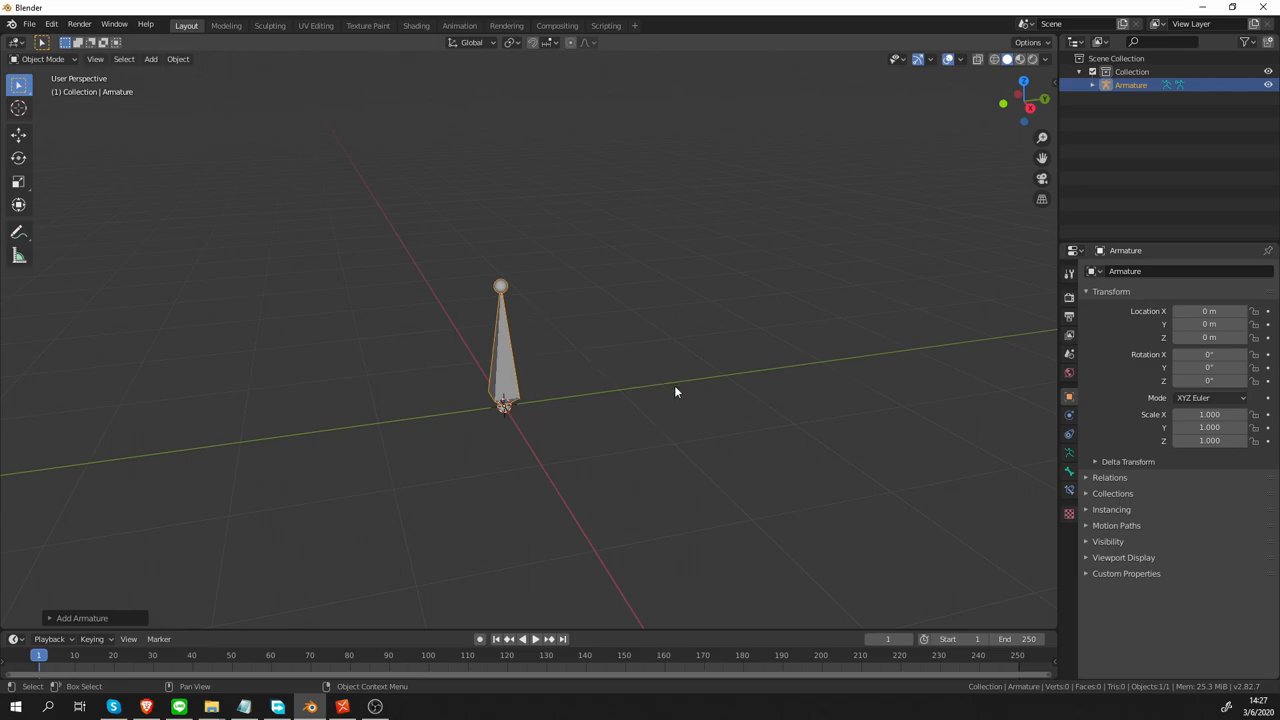
mouse_move(1008, 418)
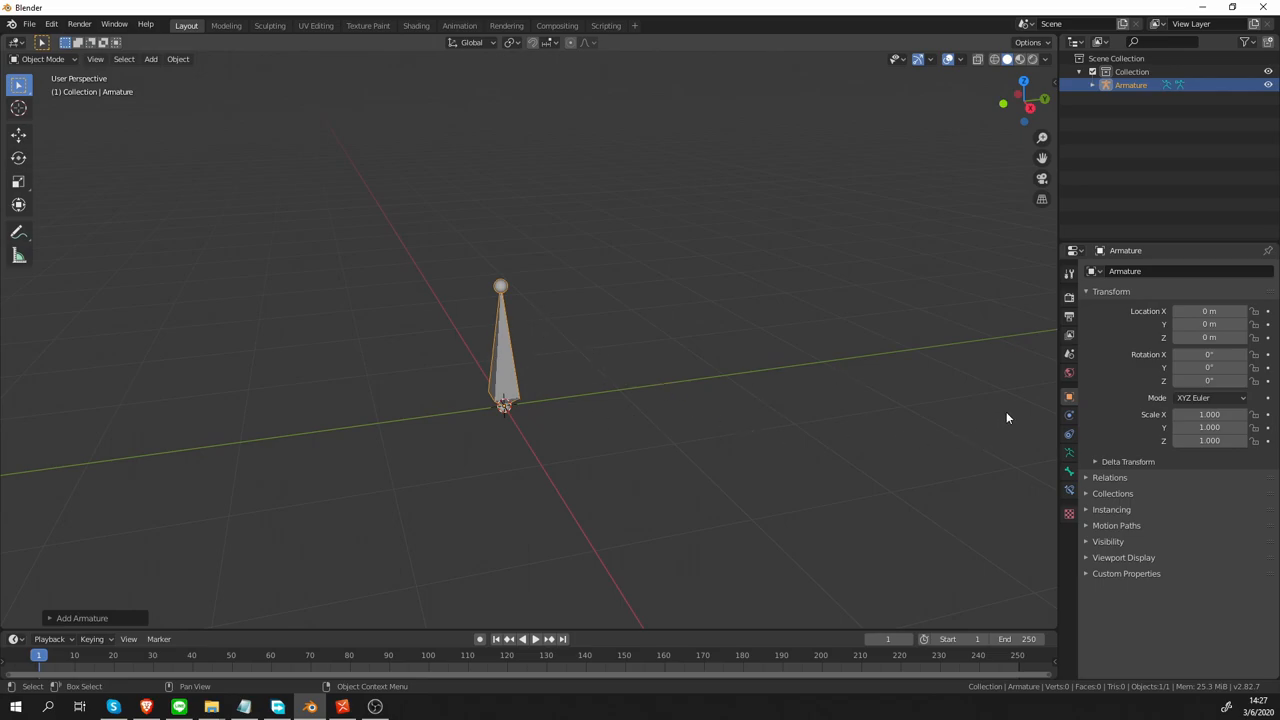
mouse_move(1028, 408)
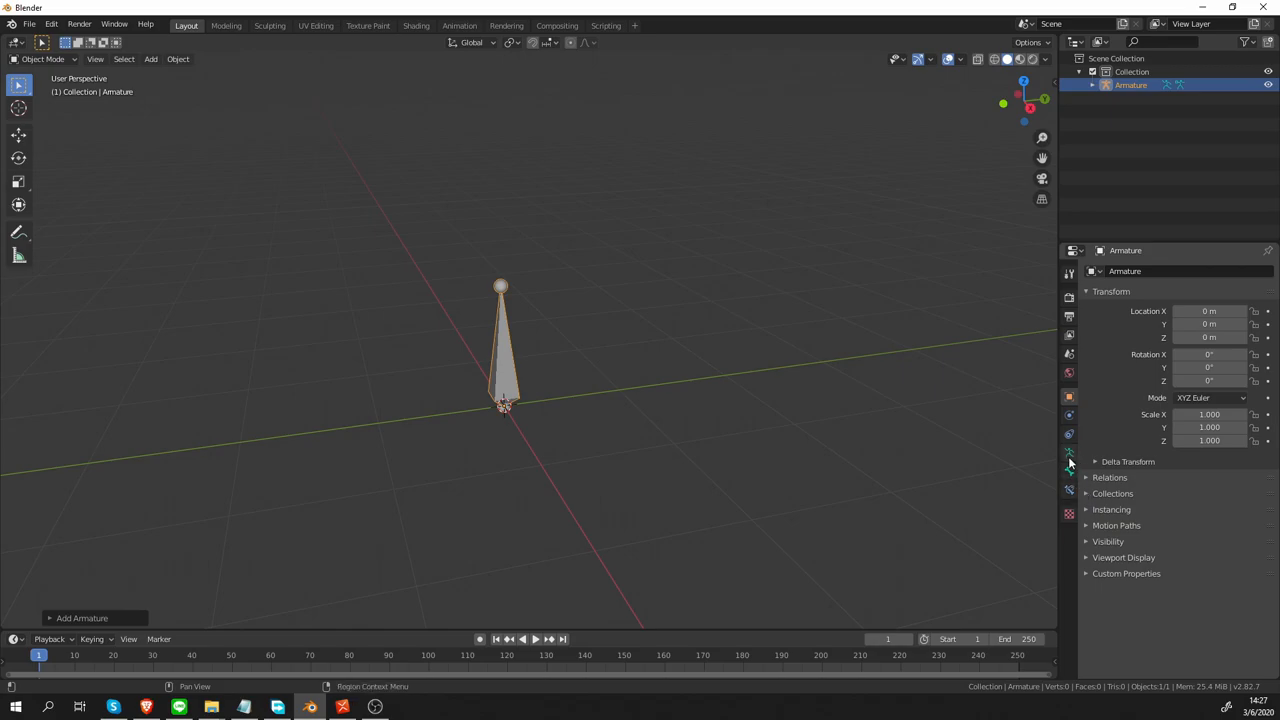
mouse_move(1066, 454)
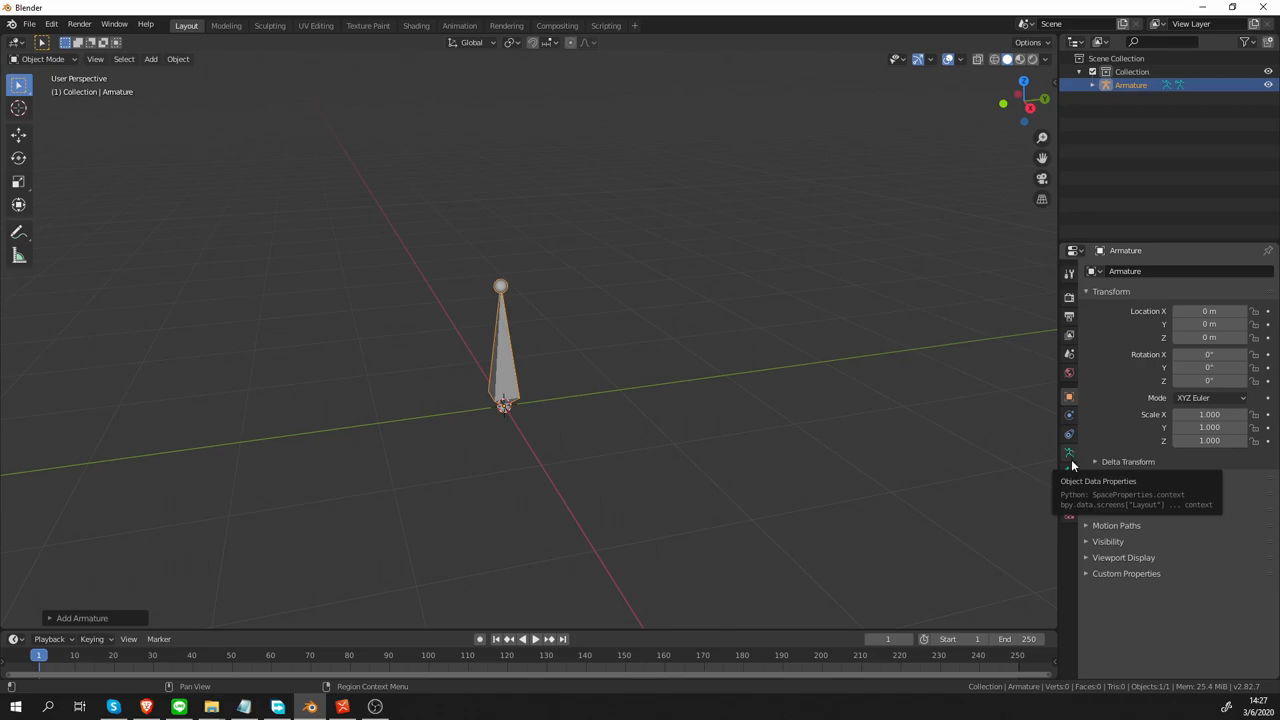
mouse_move(1068, 468)
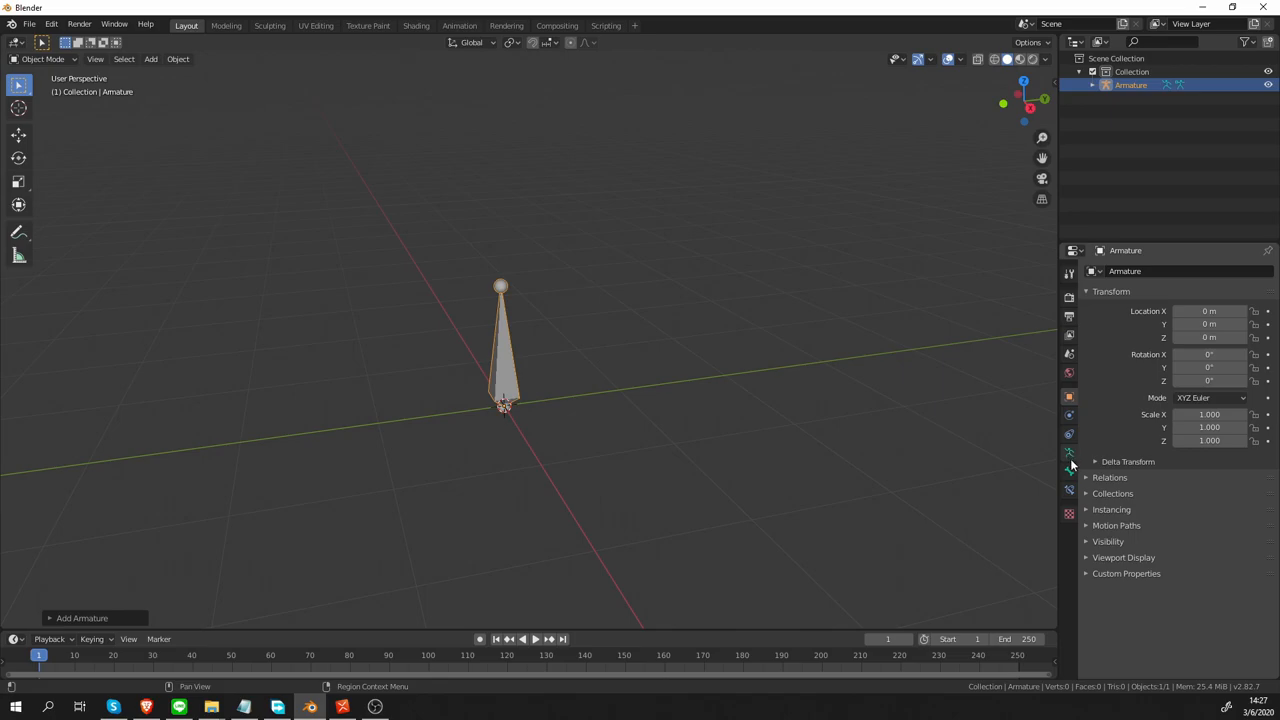
mouse_move(1084, 468)
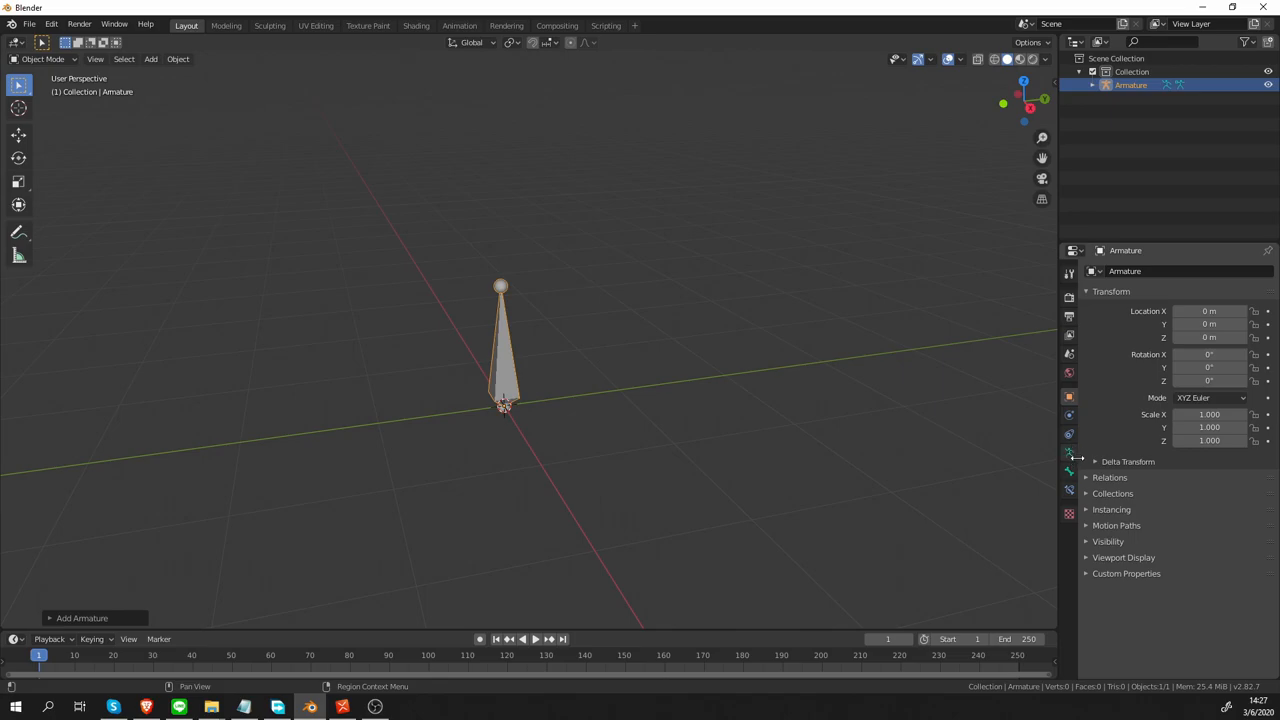
Show the armature's Object Data properties with the Rigify Buttons panel expanded
click(1068, 454)
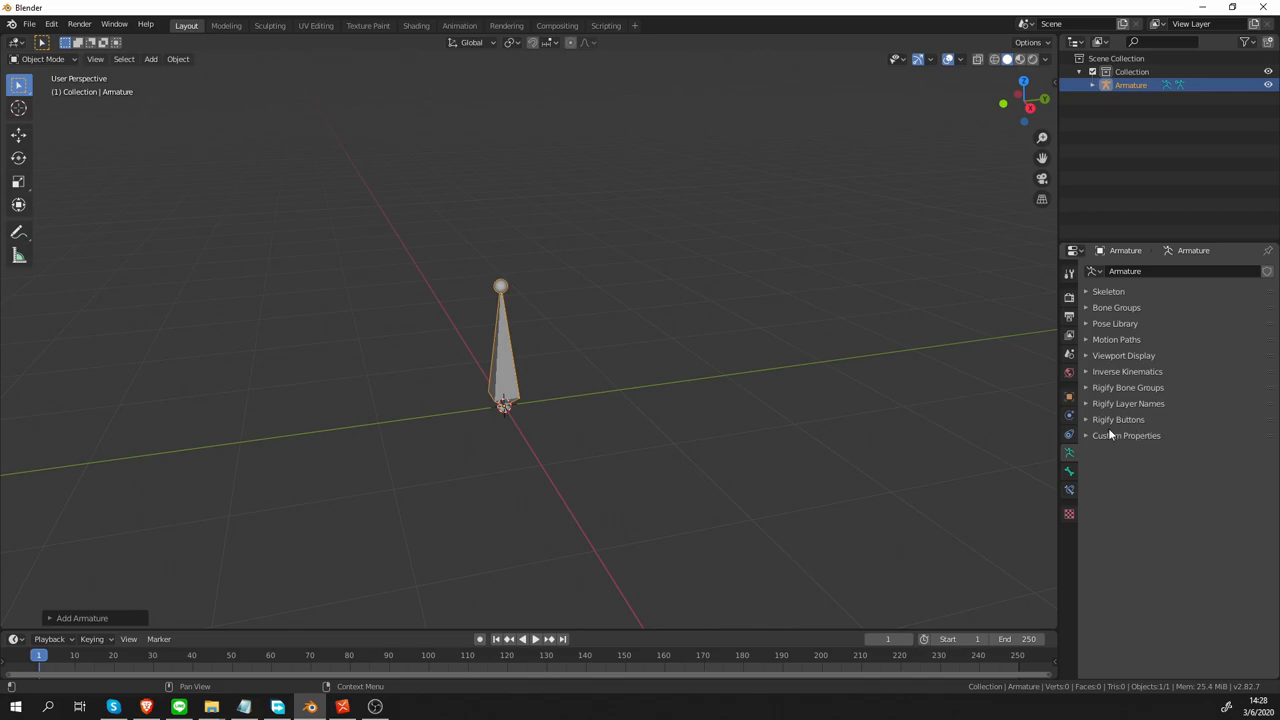
mouse_move(1126, 420)
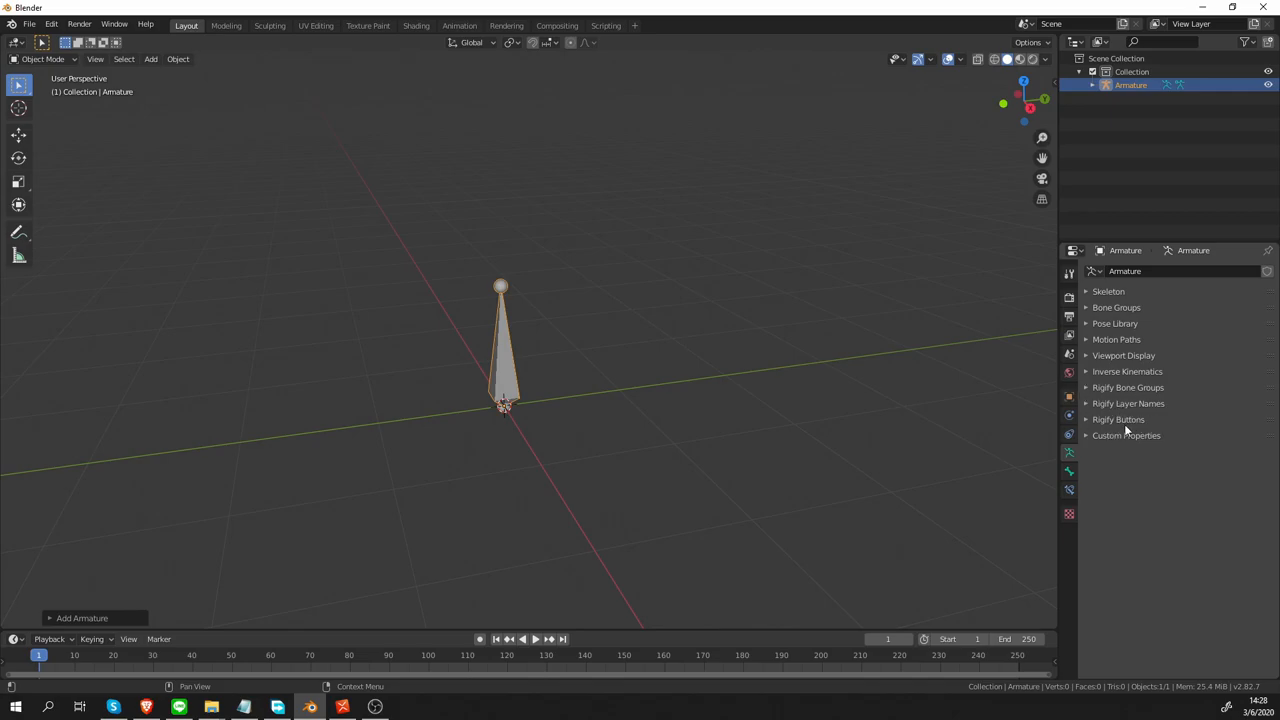
mouse_move(1120, 404)
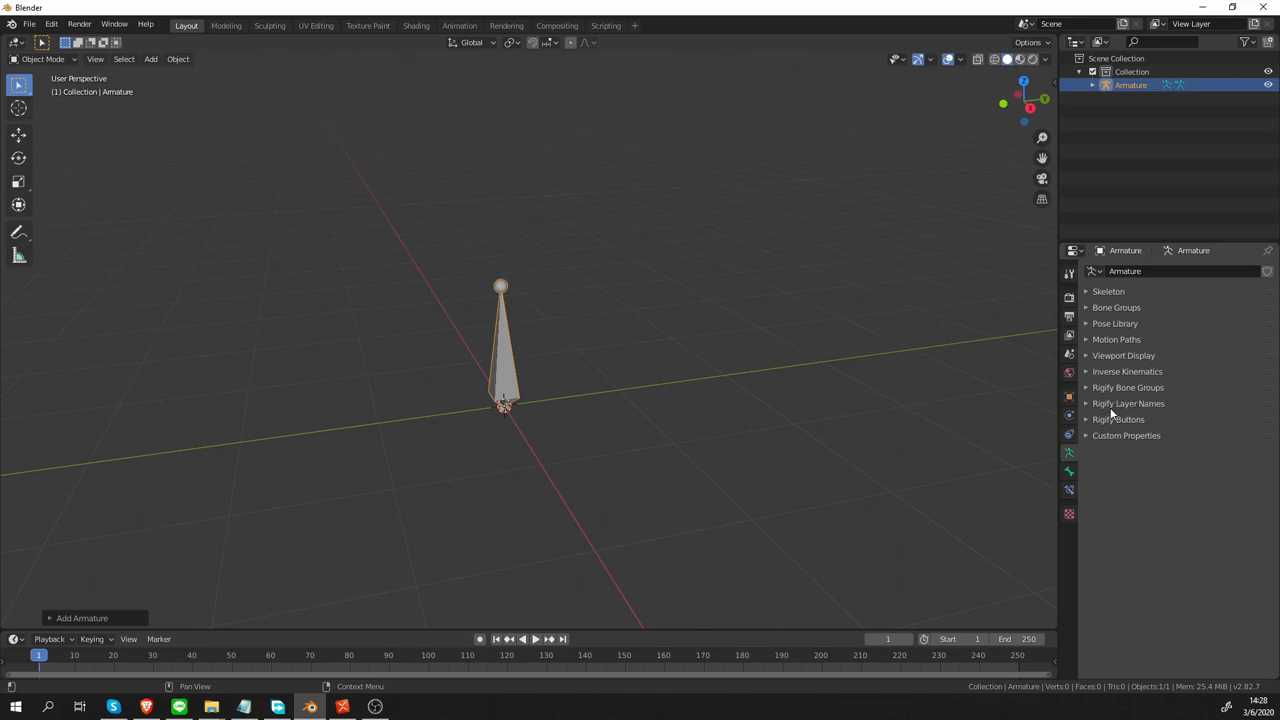
mouse_move(1112, 436)
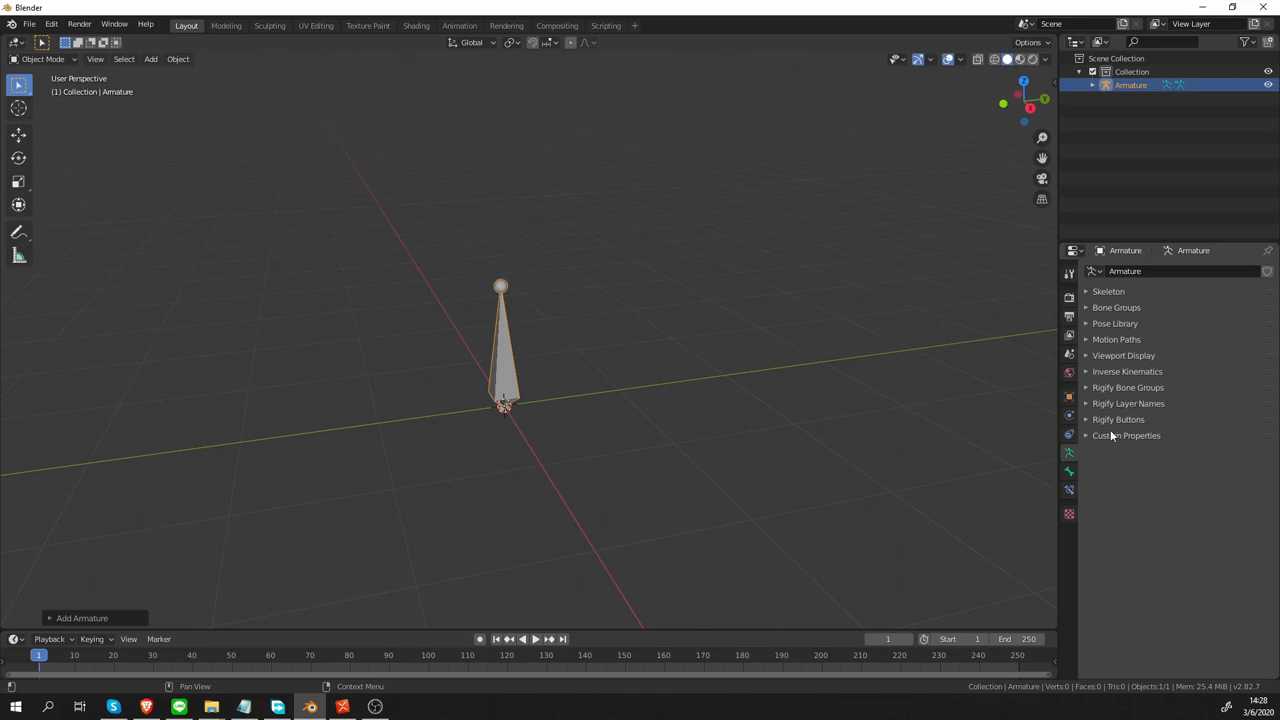
mouse_move(1168, 422)
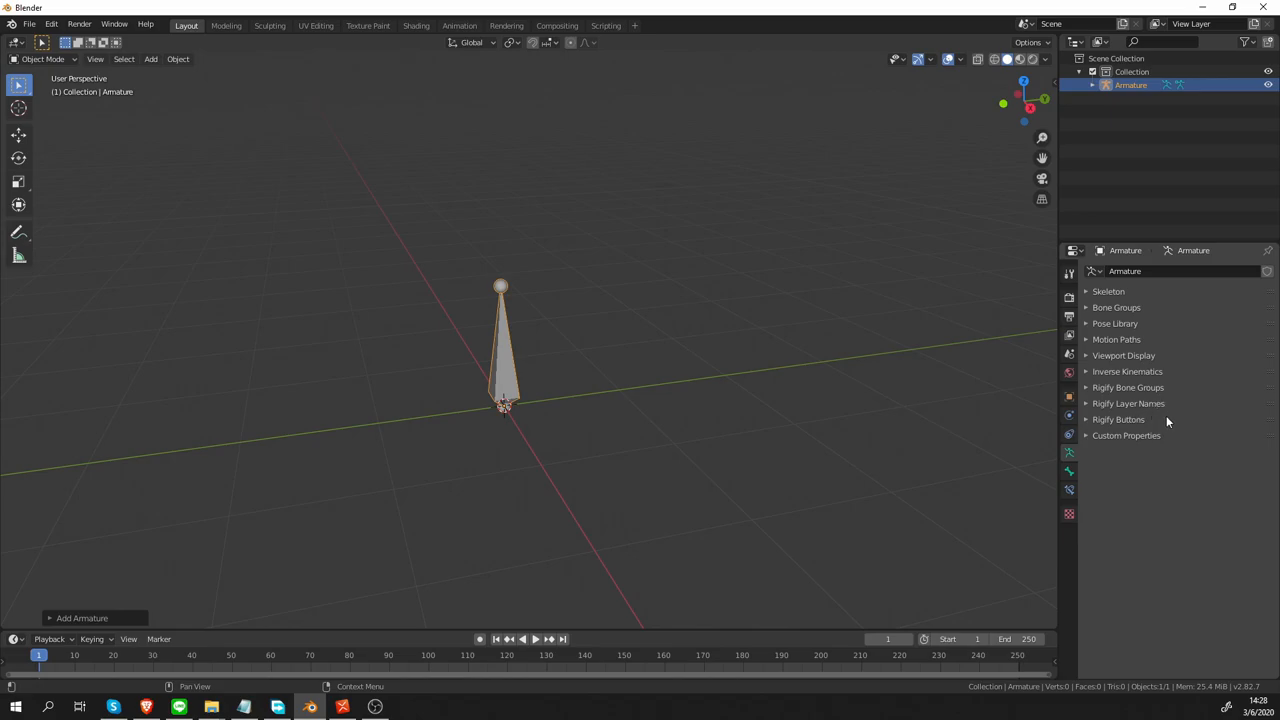
click(1116, 420)
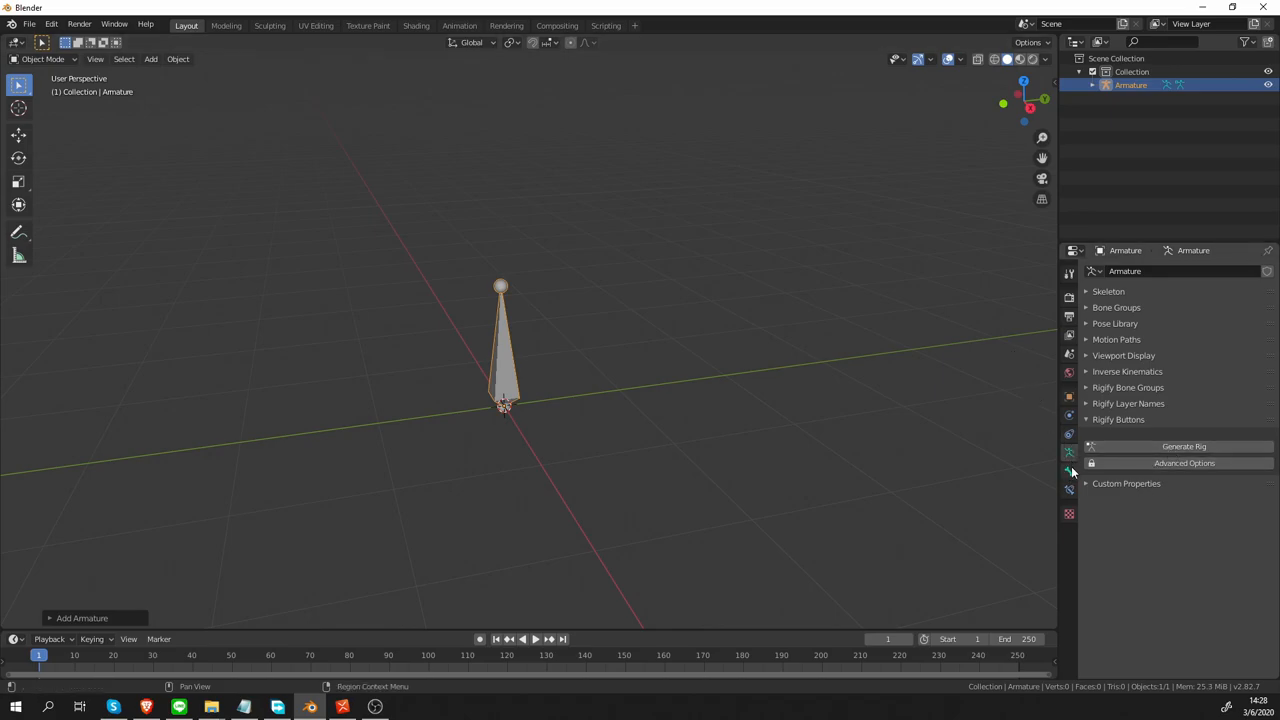
Switch the armature to Pose Mode, view the bone's Rigify Type, then return to armature data
click(1068, 474)
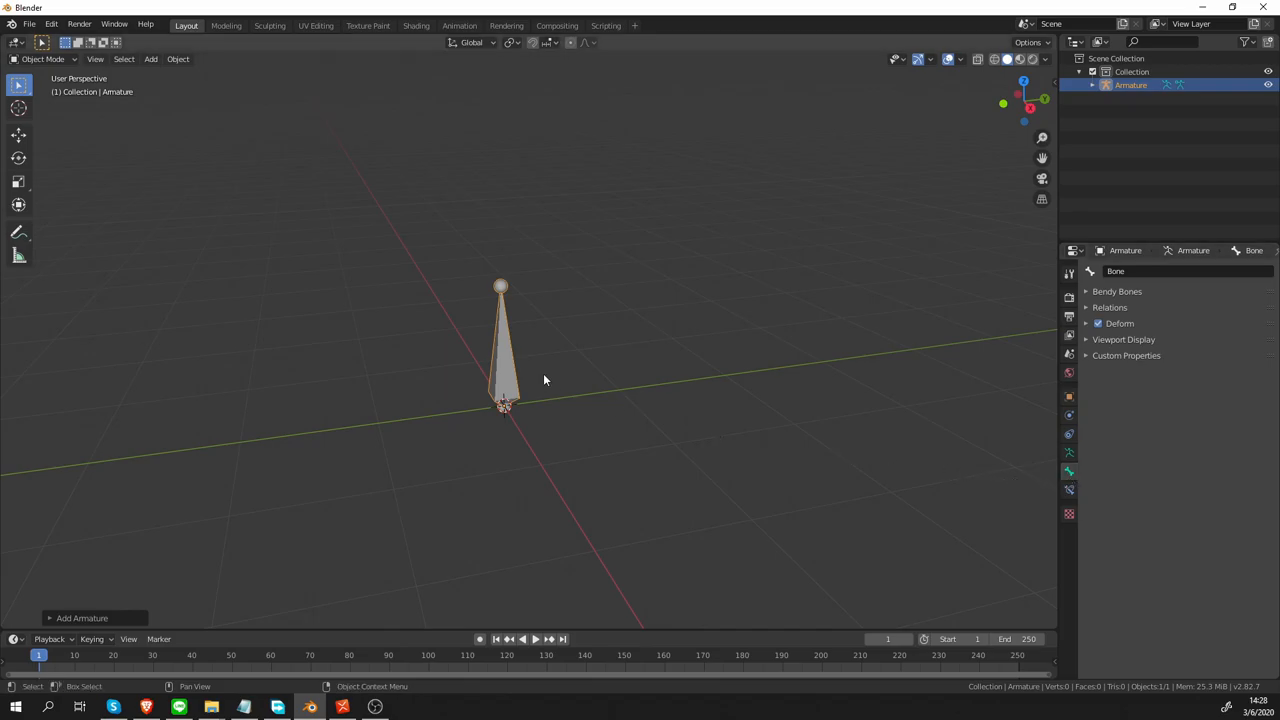
click(36, 64)
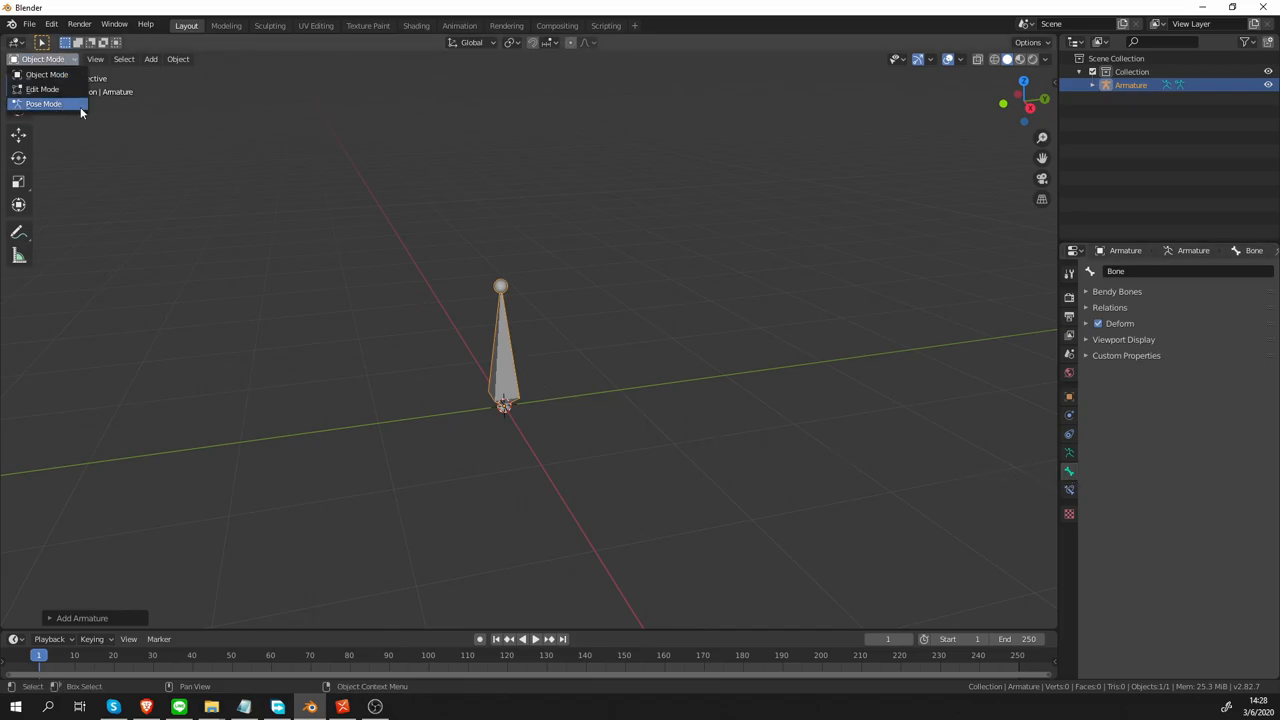
click(48, 104)
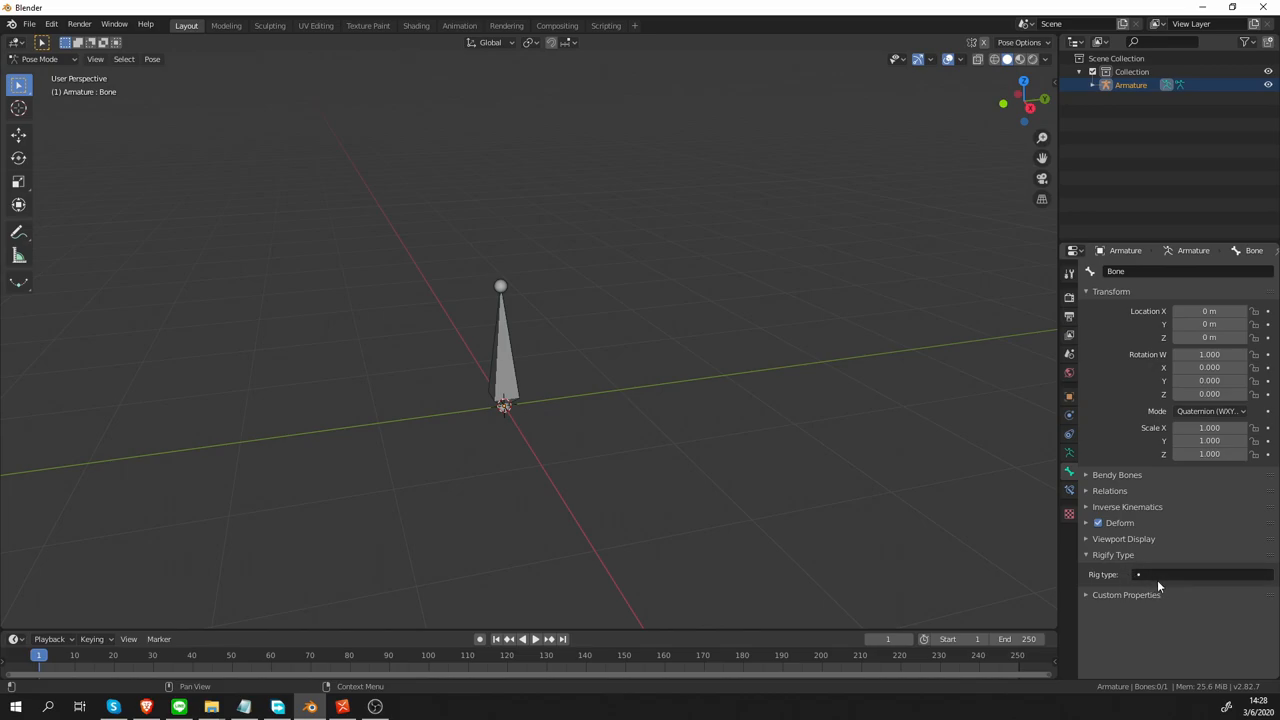
mouse_move(814, 426)
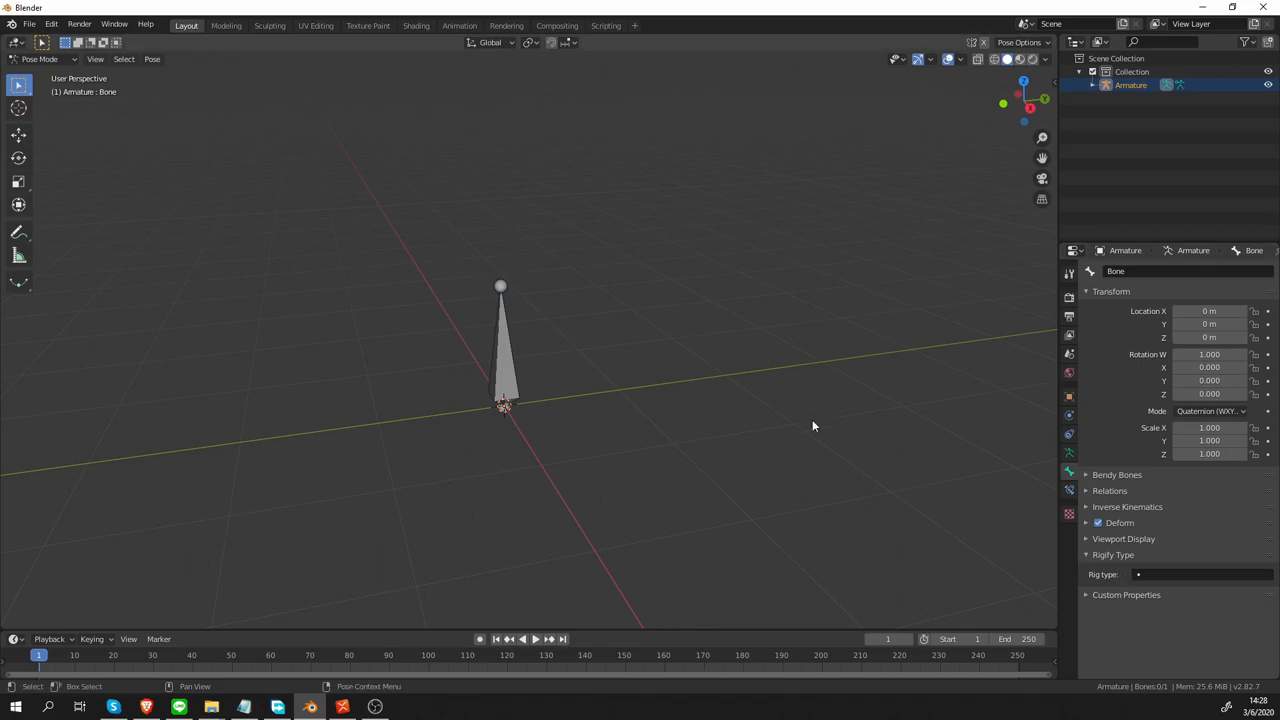
click(1068, 452)
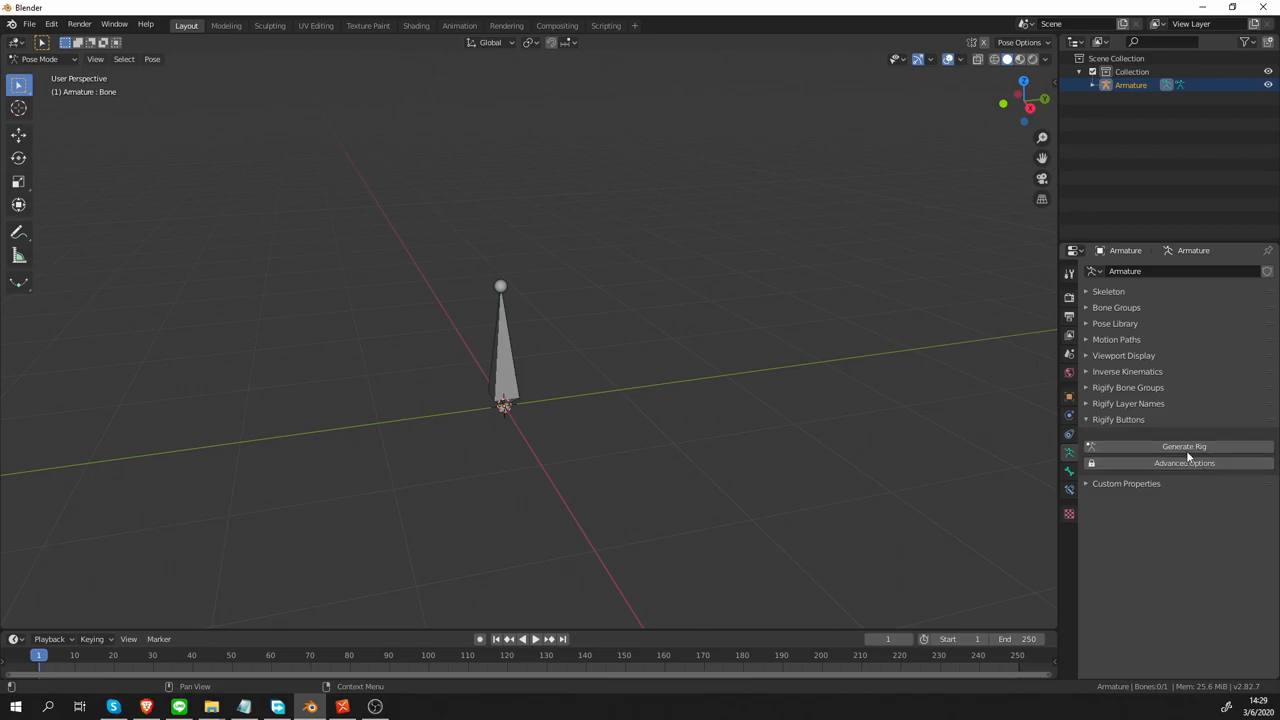
Expand Rigify Advanced Options and move the armature through Object Mode into Edit Mode
click(1178, 462)
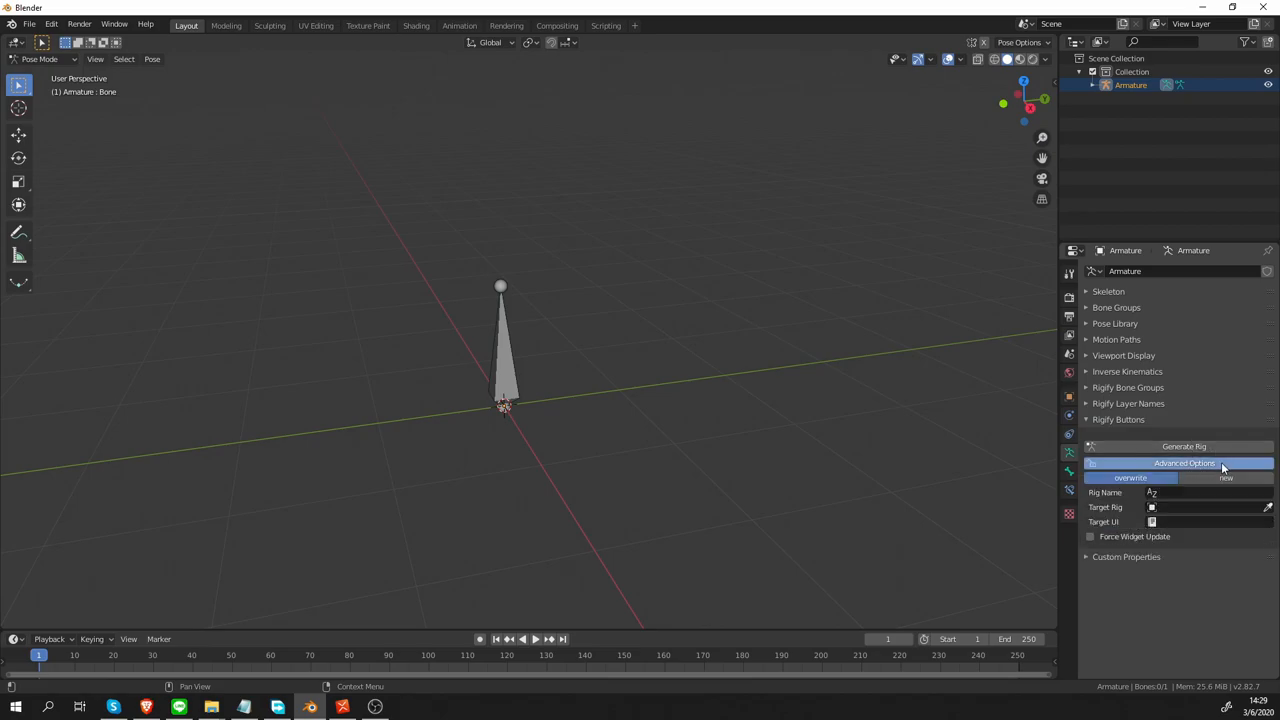
click(36, 58)
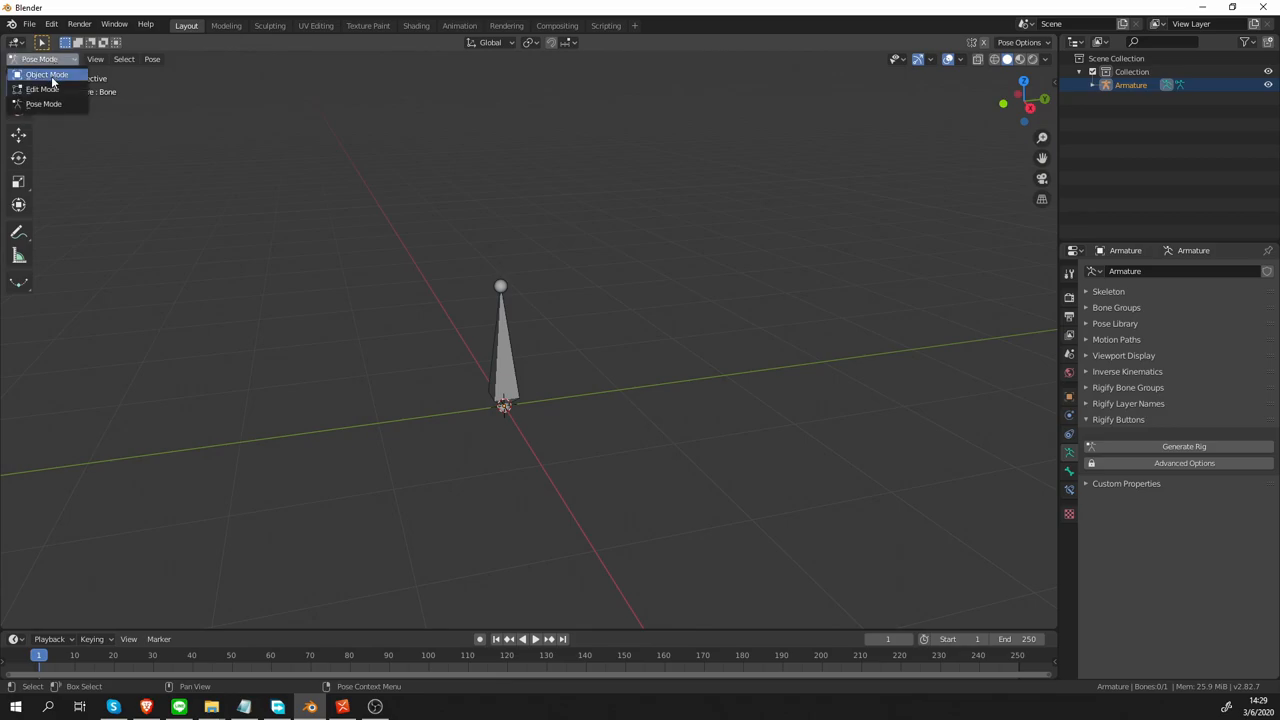
click(48, 76)
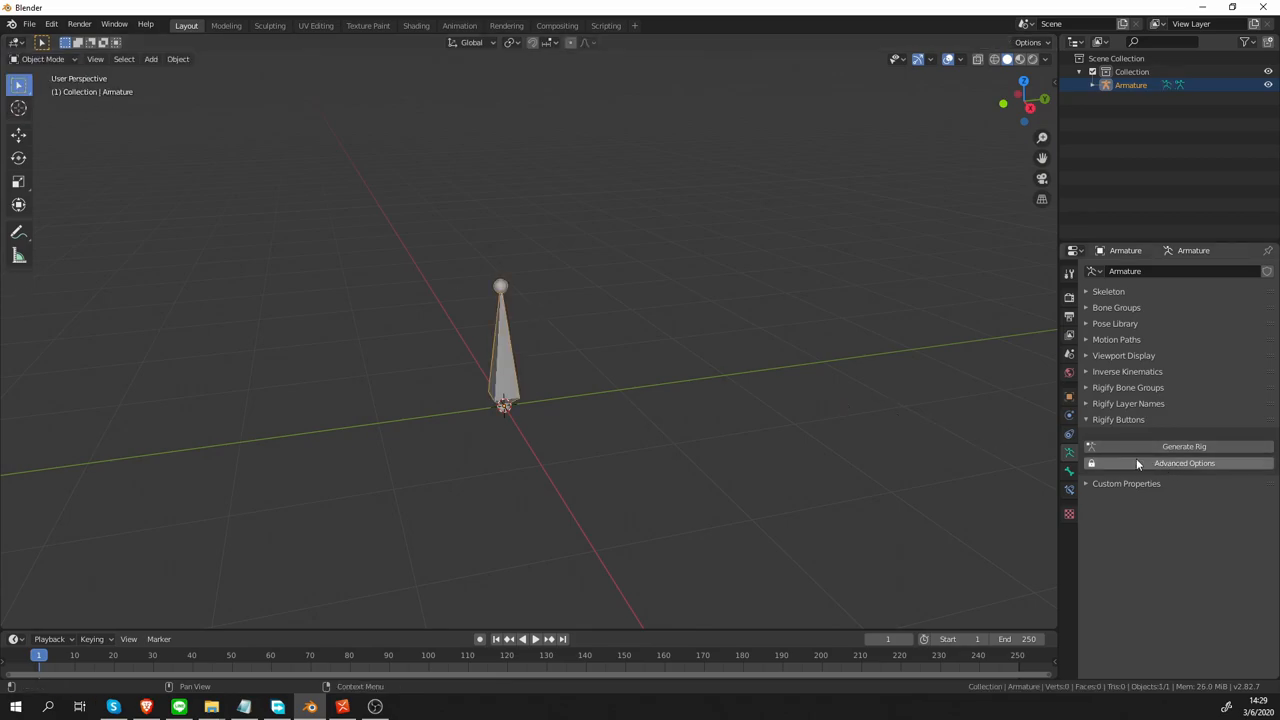
click(40, 58)
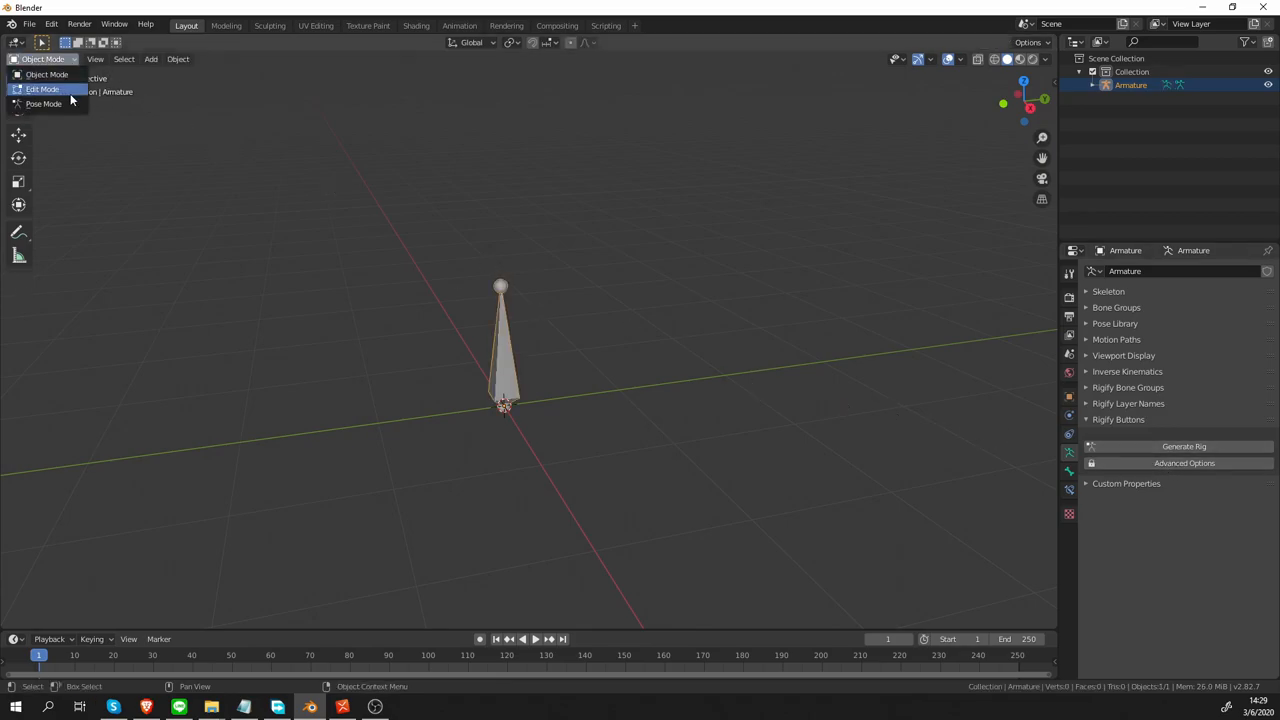
click(40, 88)
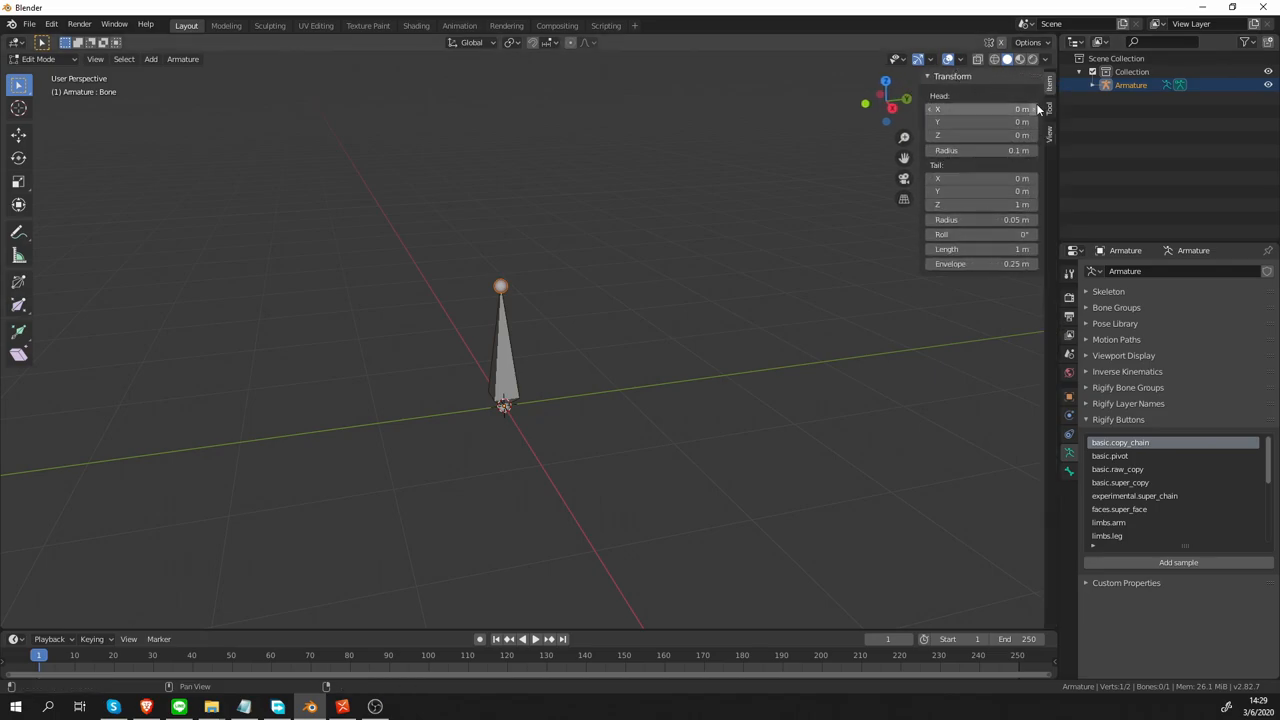
click(1048, 118)
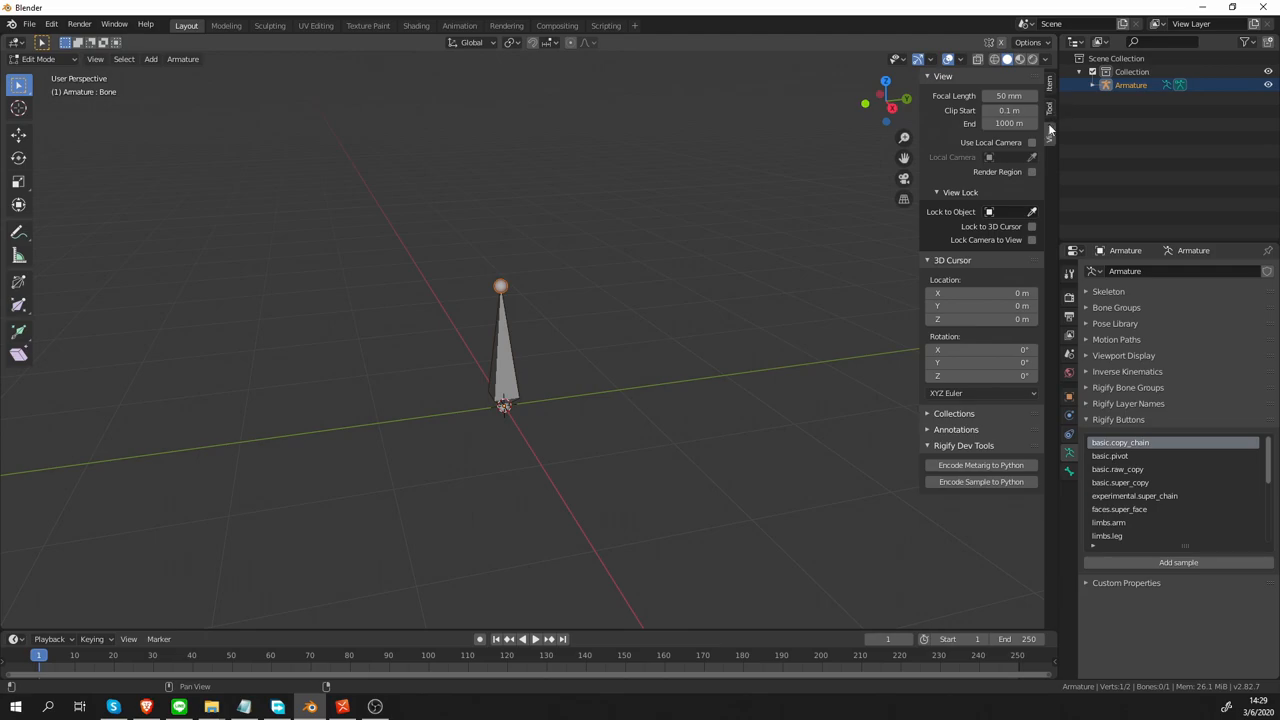
mouse_move(964, 444)
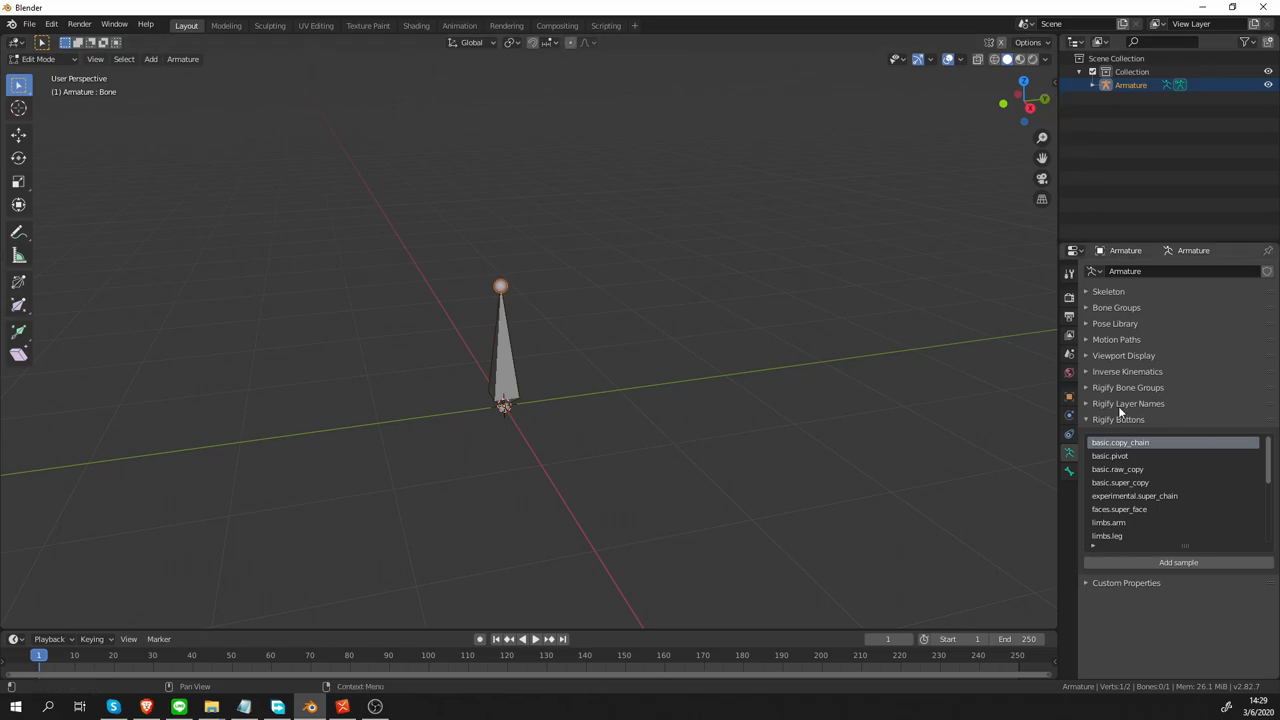
mouse_move(1136, 400)
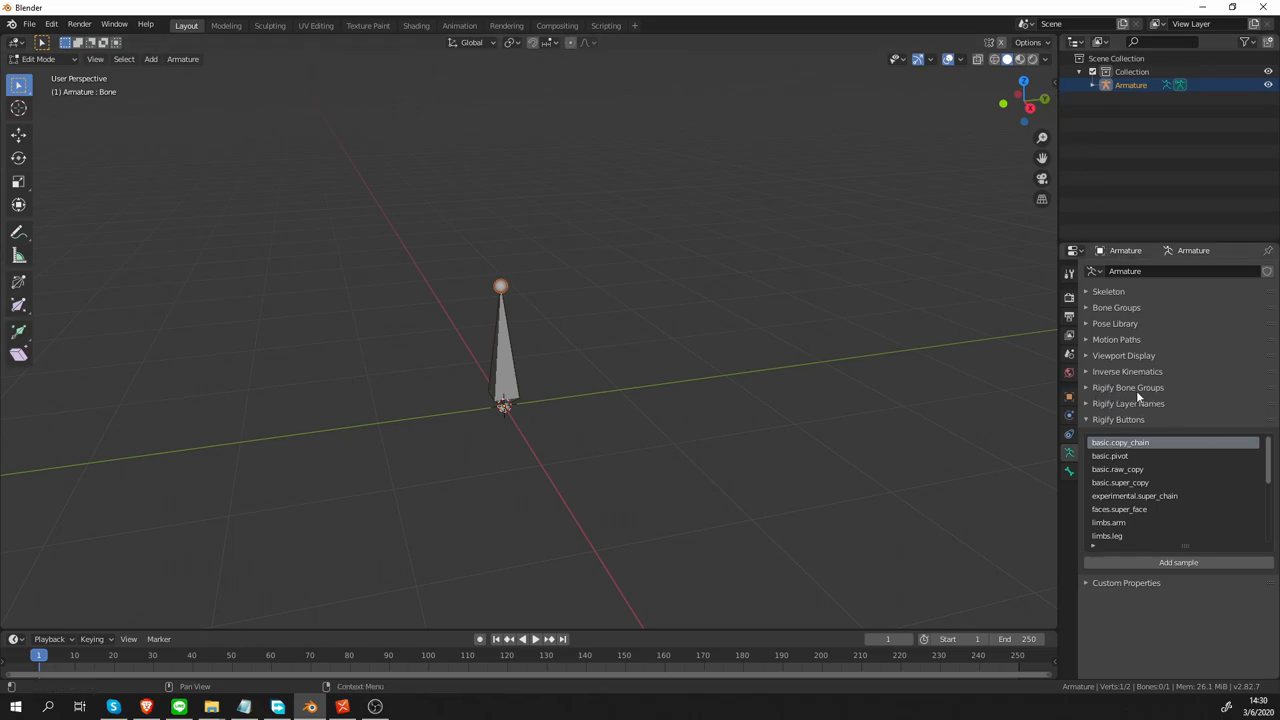
mouse_move(1108, 412)
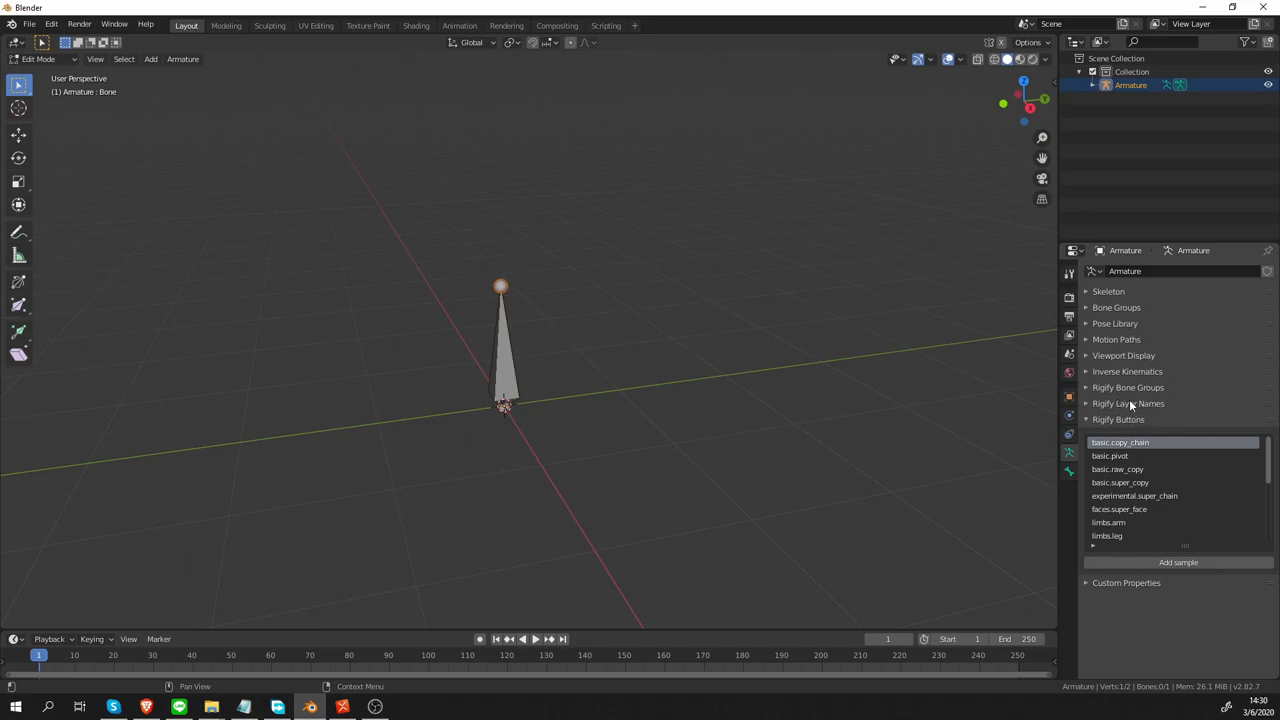
mouse_move(1096, 414)
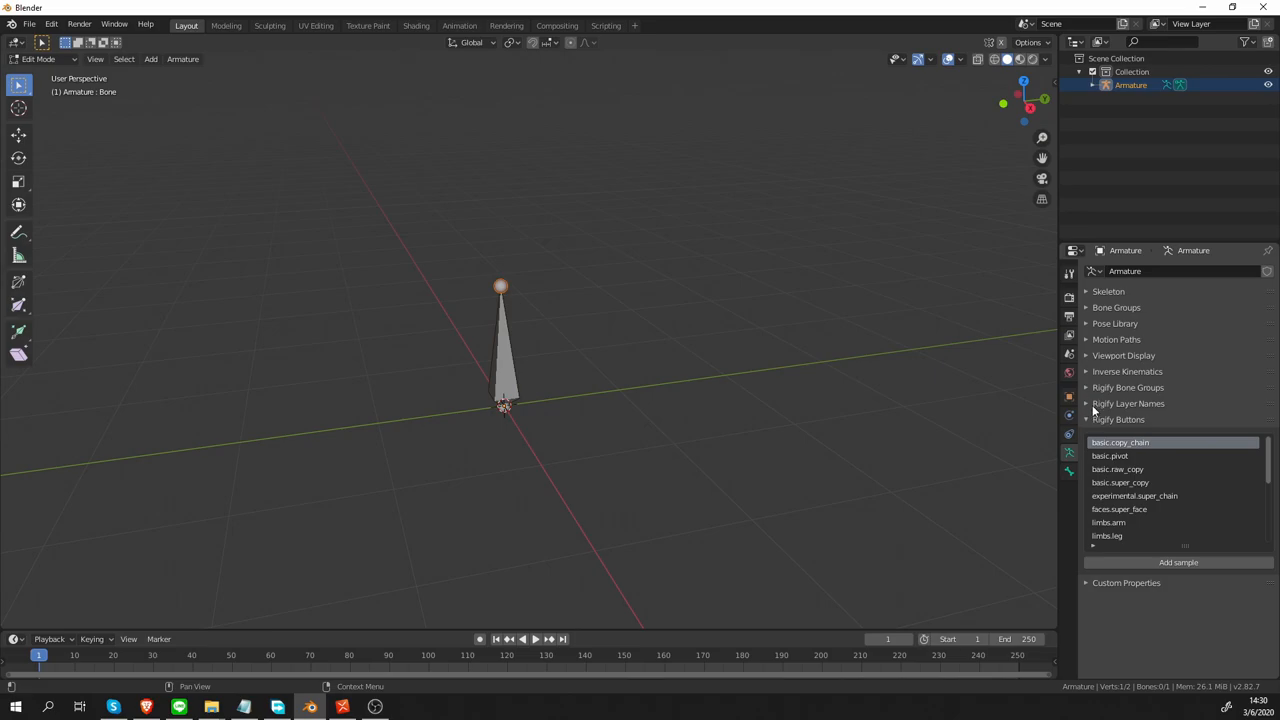
mouse_move(1090, 404)
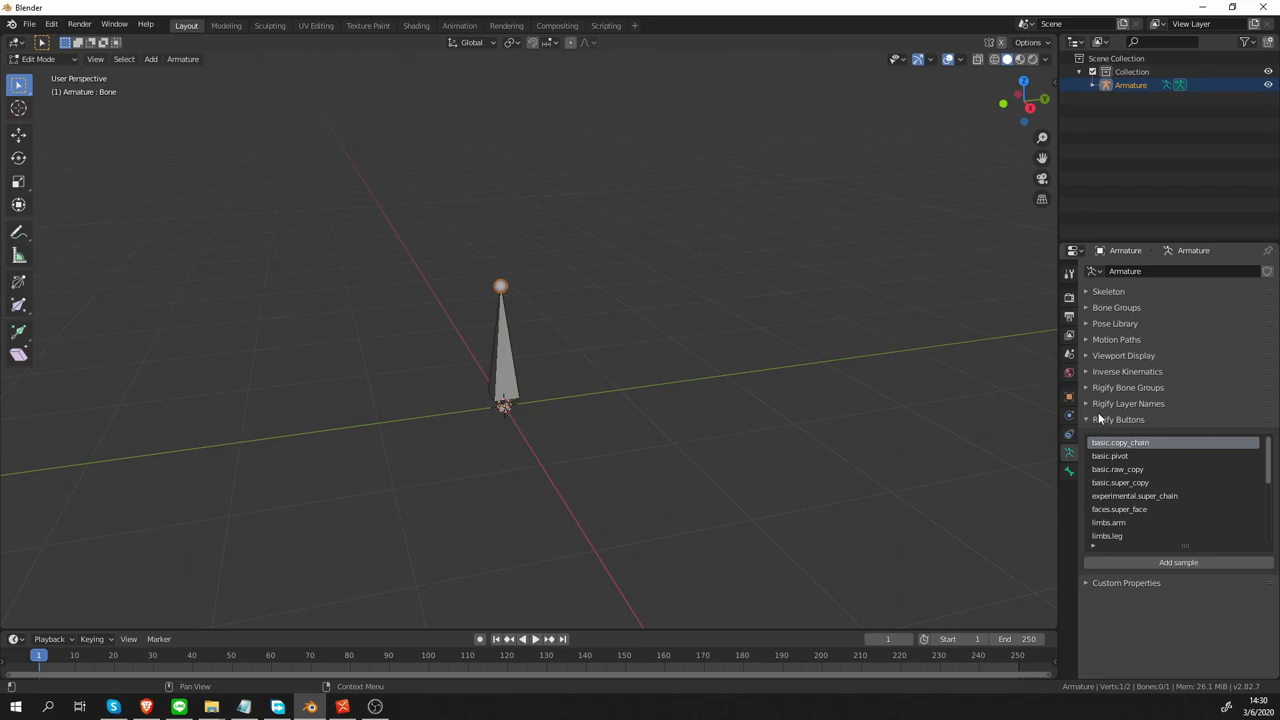
Set the armature to Pose Mode via Bone properties, then show its Rigify generation settings
click(1068, 468)
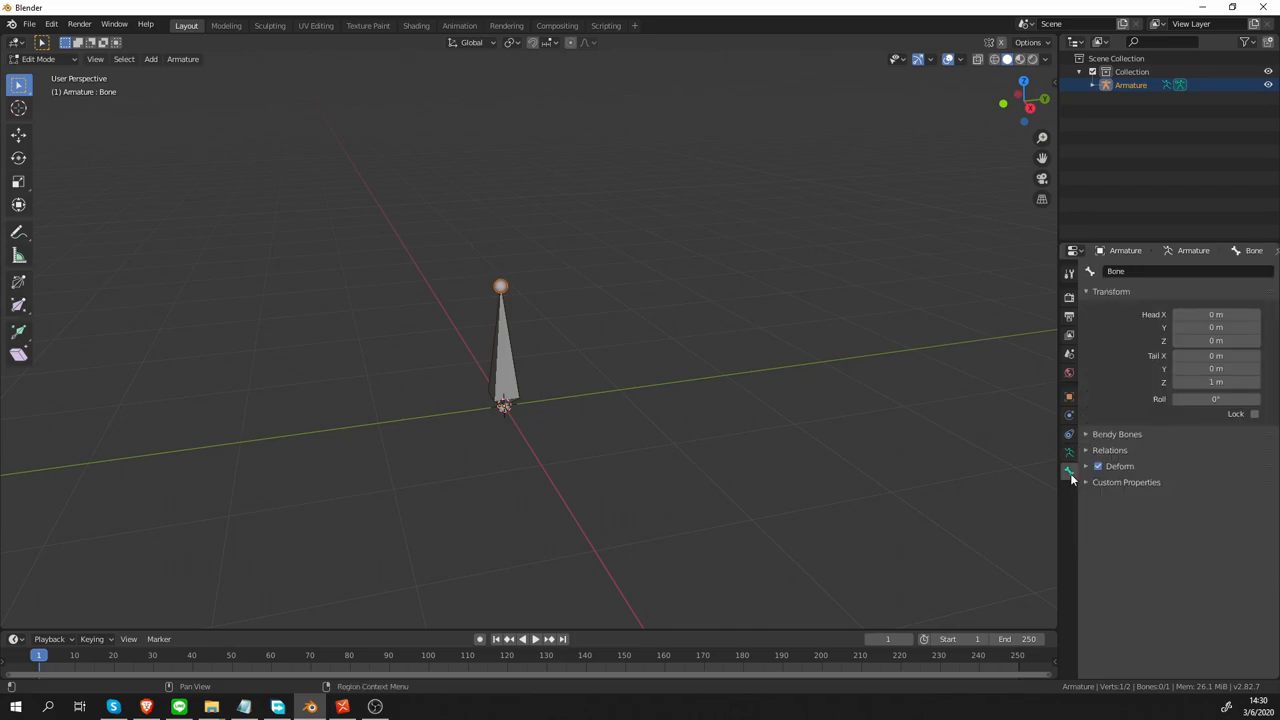
click(32, 60)
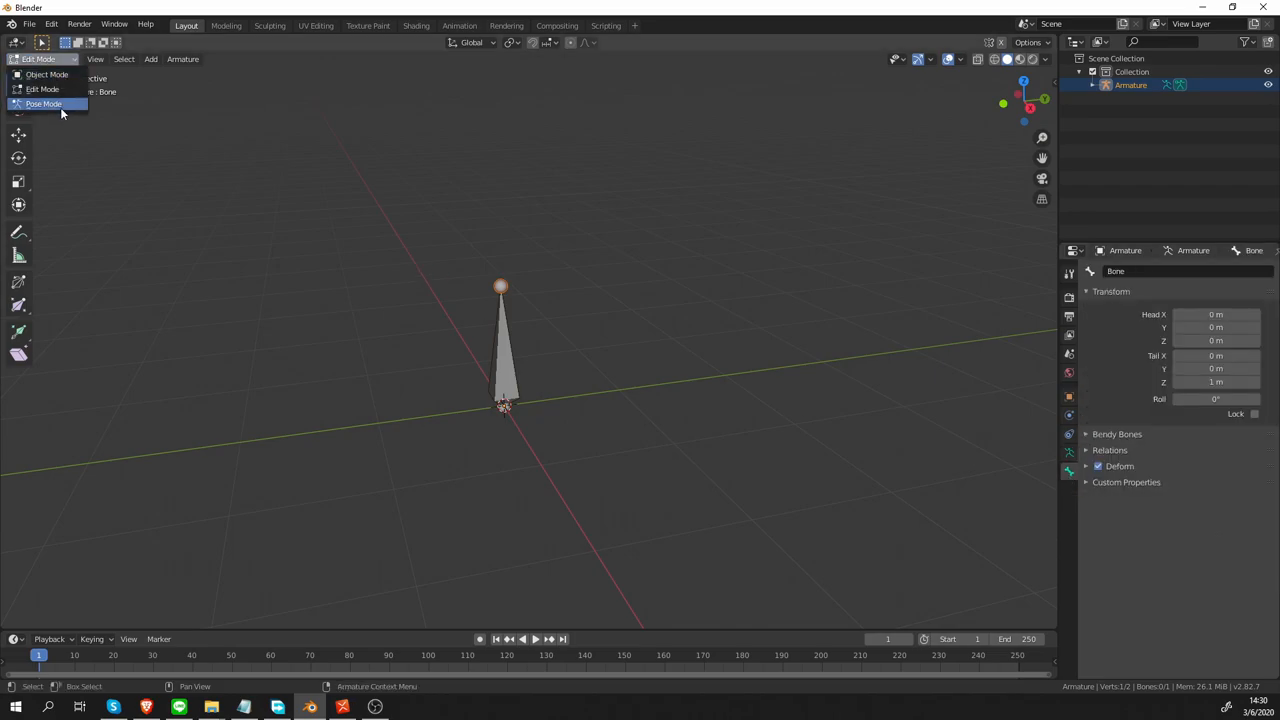
click(52, 104)
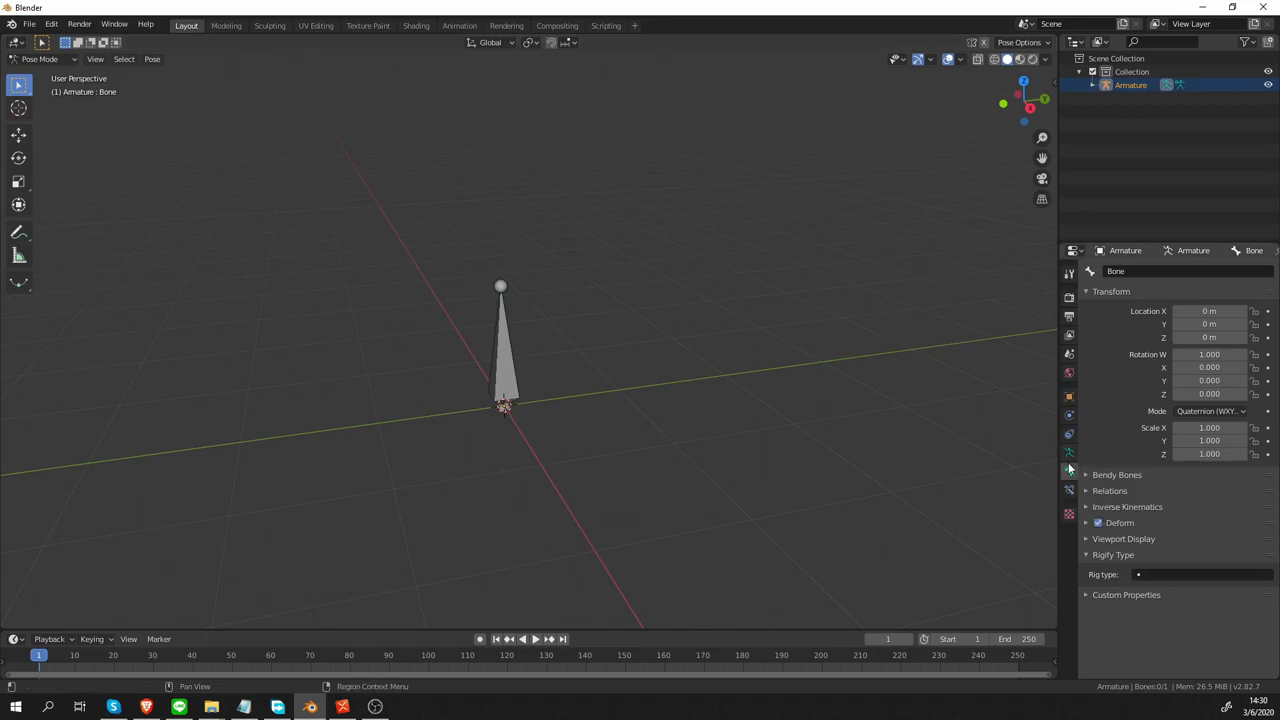
click(1068, 468)
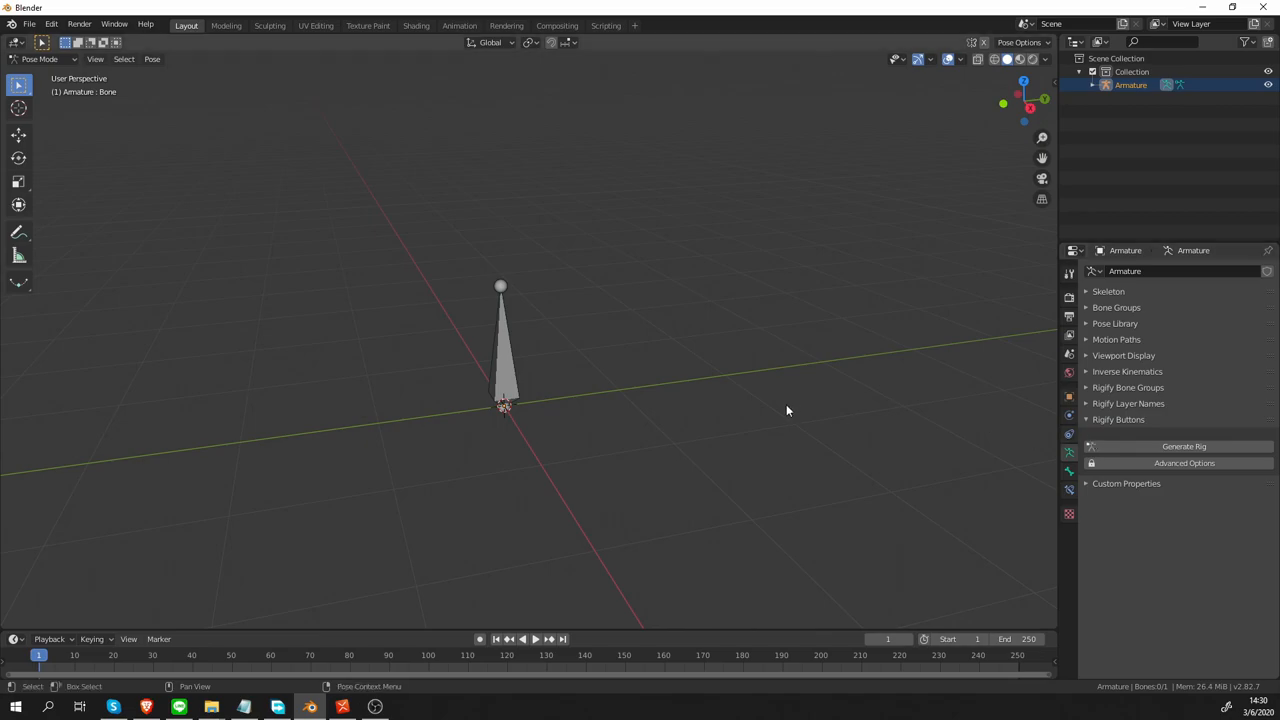
mouse_move(760, 408)
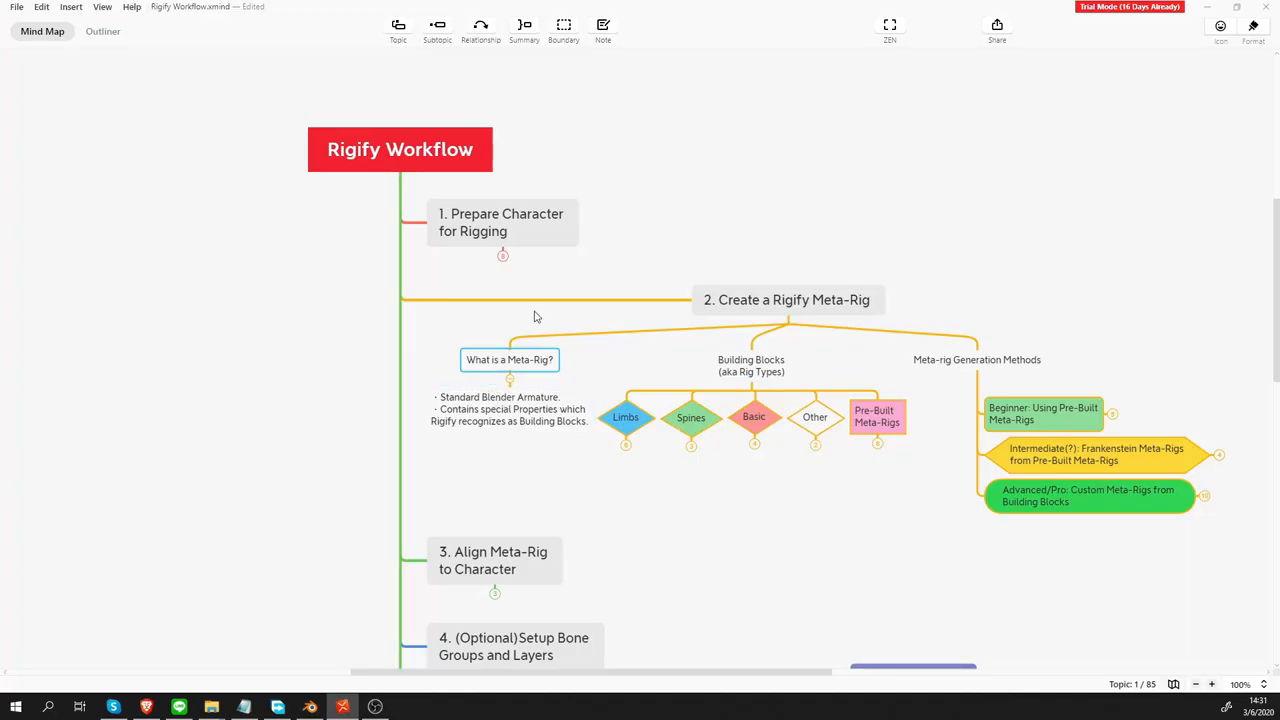
mouse_move(626, 400)
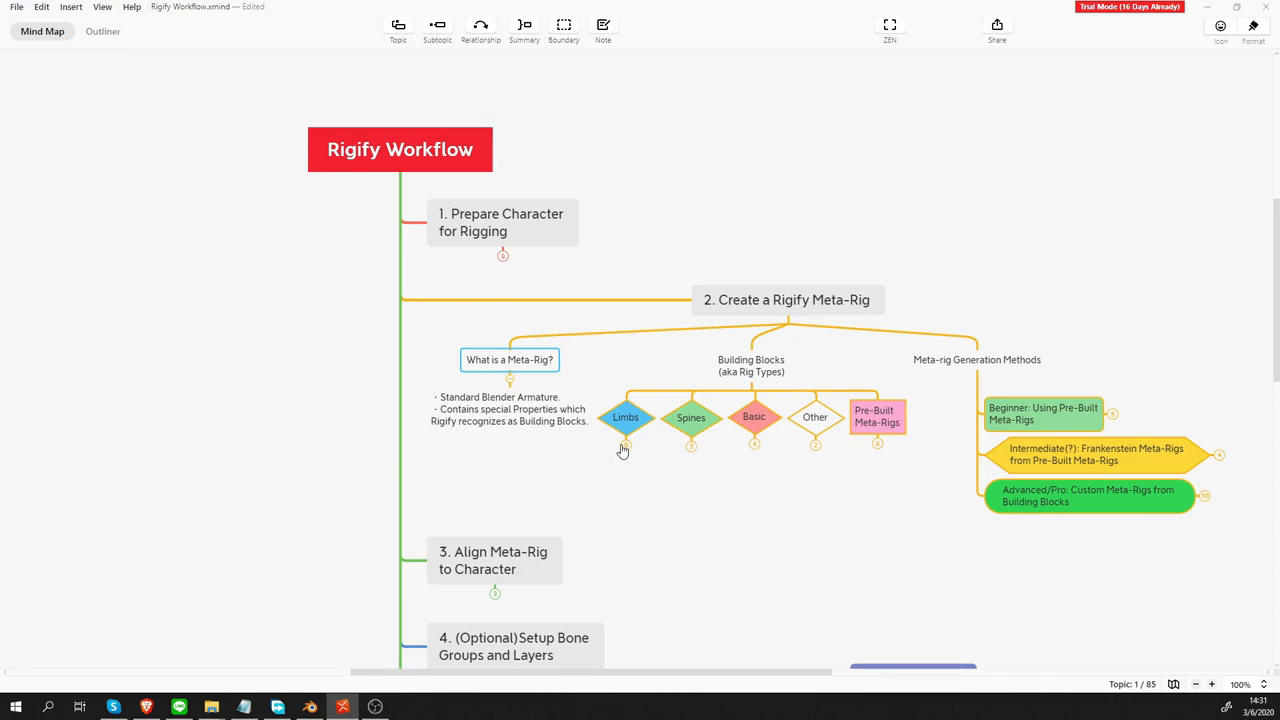
Select the Spines node in the Rigify Workflow map's Building Blocks branch
click(690, 418)
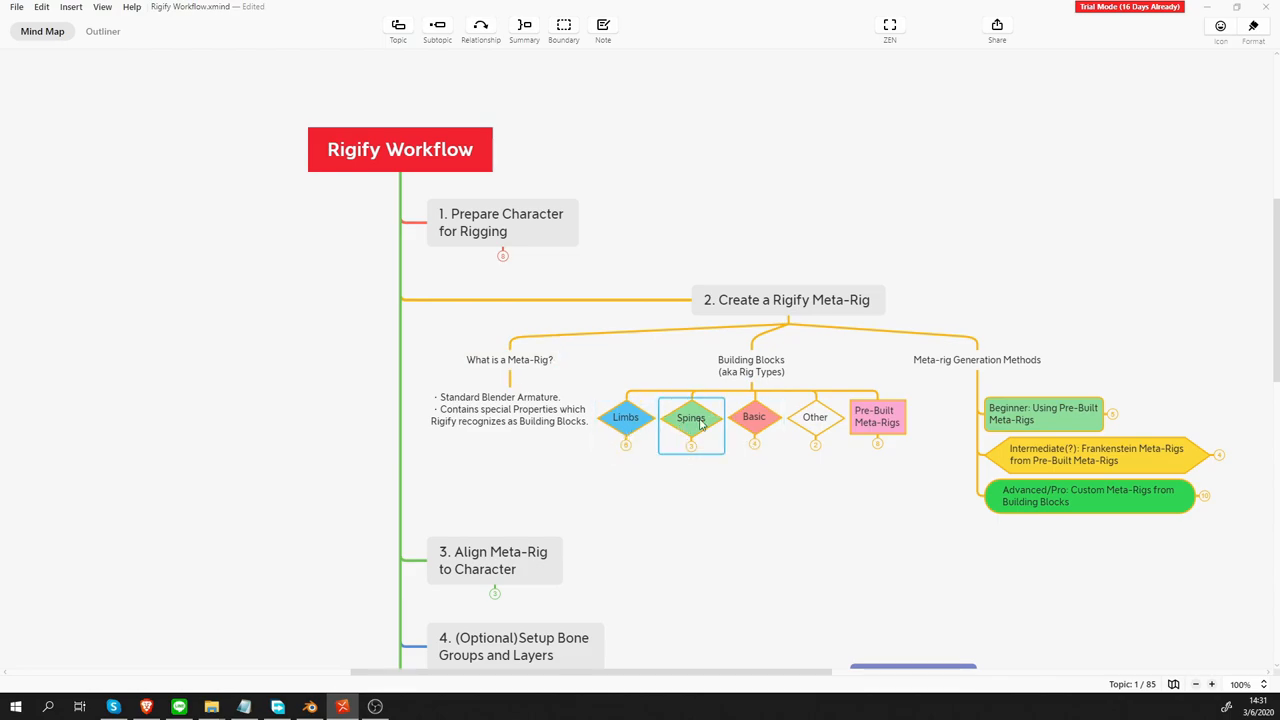
click(756, 418)
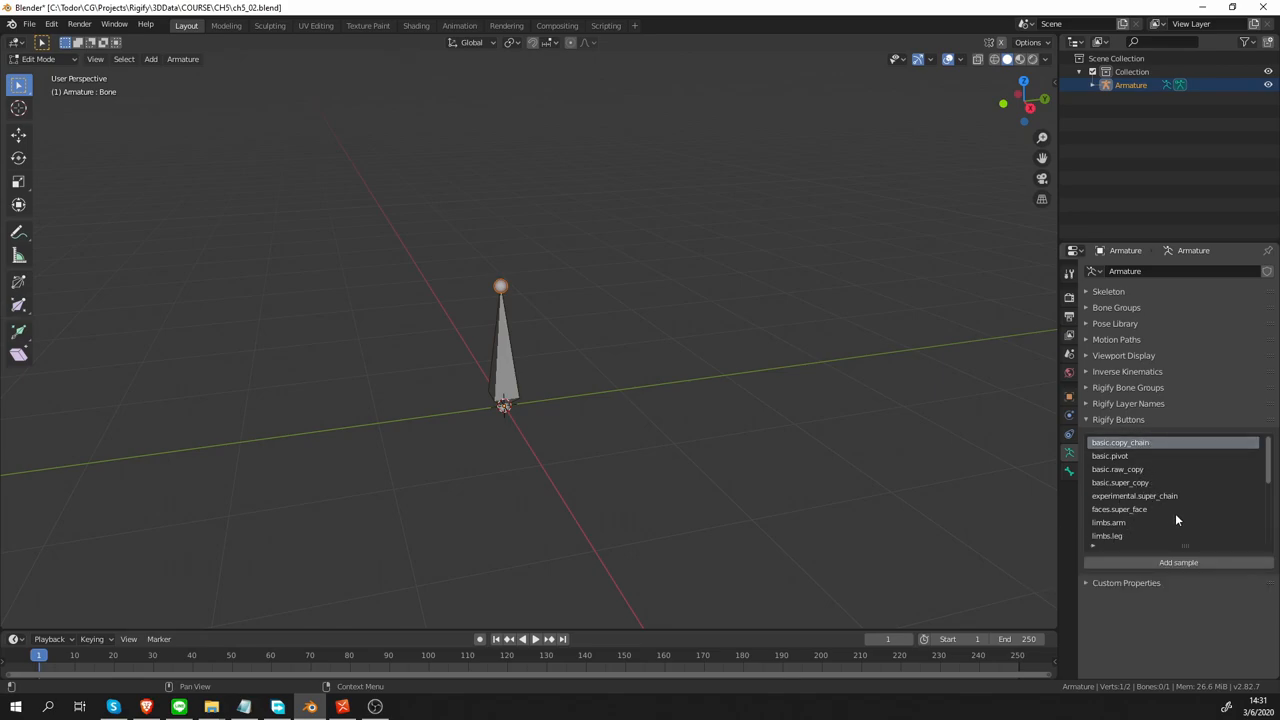
Scroll the Rigify samples list after deleting the lone bone
scroll(down, 3)
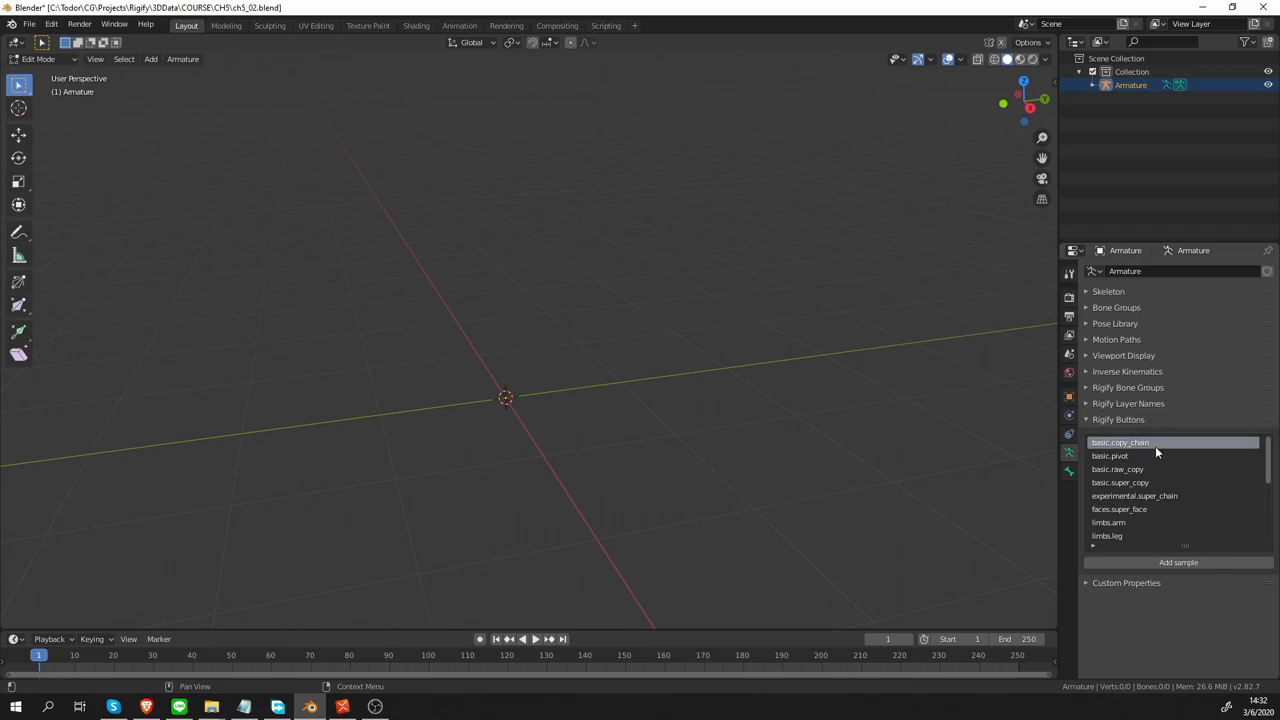
mouse_move(1170, 564)
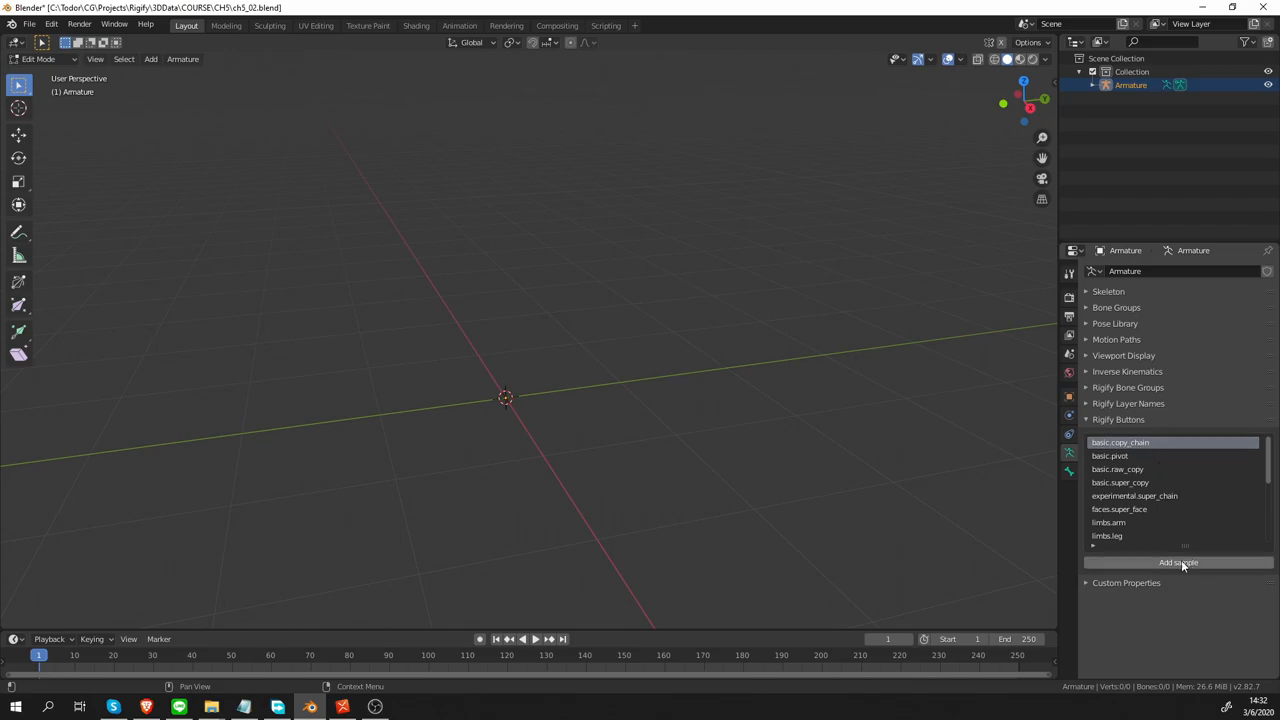
Add the basic.copy_chain sample, filling the armature with a three-bone chain
click(1164, 564)
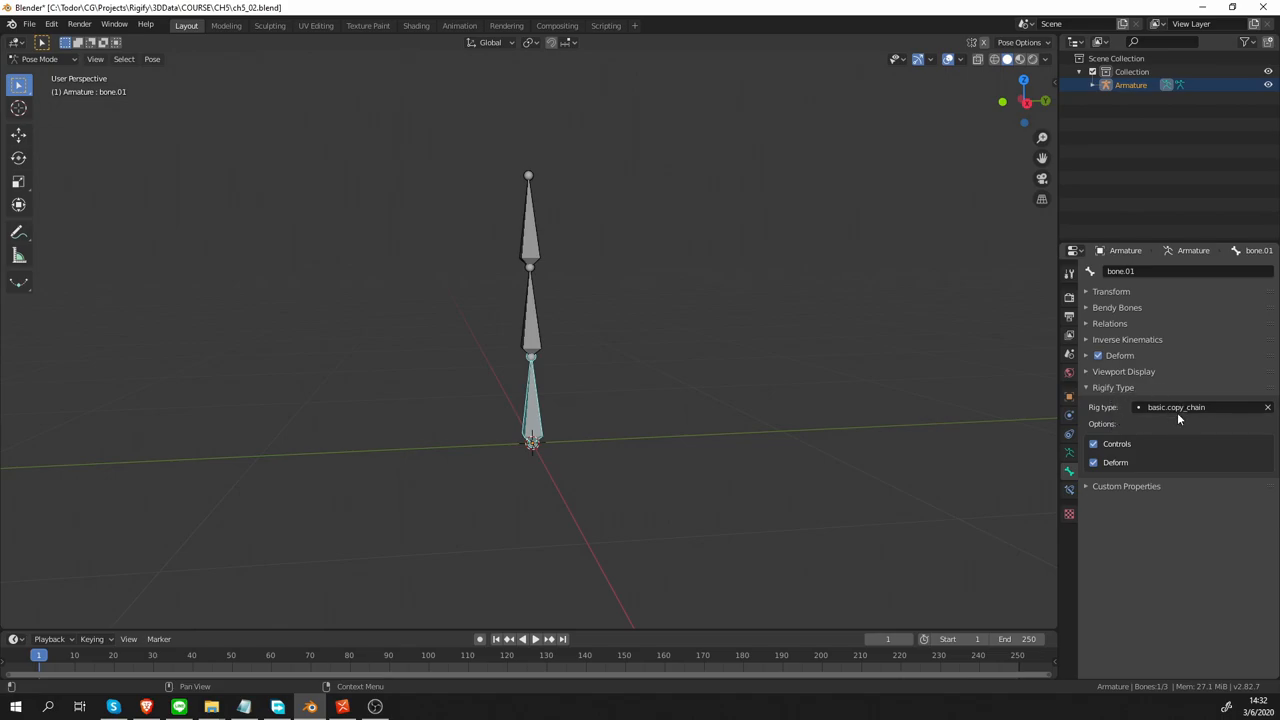
mouse_move(644, 462)
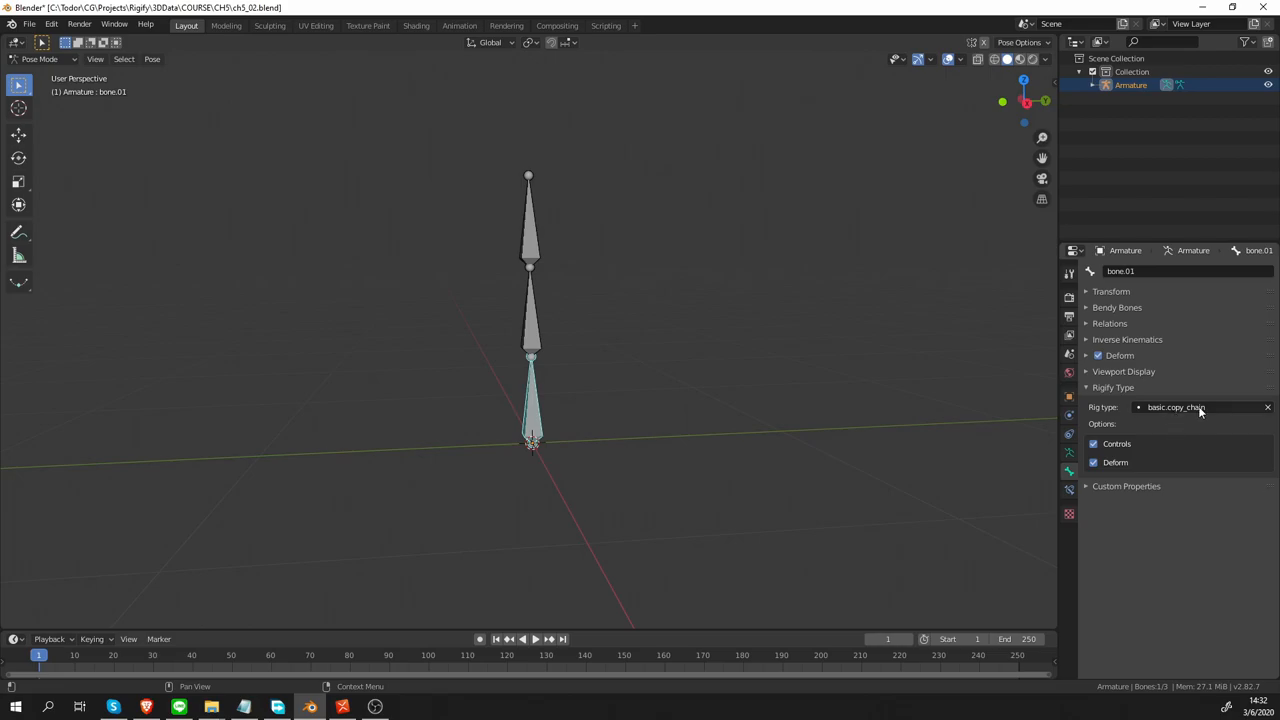
mouse_move(344, 708)
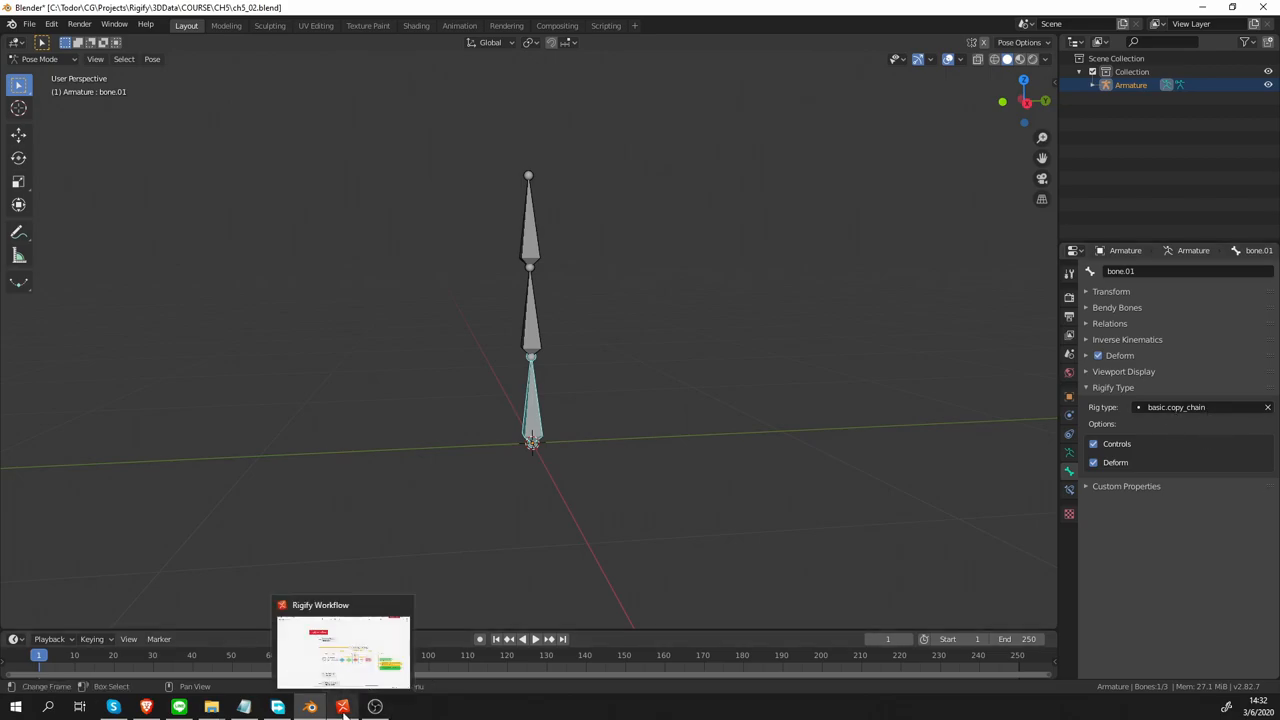
Return to the Rigify Workflow mind map and select the Basic building-block node
click(344, 704)
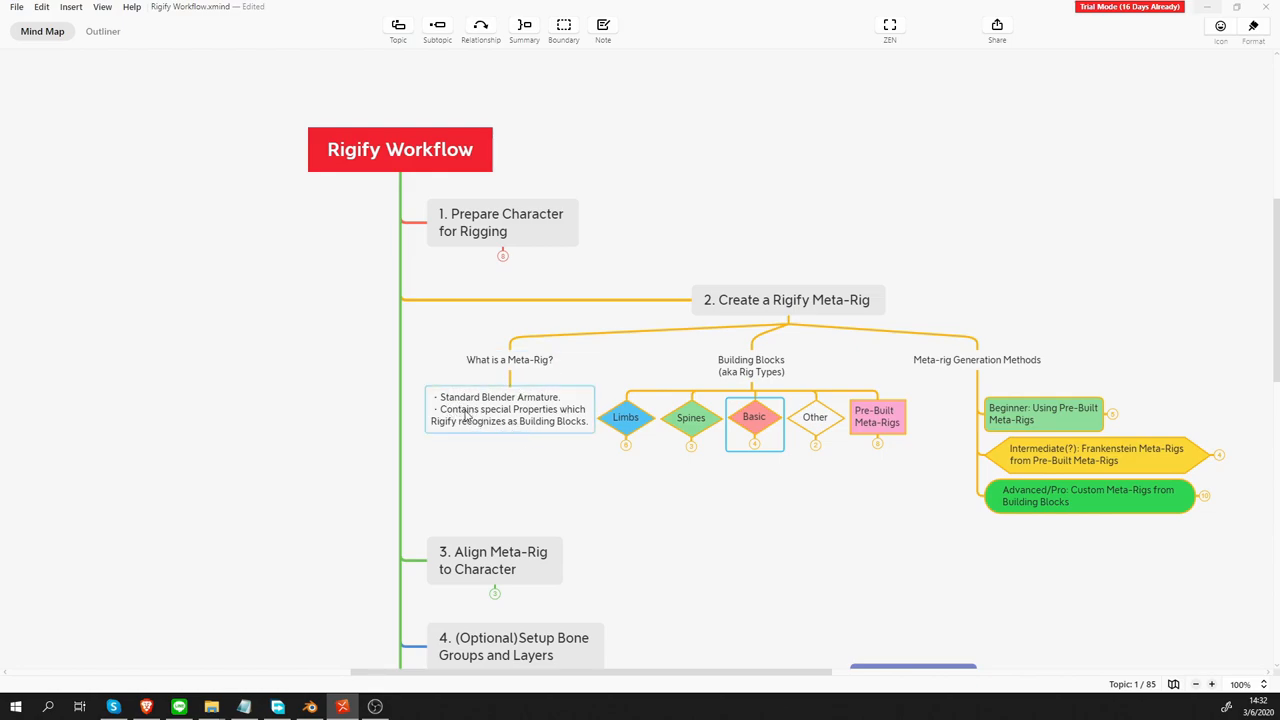
click(304, 704)
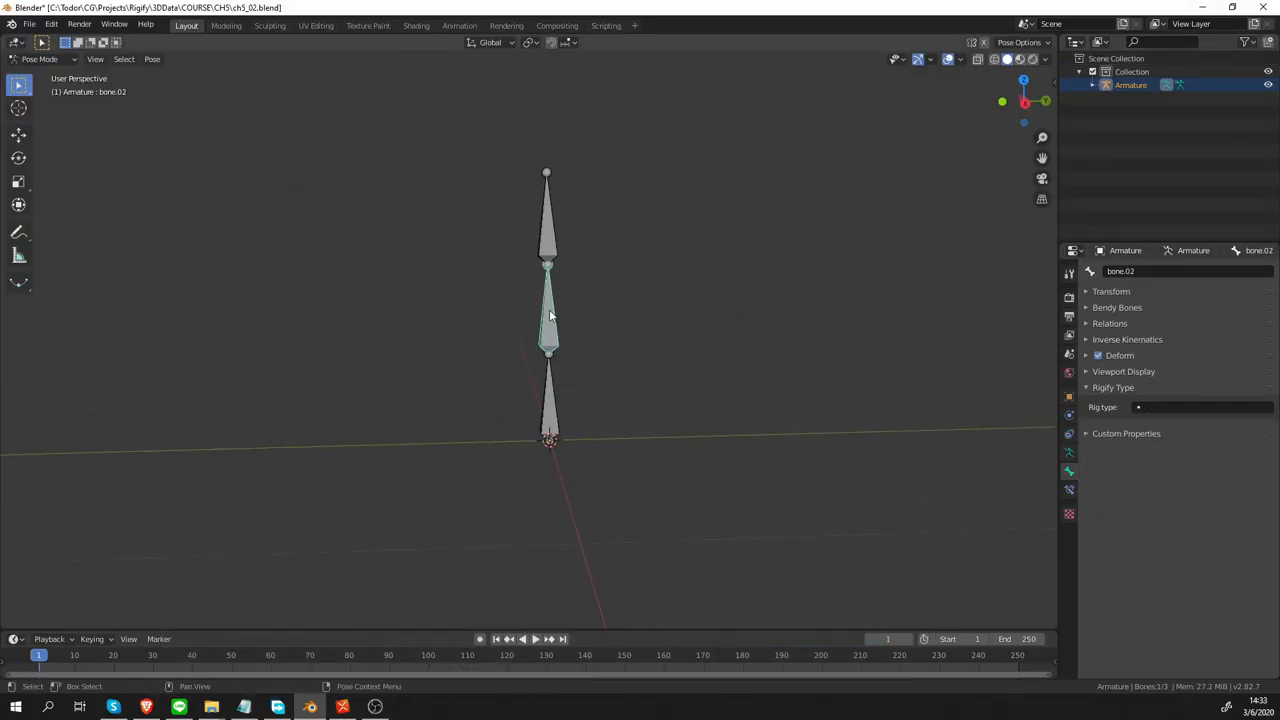
Select the top bone then the bottom bone, reading that only the bottom one has basic.copy_chain
click(548, 224)
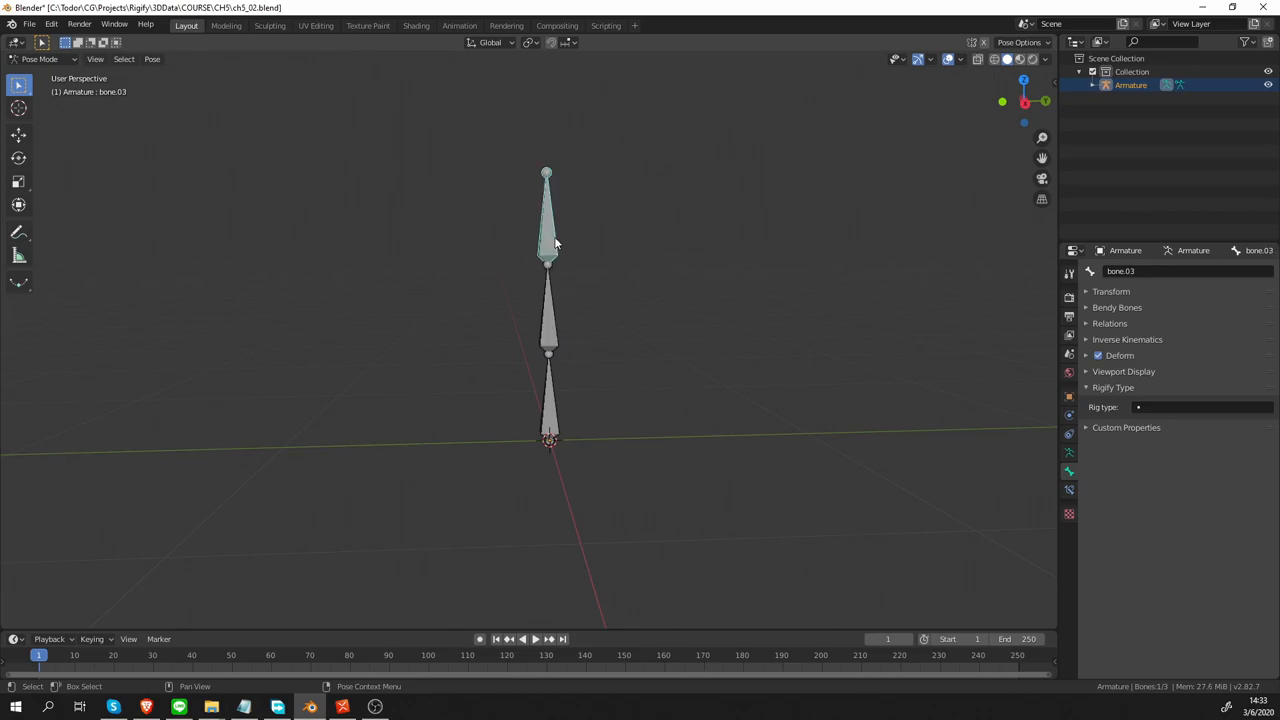
click(550, 330)
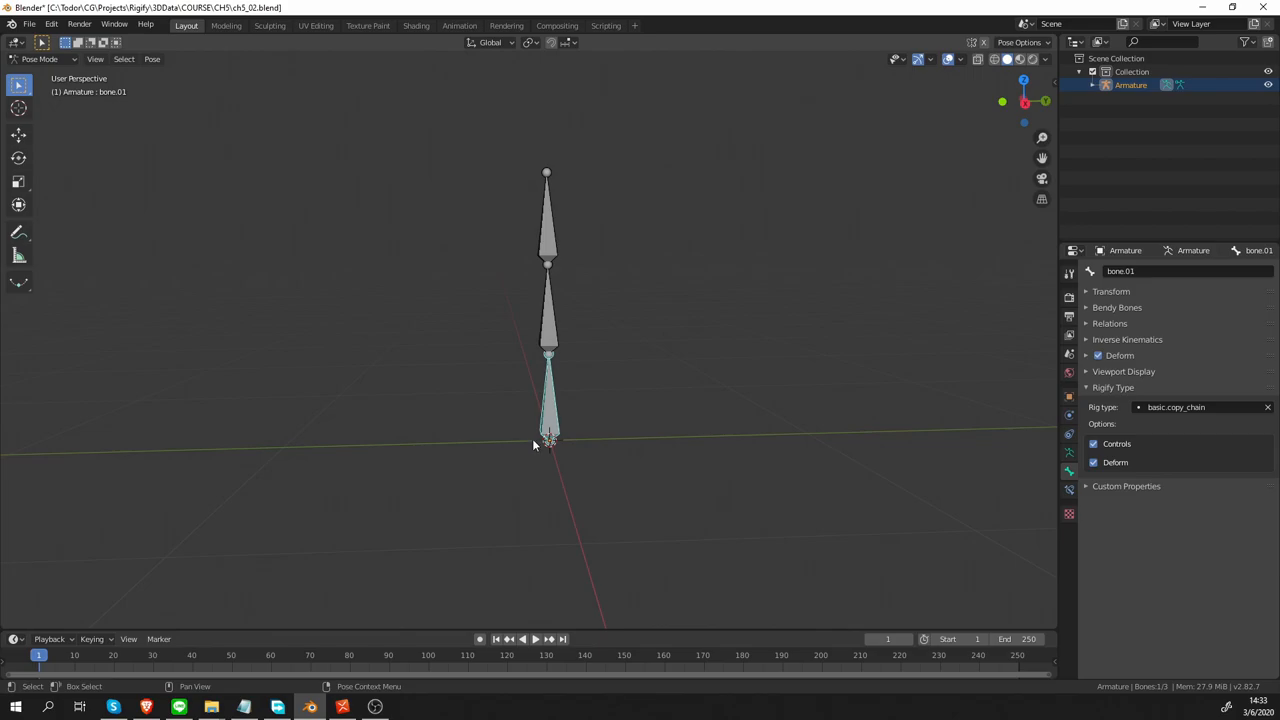
mouse_move(592, 410)
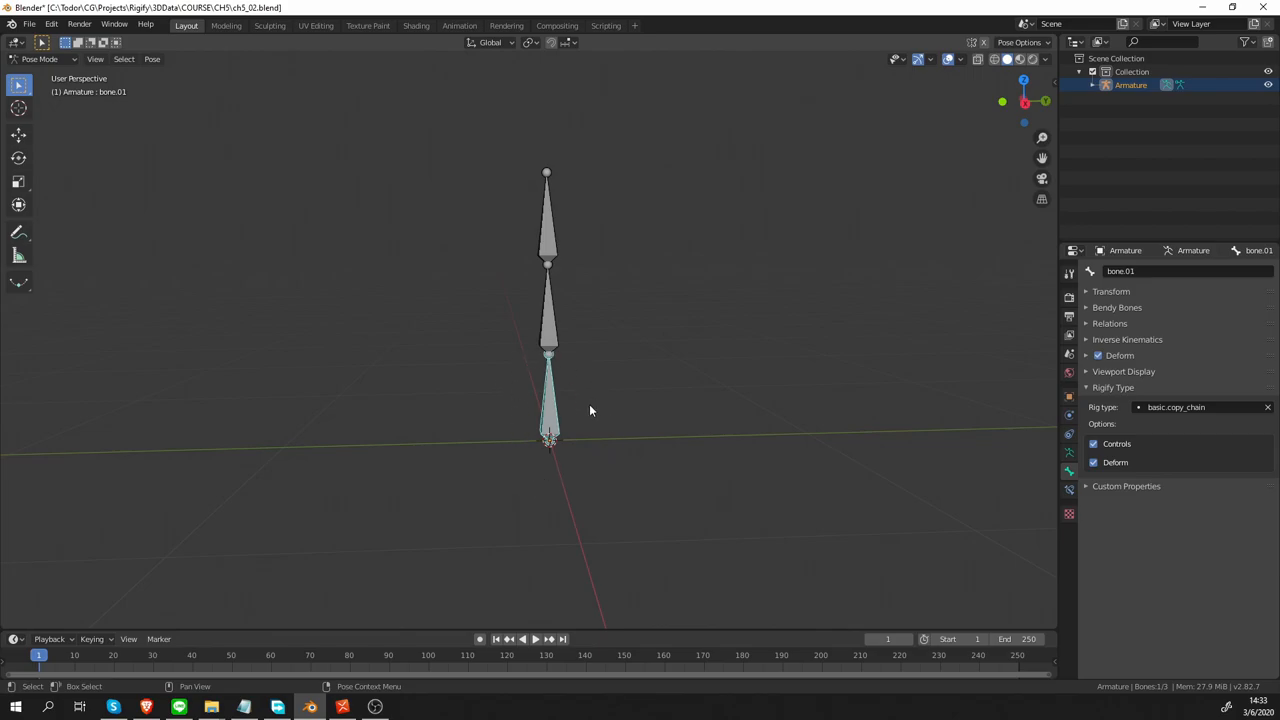
mouse_move(574, 440)
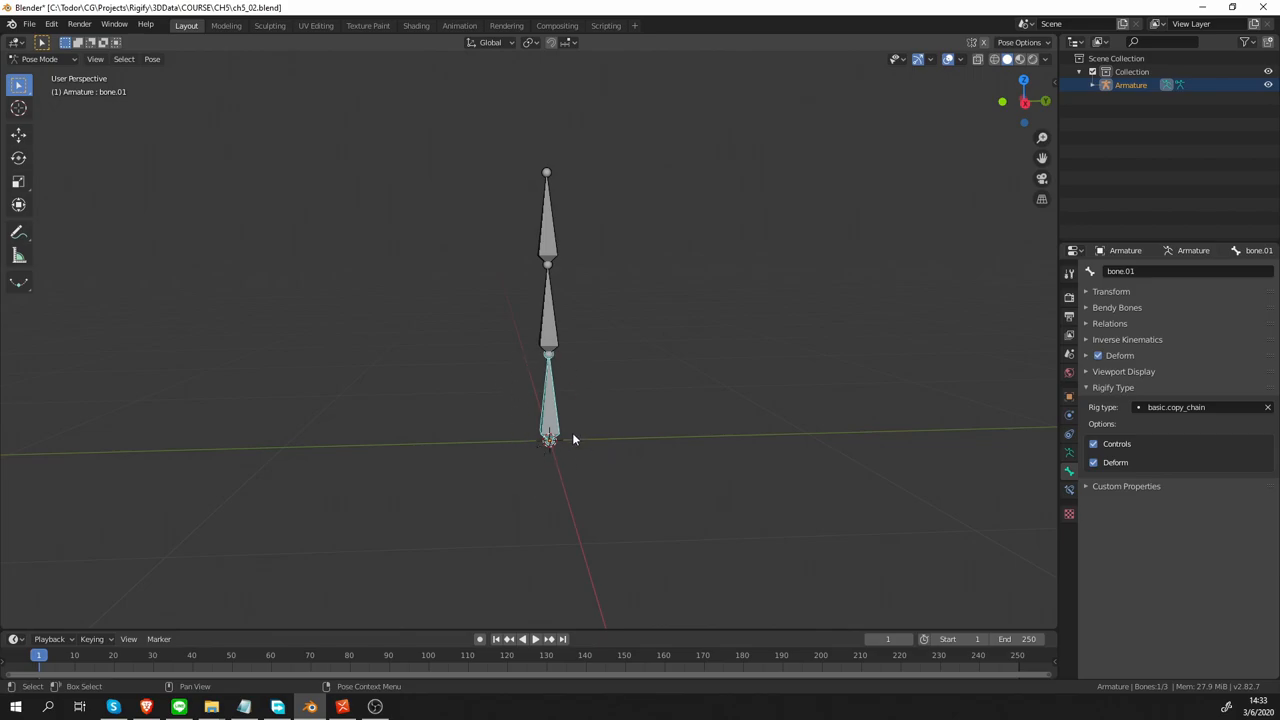
mouse_move(570, 196)
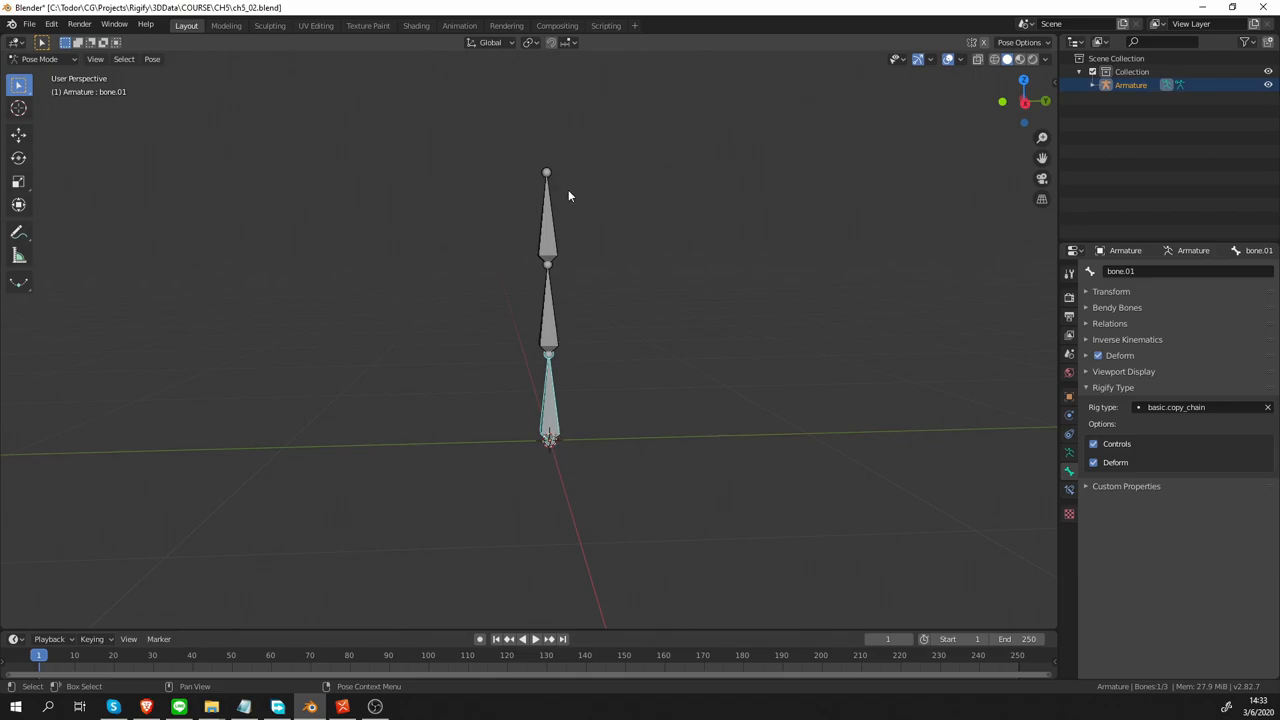
mouse_move(792, 380)
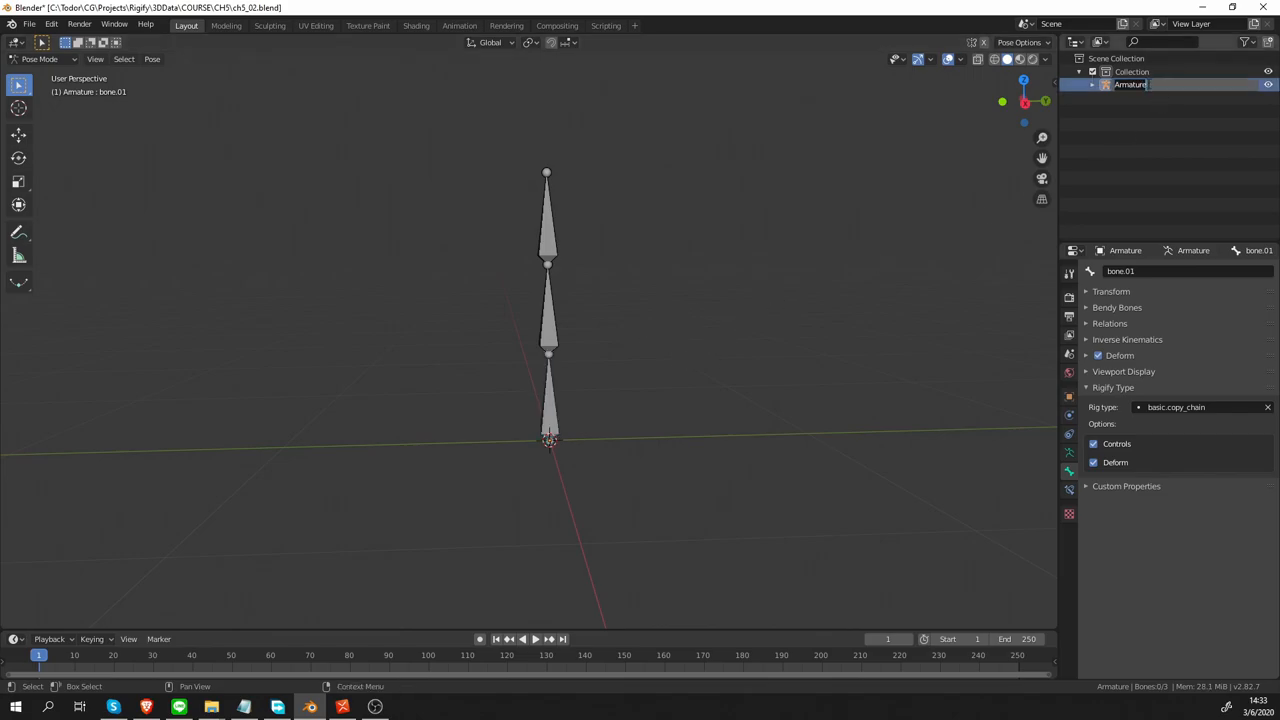
Rename the armature to my_metarig and generate the control rig from its armature data settings
text(my_metarig)
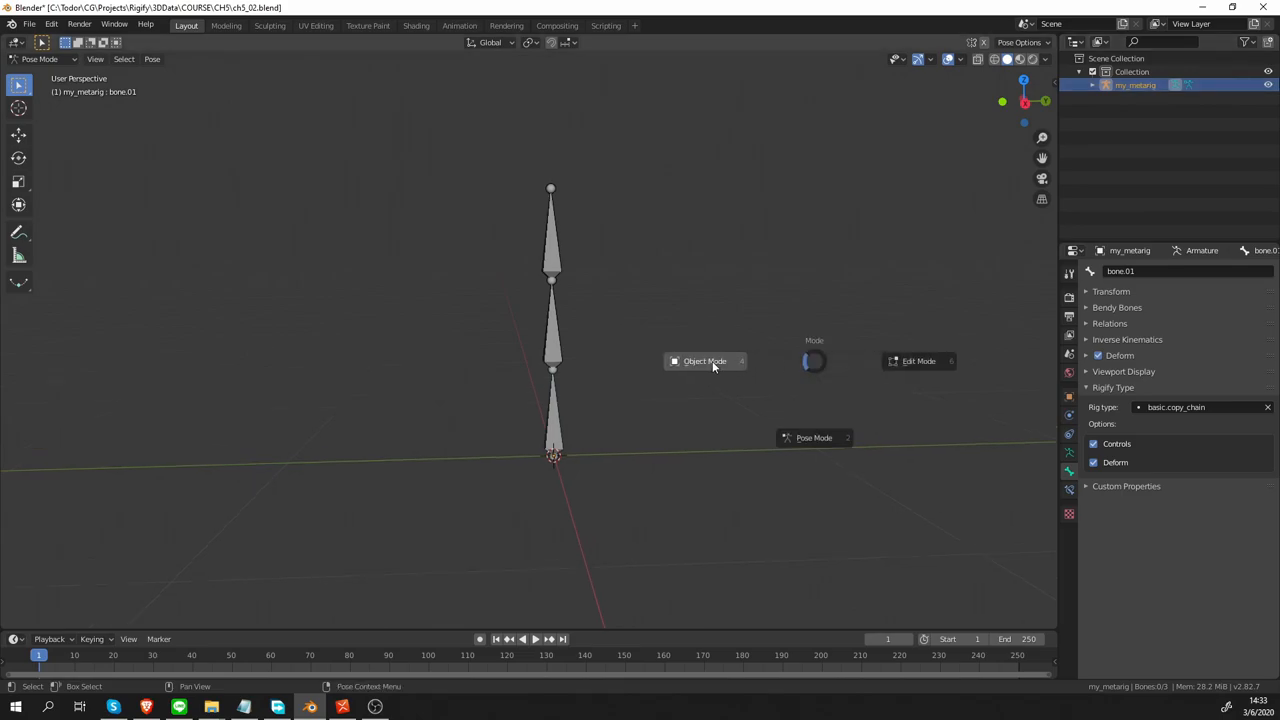
click(704, 360)
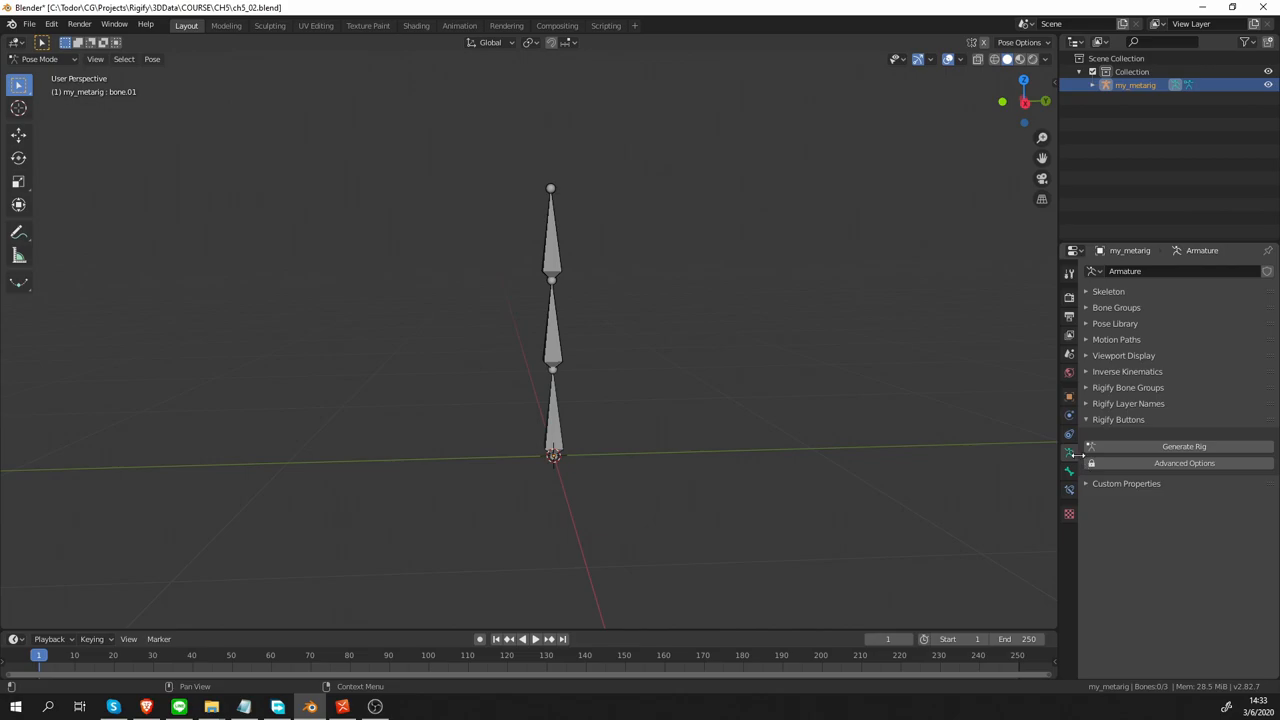
mouse_move(1170, 446)
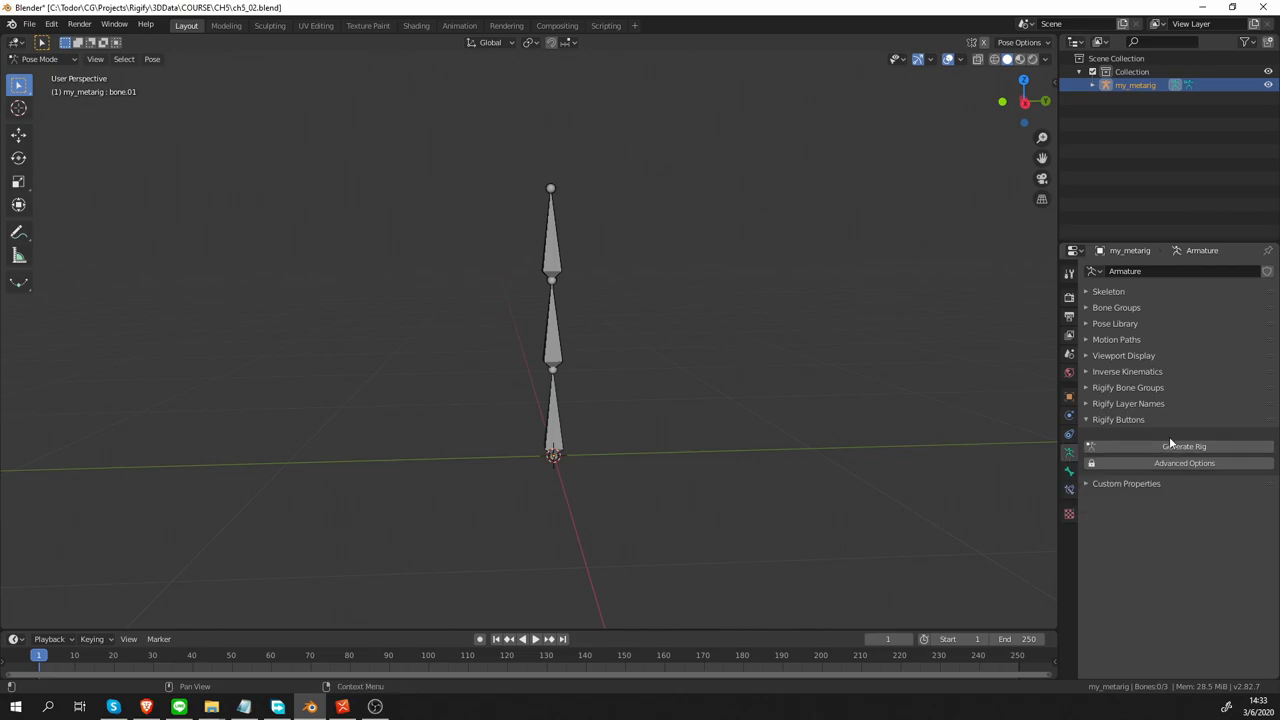
mouse_move(1184, 448)
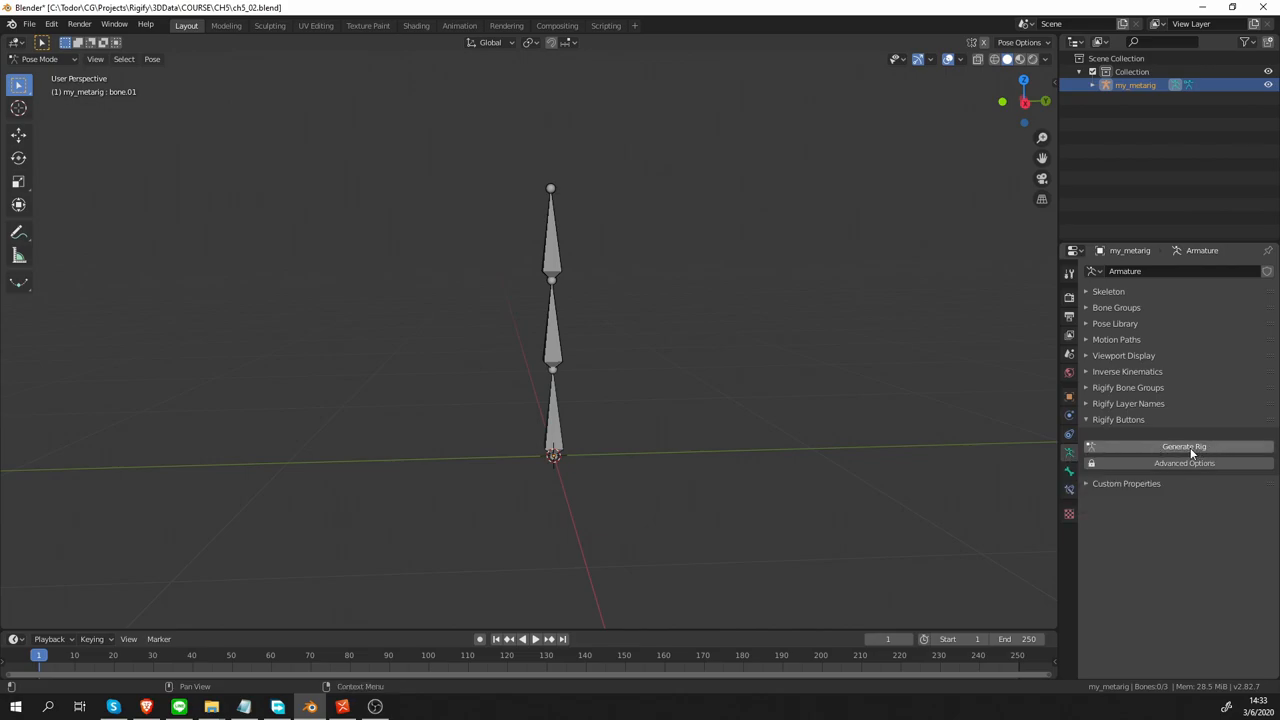
click(1180, 446)
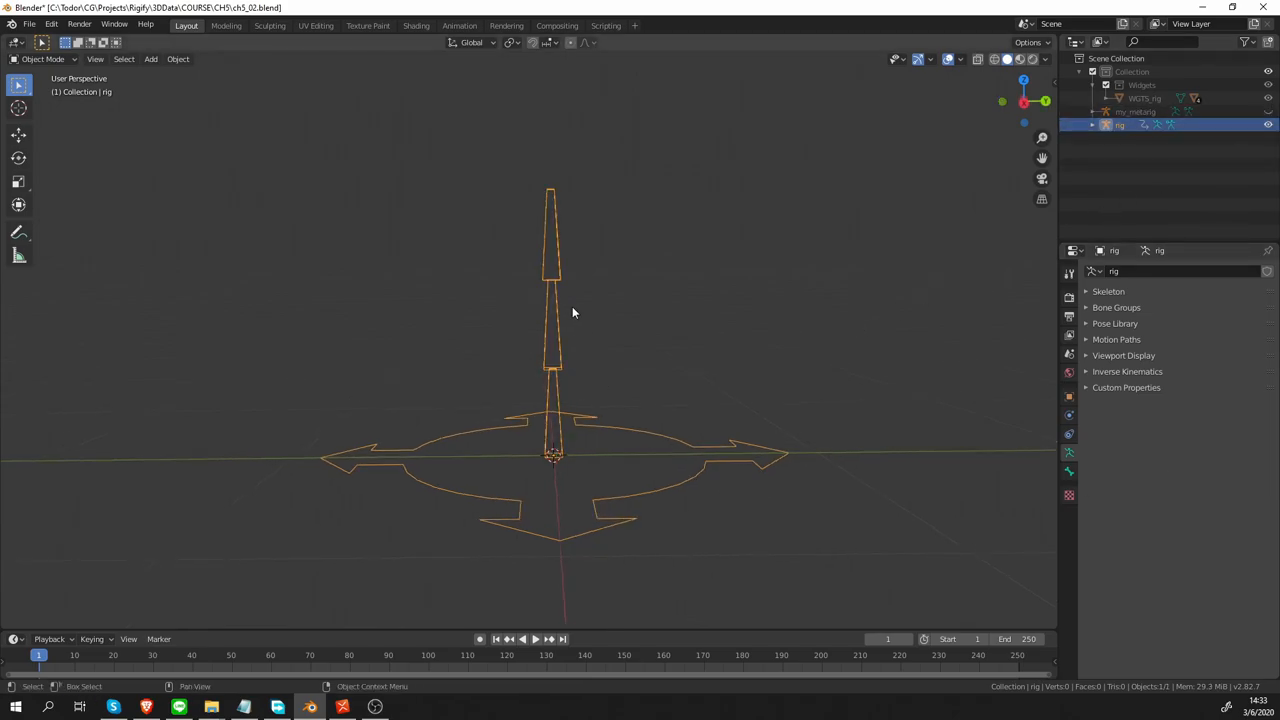
Leave Pose Mode on the generated rig and hide it in the Outliner, leaving my_metarig visible
click(30, 72)
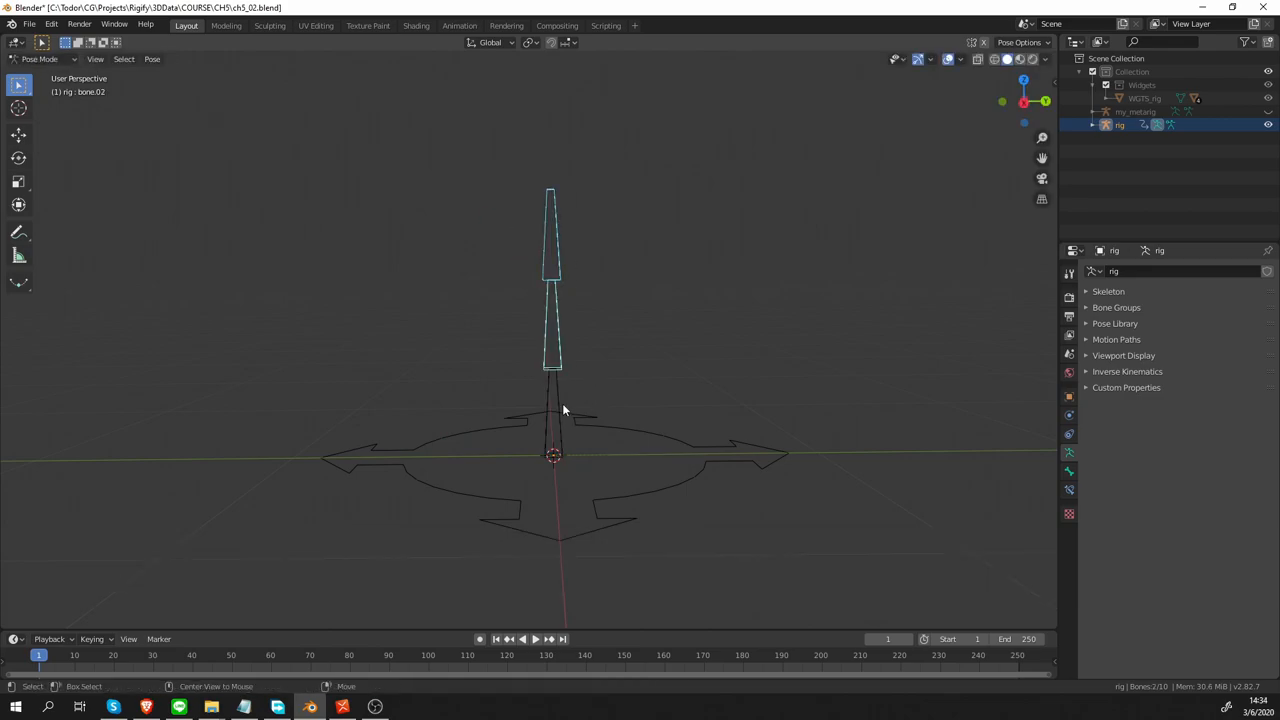
key(r)
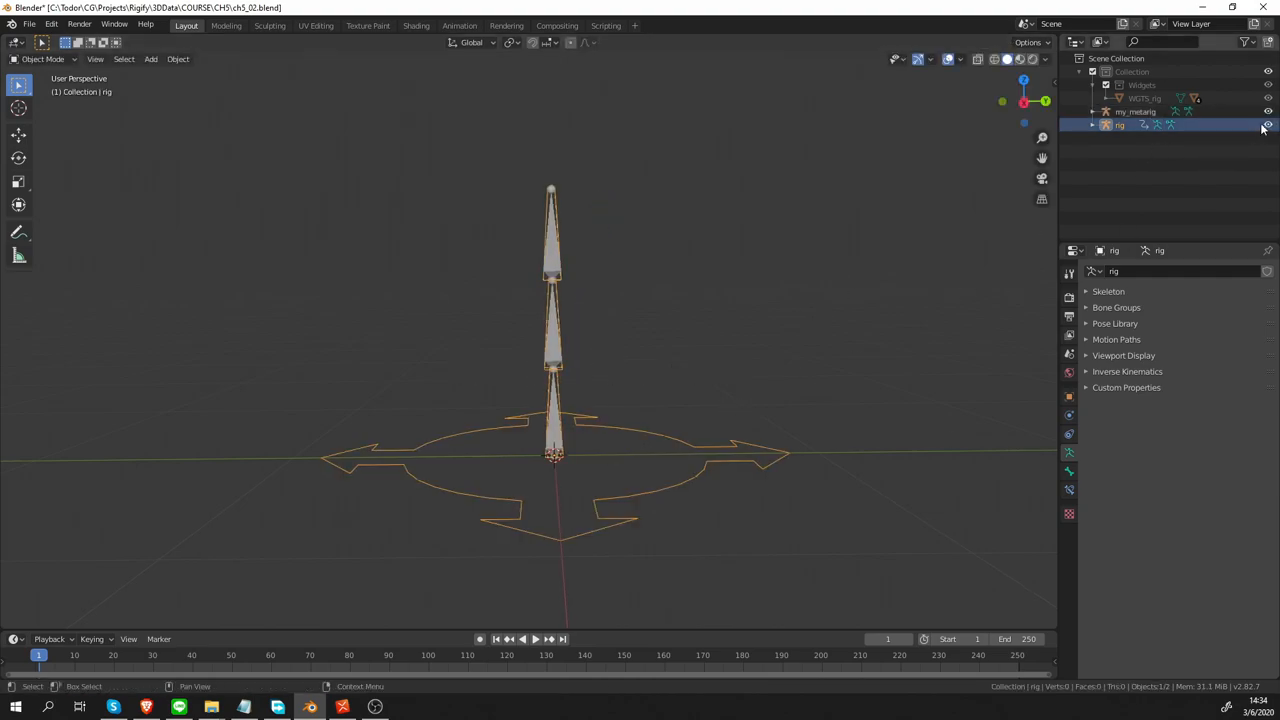
click(1136, 112)
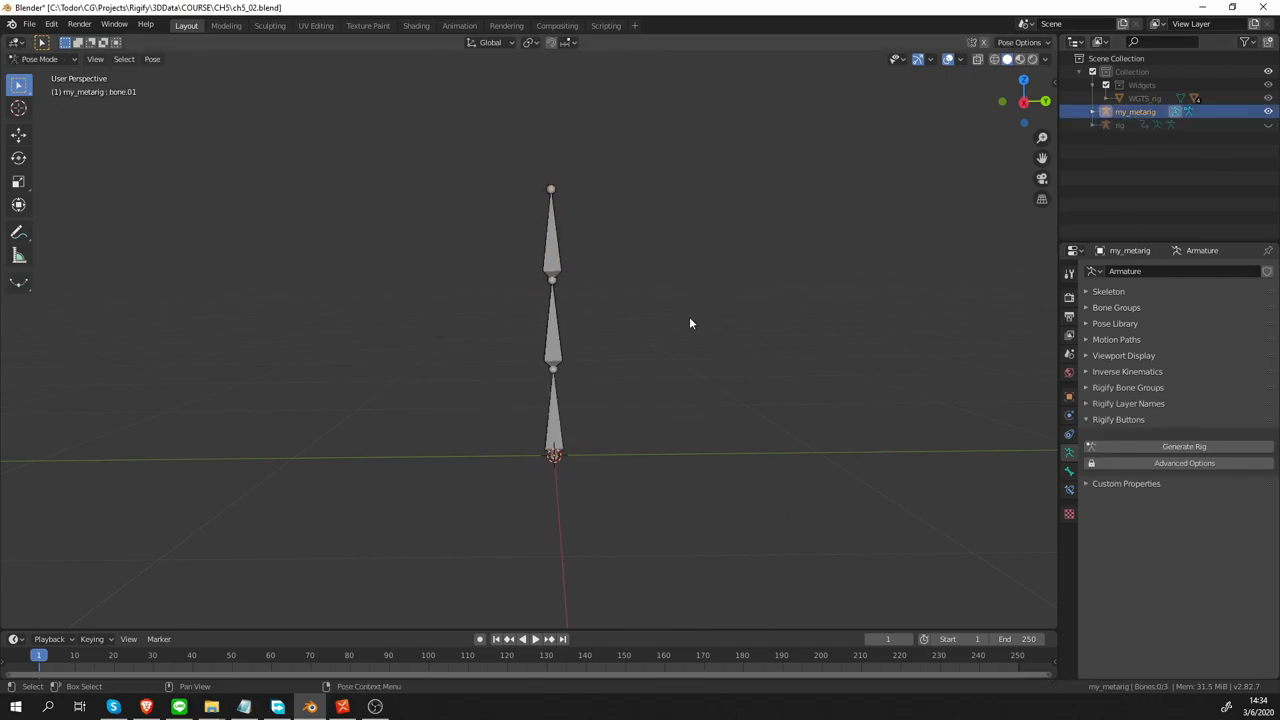
mouse_move(404, 200)
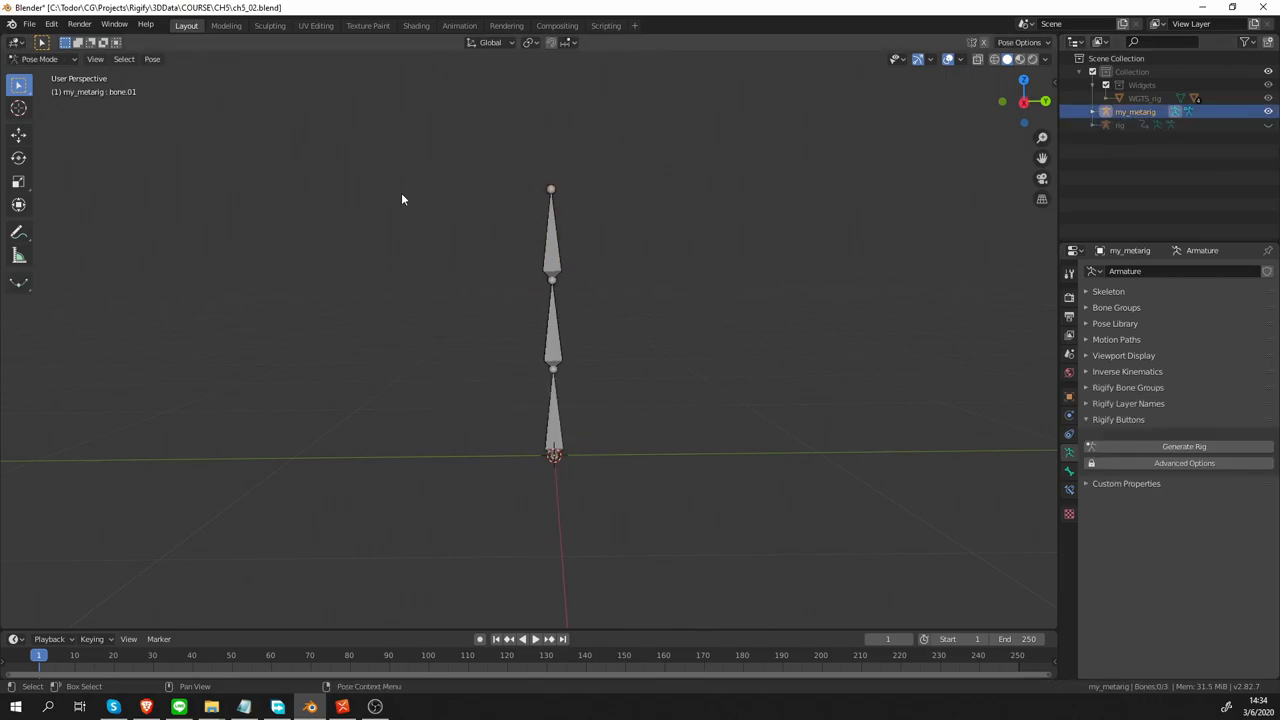
Enter Edit Mode on my_metarig and subdivide a new bone into a second three-bone chain
click(36, 68)
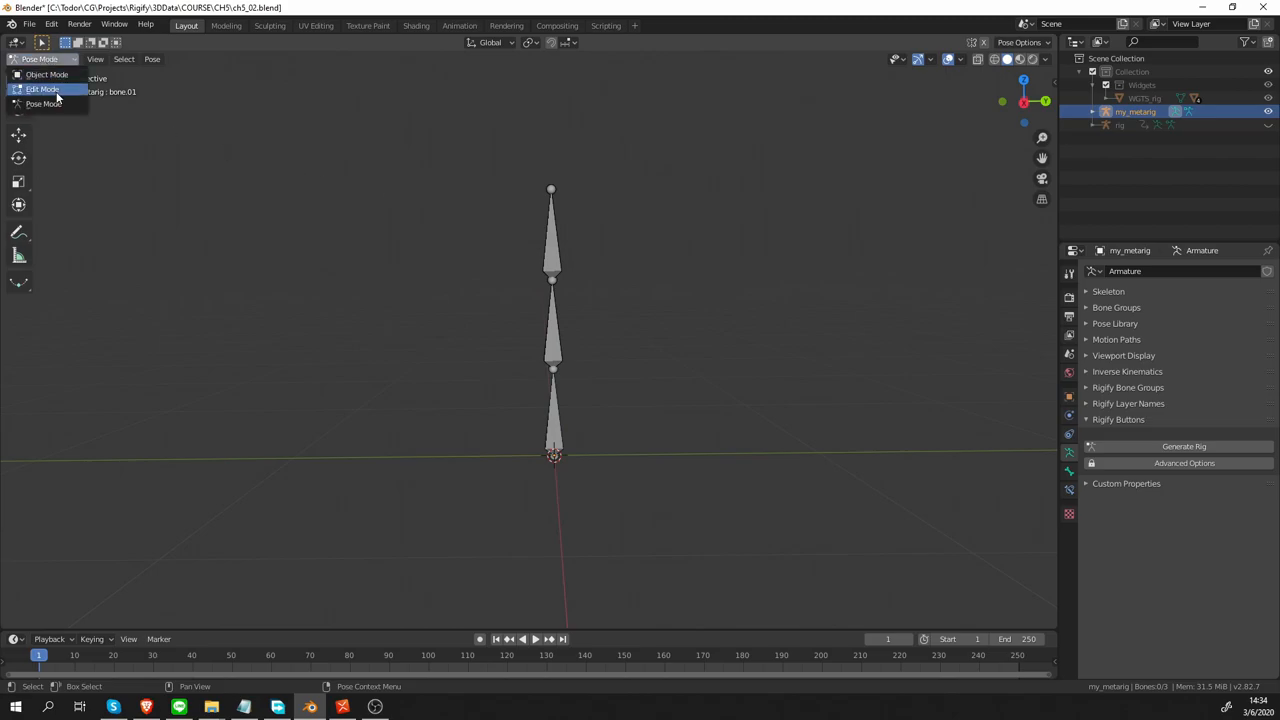
click(42, 90)
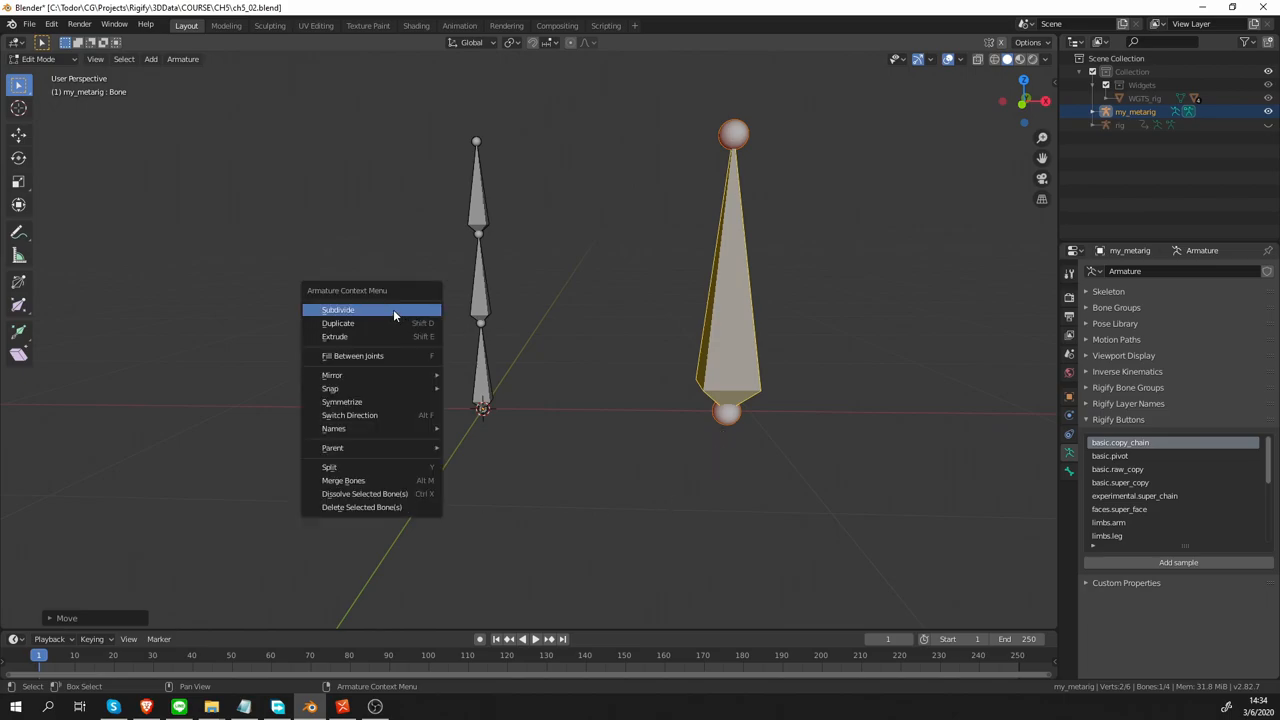
click(338, 308)
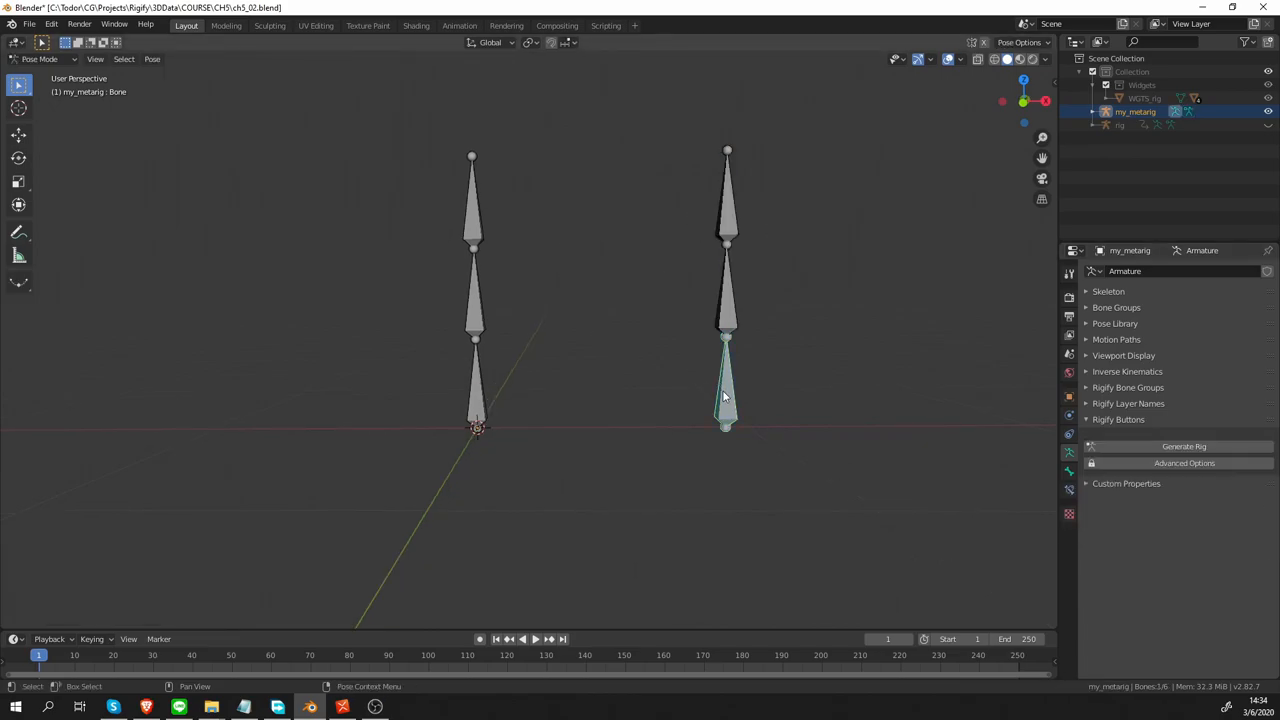
Show Bone Properties, select the second chain's base bone and assign it Rigify type basic.copy_chain
click(1068, 472)
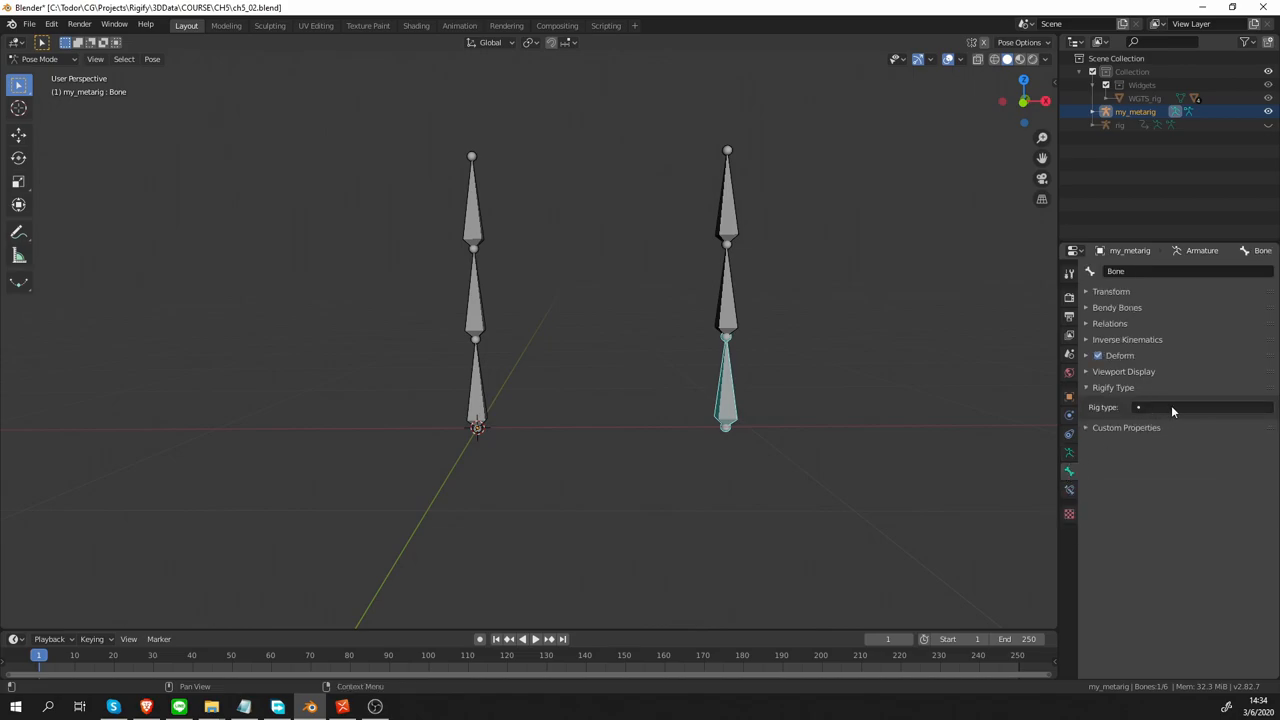
click(728, 200)
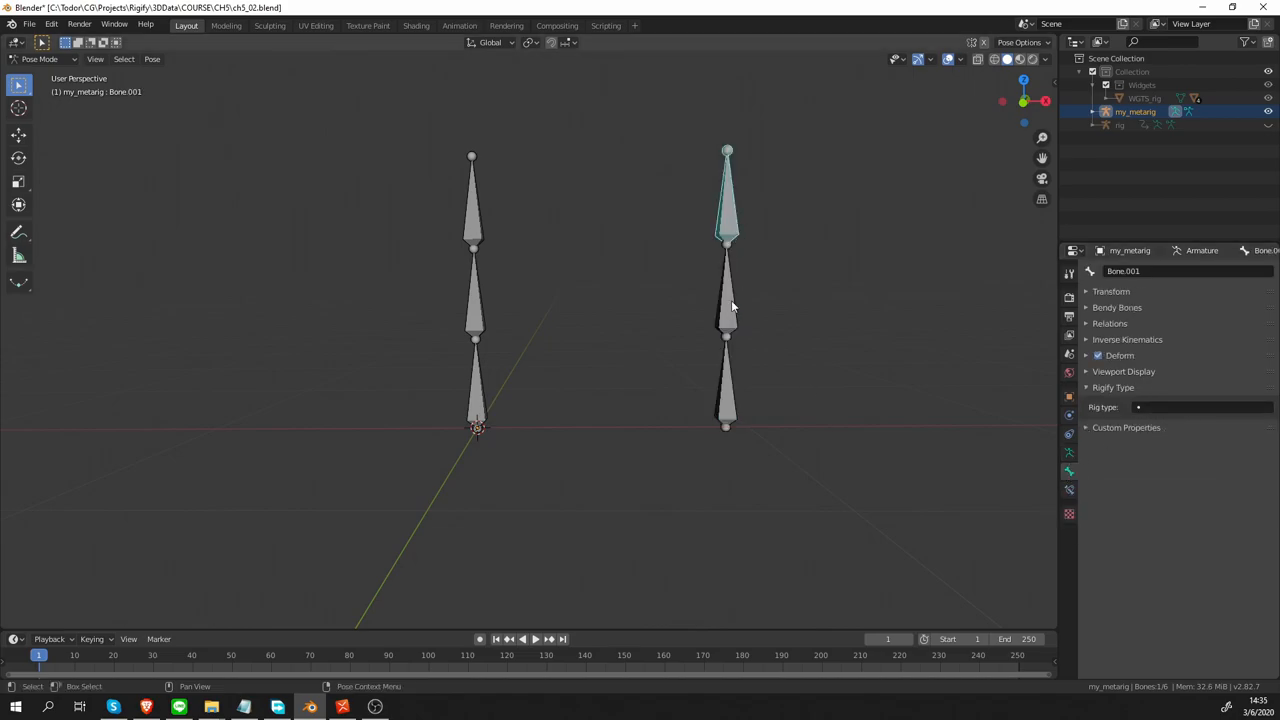
click(728, 390)
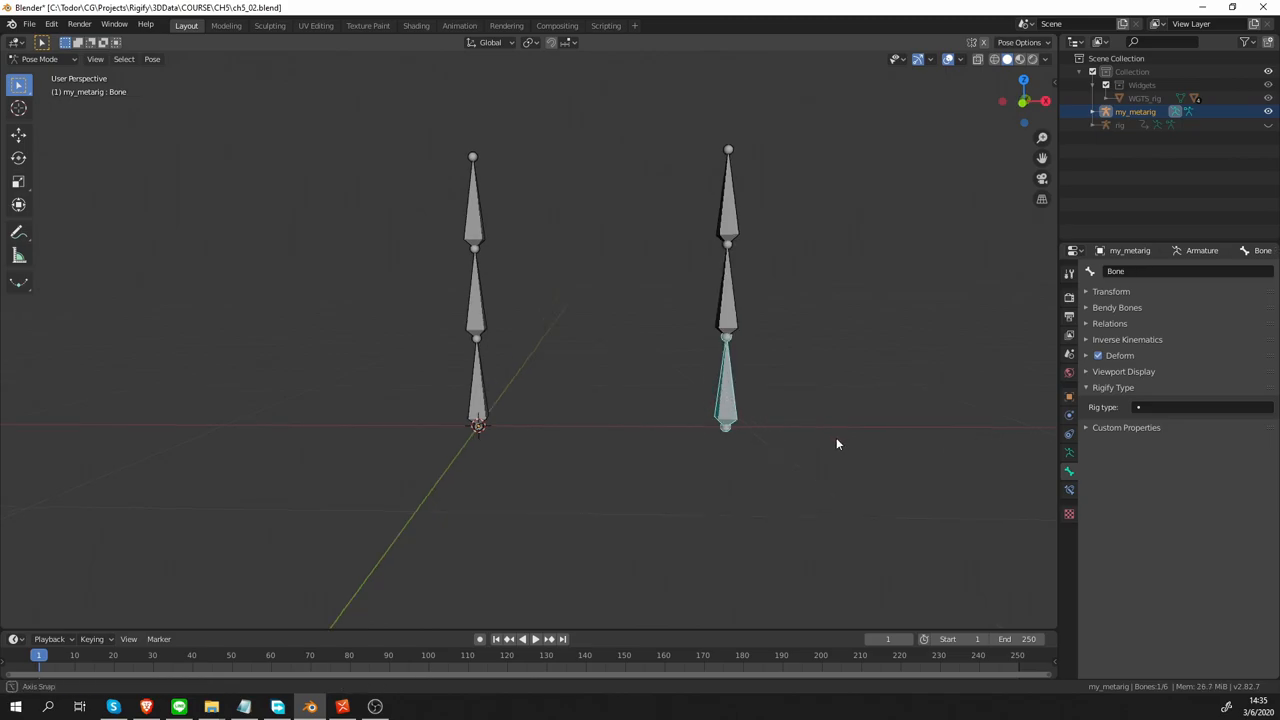
click(1204, 406)
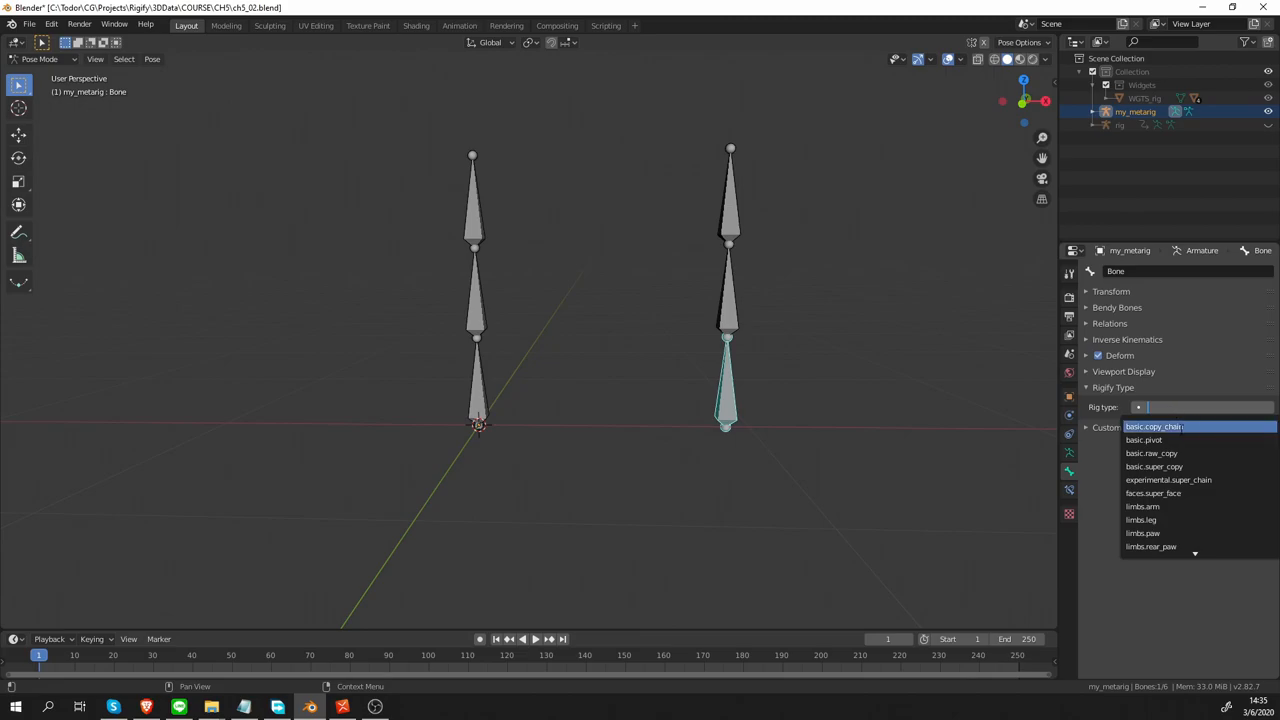
click(1152, 426)
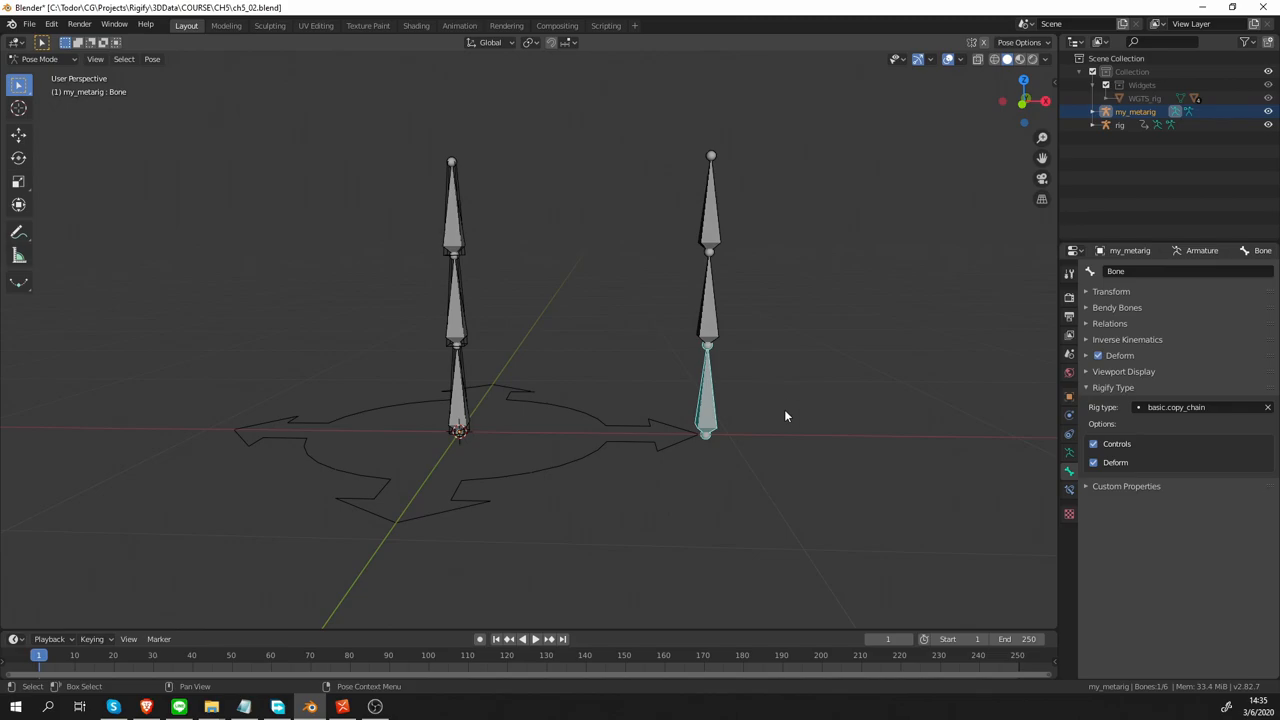
mouse_move(1068, 456)
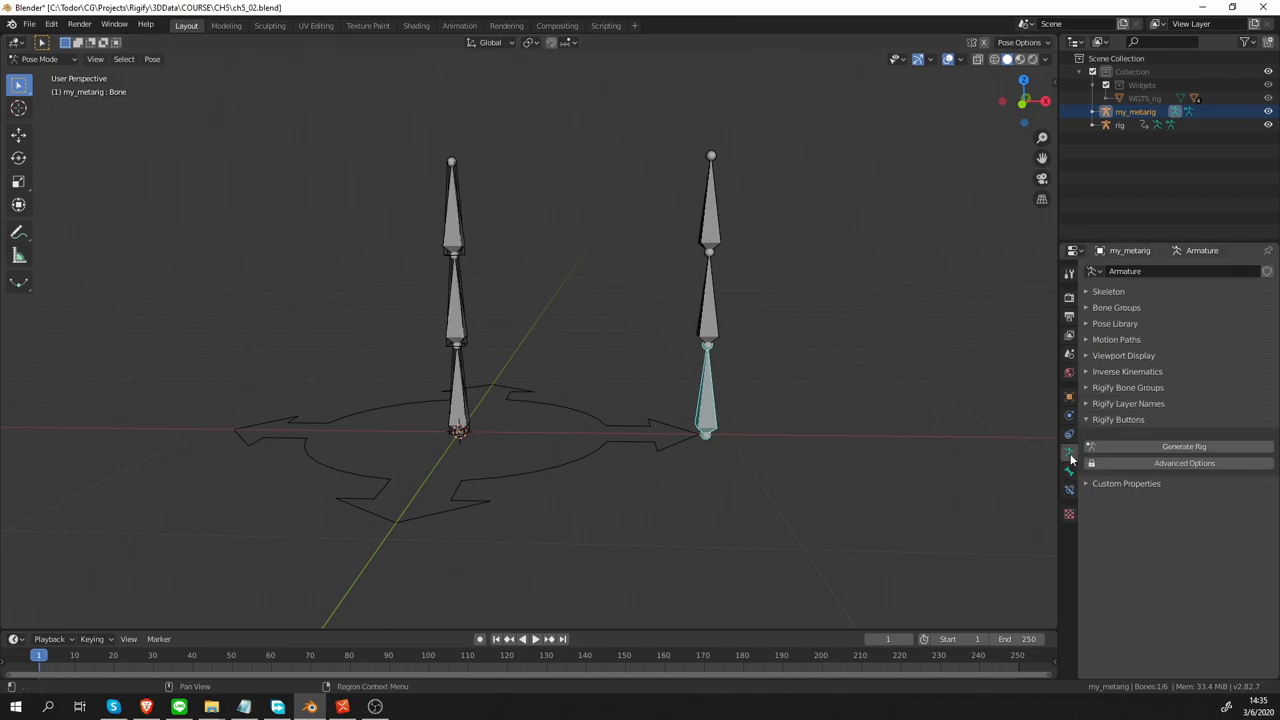
mouse_move(1160, 446)
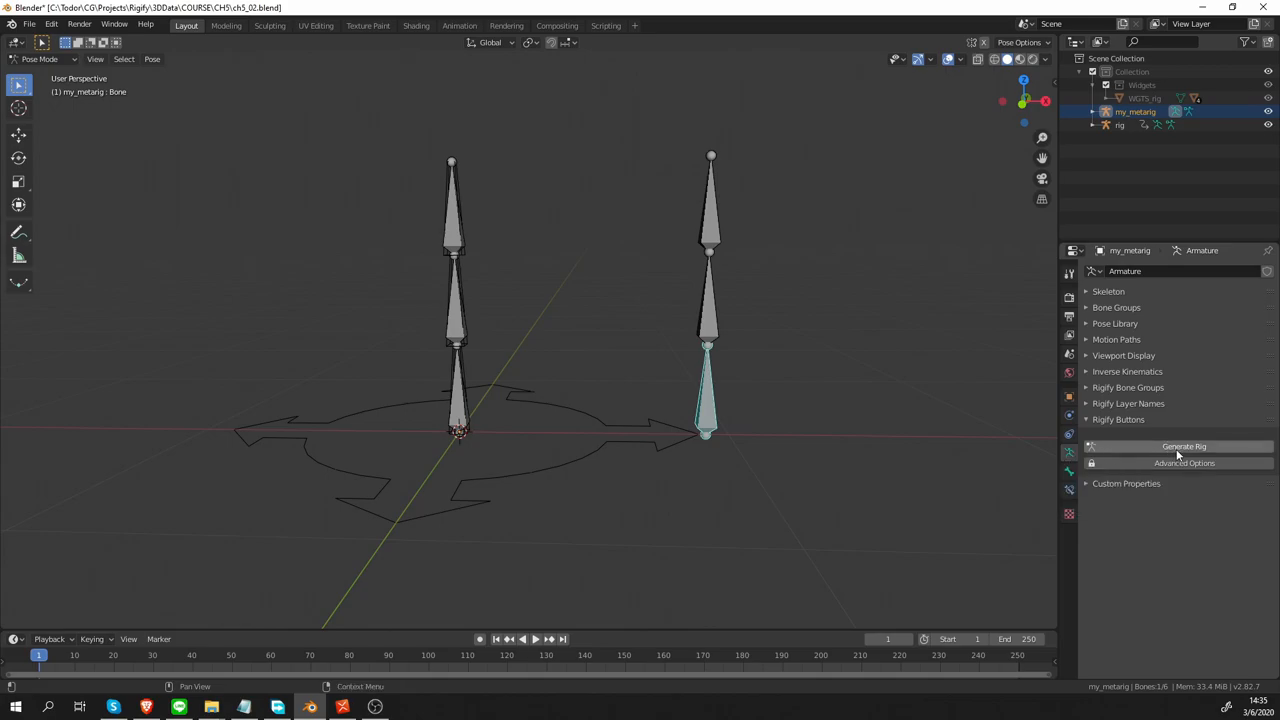
Generate the rig again from my_metarig and switch the new rig into Pose Mode
click(1180, 446)
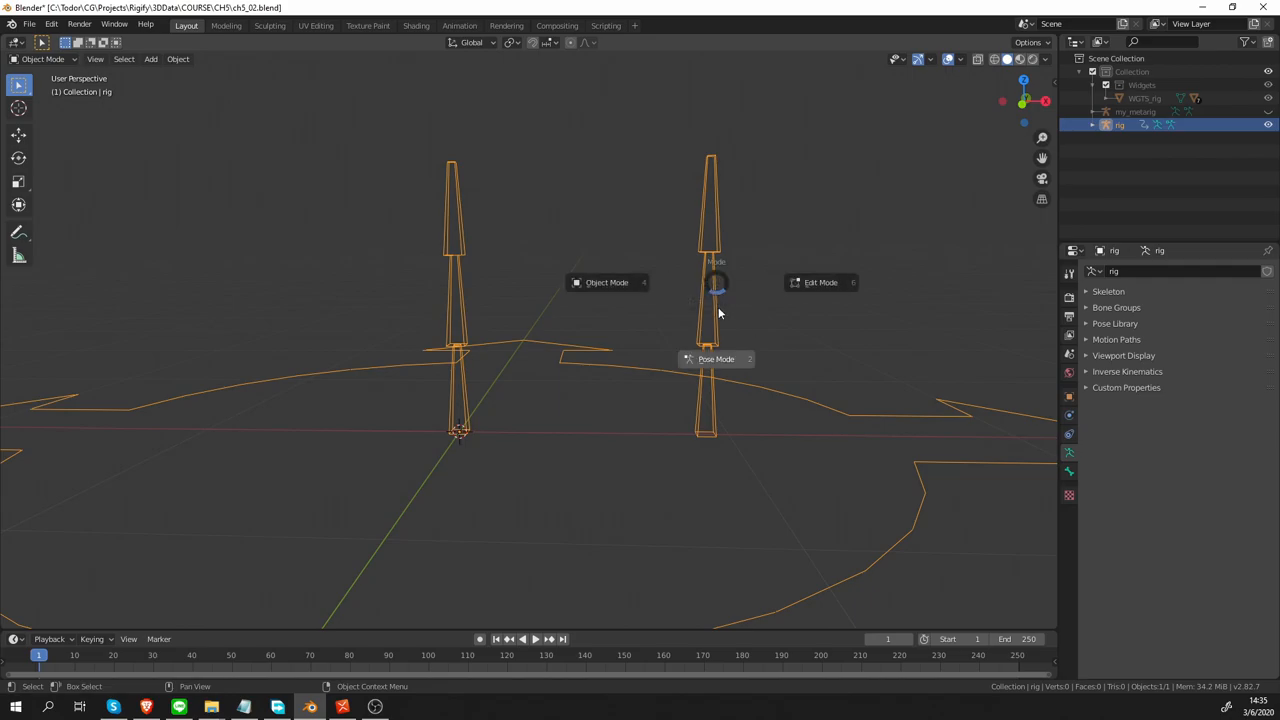
click(716, 358)
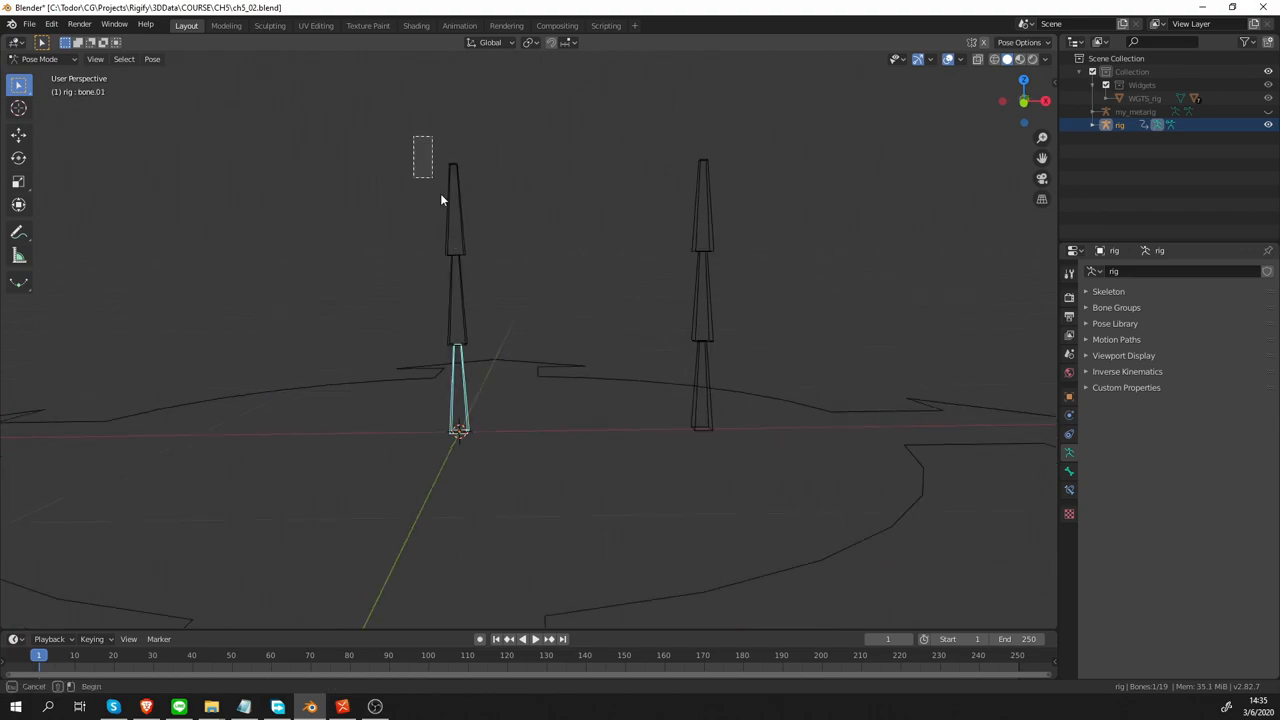
Select the left chain's controls and the right chain's base and middle controls, then leave Pose Mode
drag(414, 132, 486, 474)
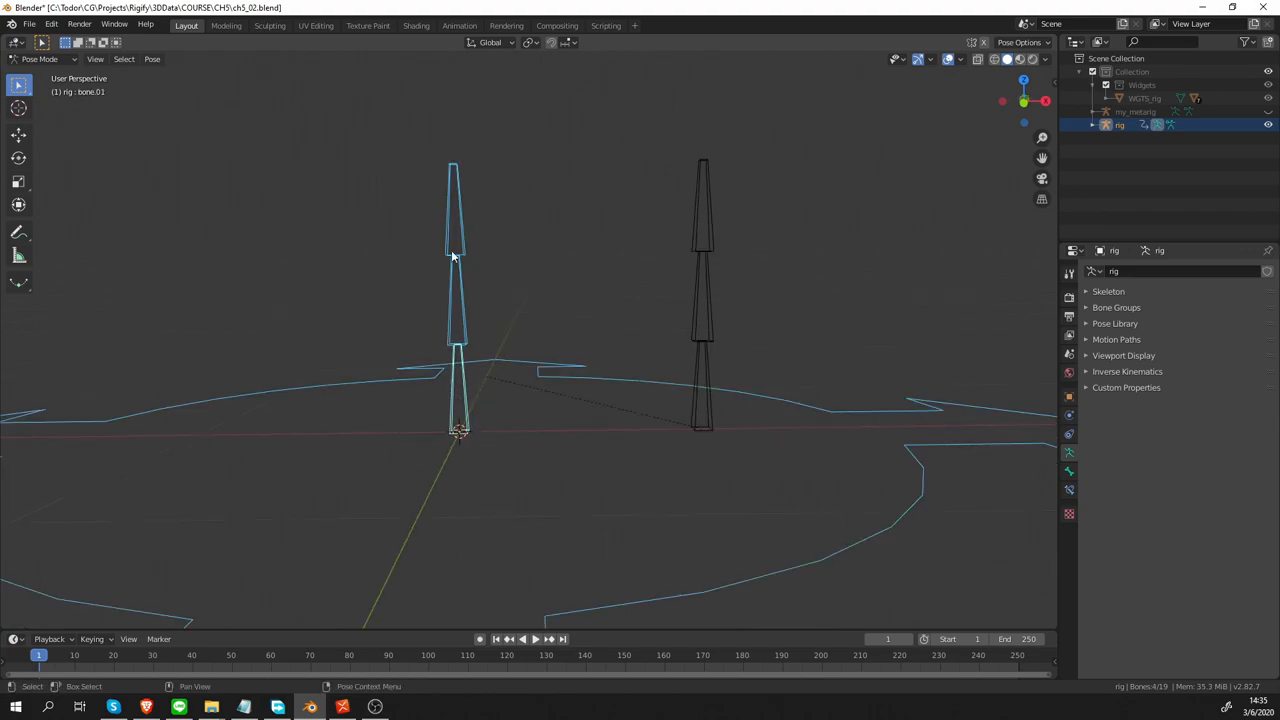
click(698, 380)
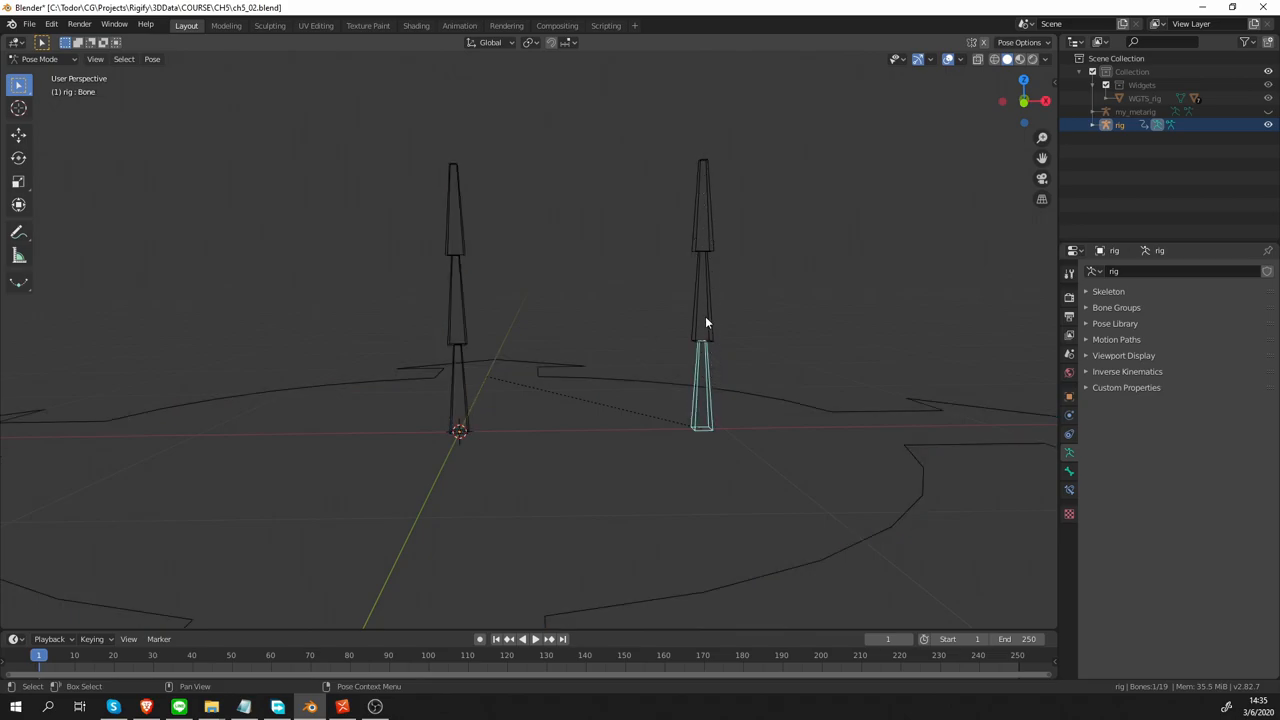
click(704, 290)
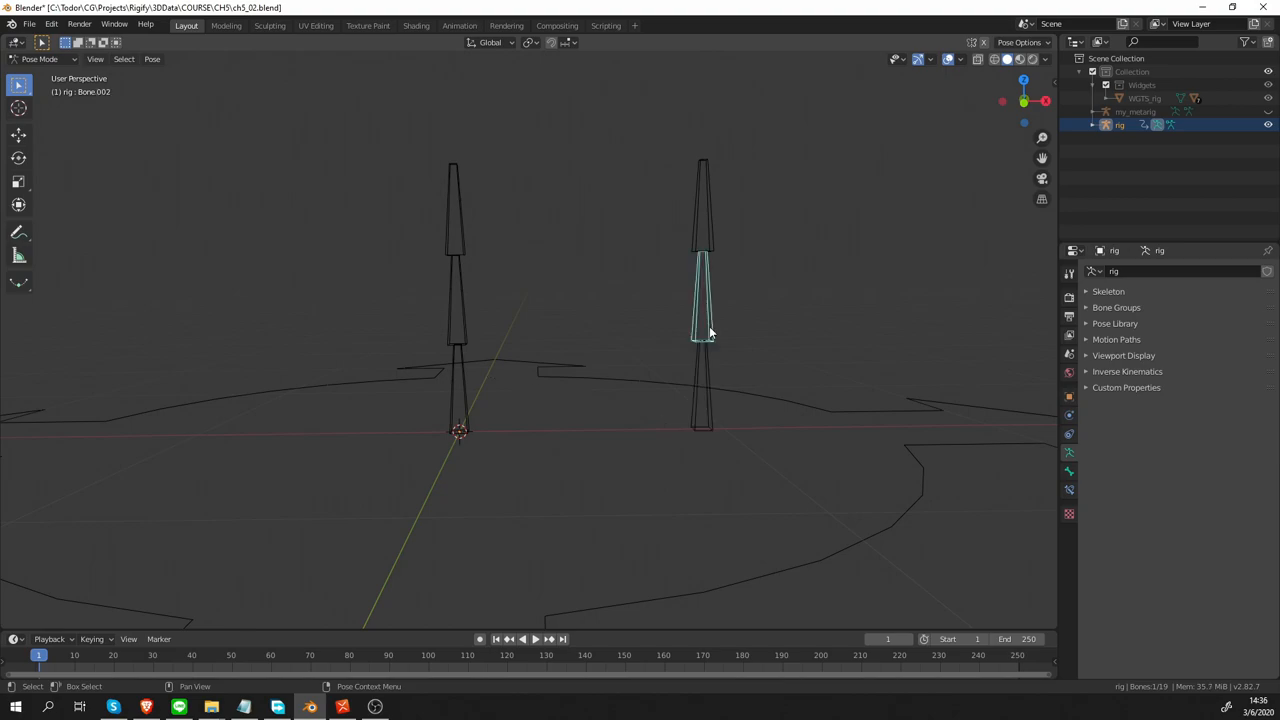
click(704, 210)
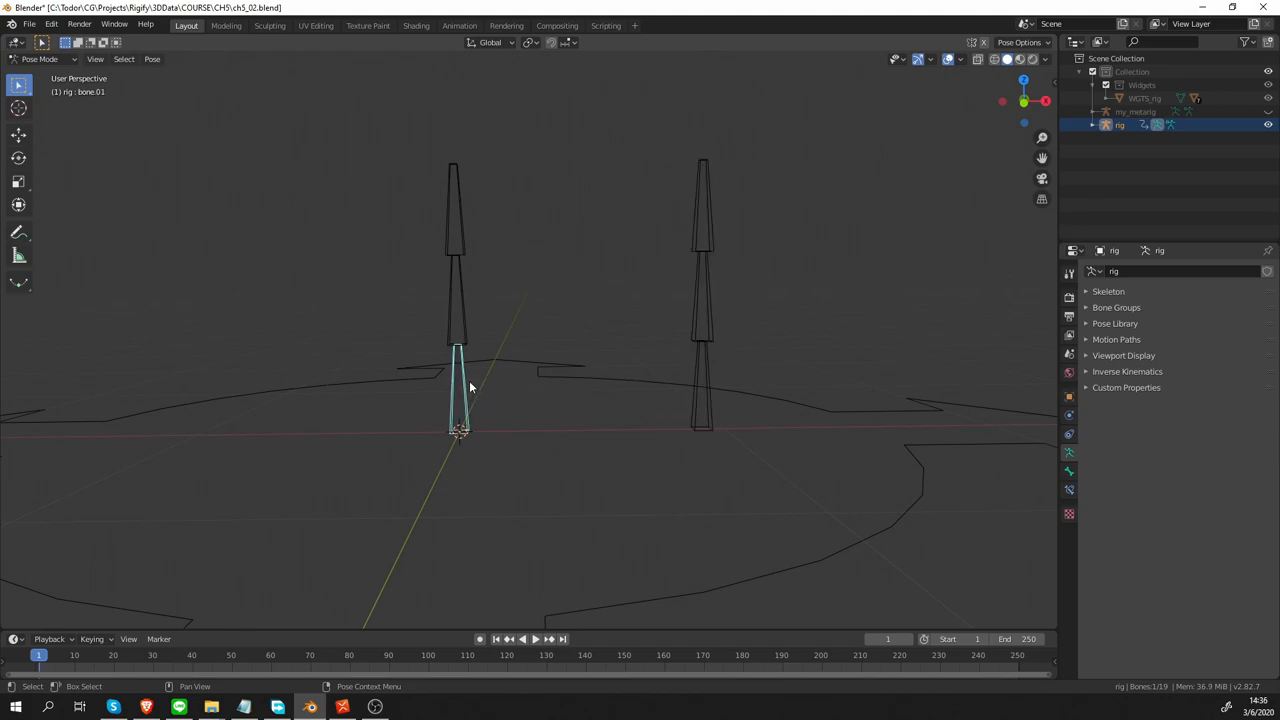
key(Tab)
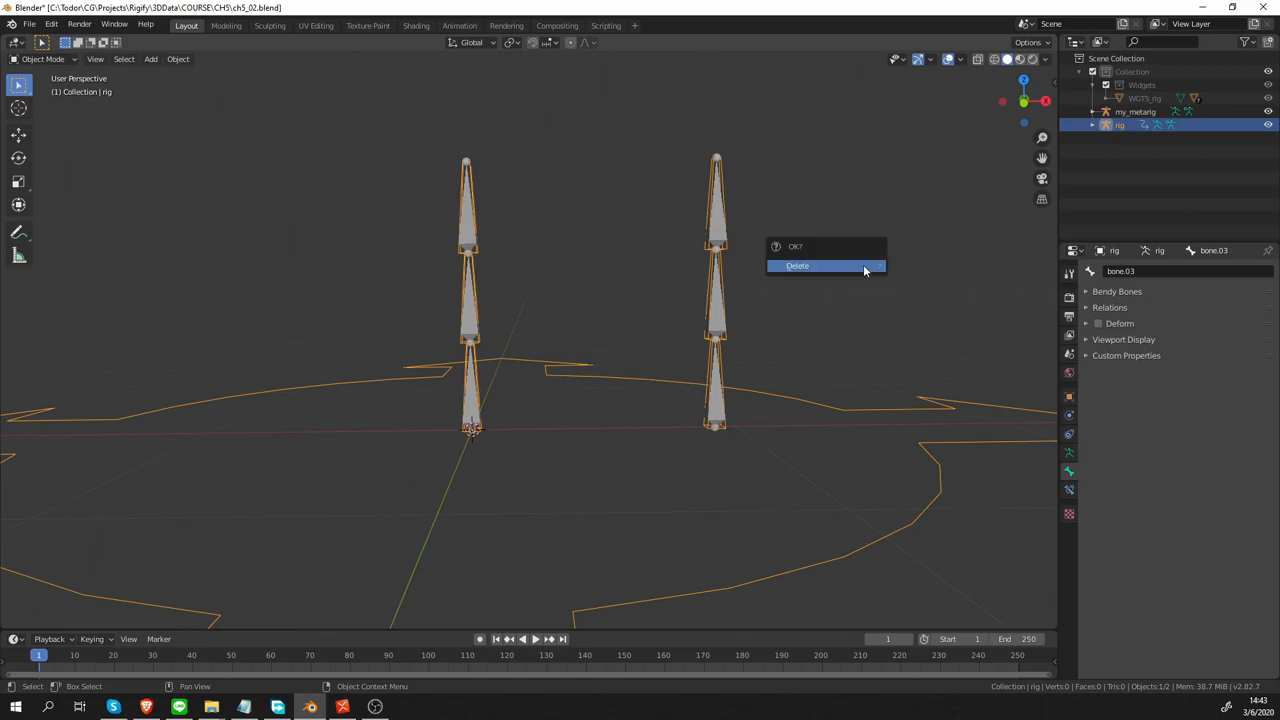
Delete the generated rig, edit my_metarig and add the basic.pivot Rigify sample, then pick another sample
click(824, 264)
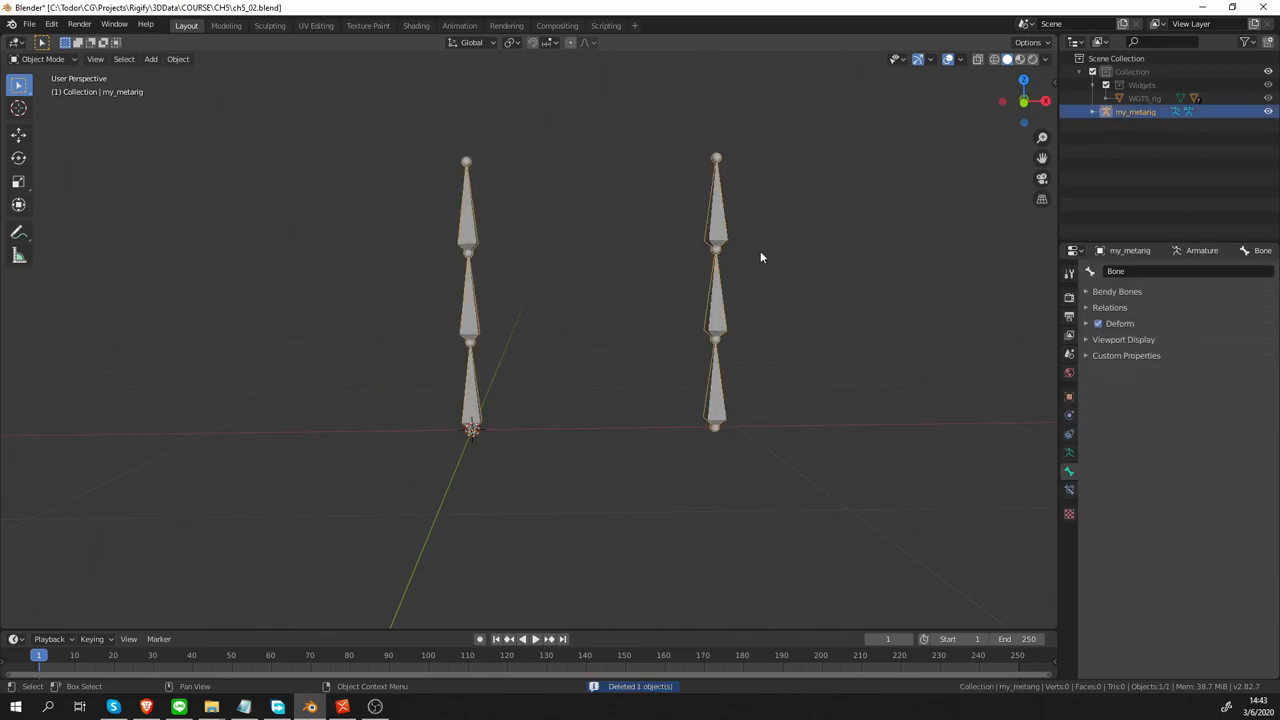
key(Tab)
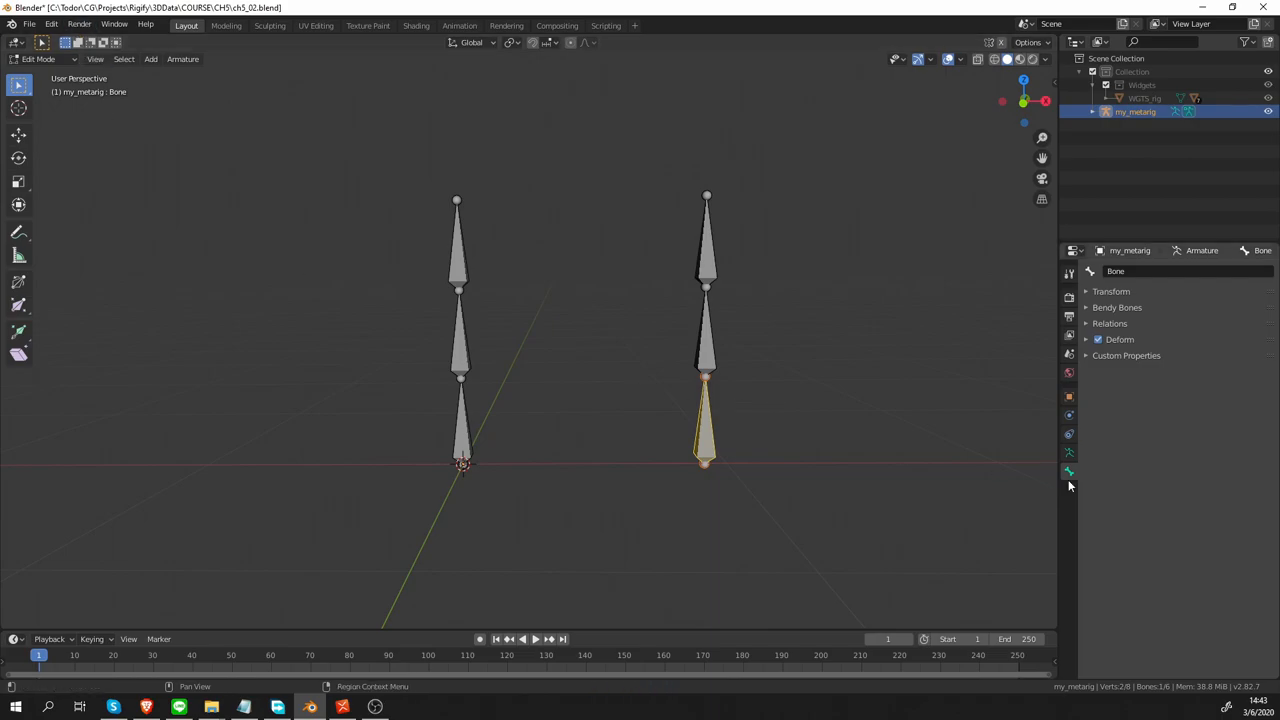
click(1068, 452)
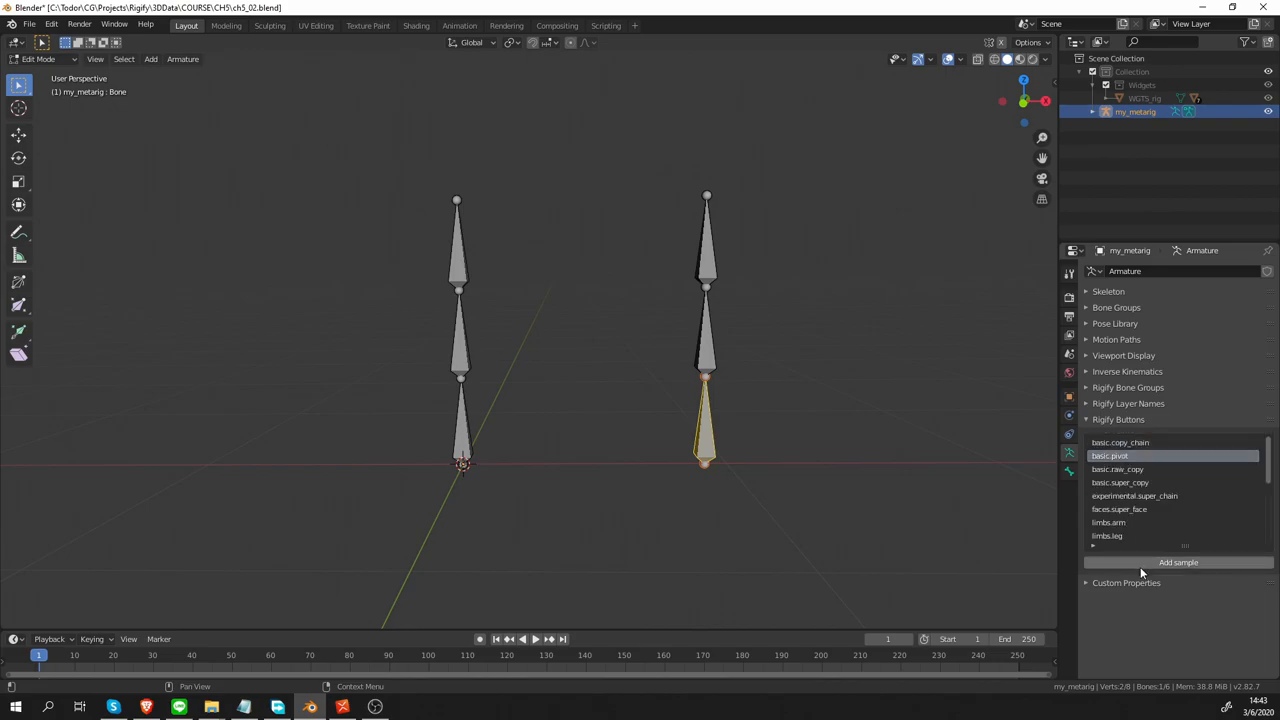
click(1176, 562)
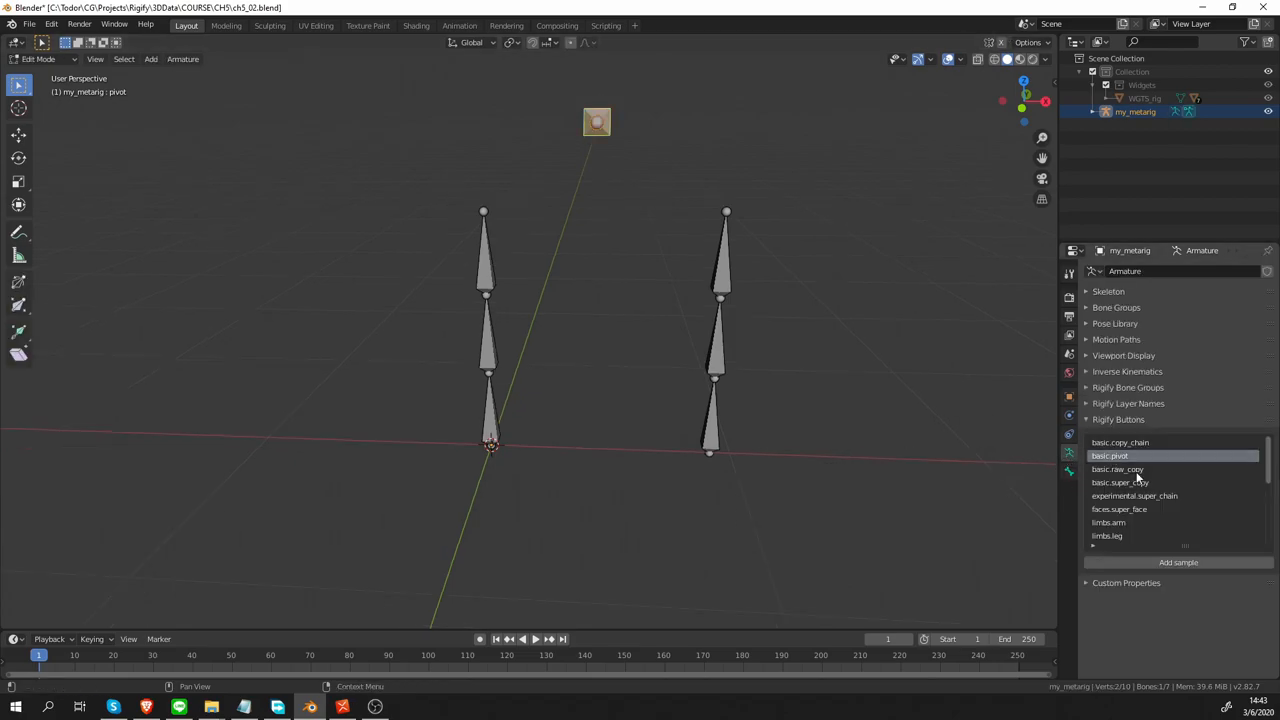
click(1118, 468)
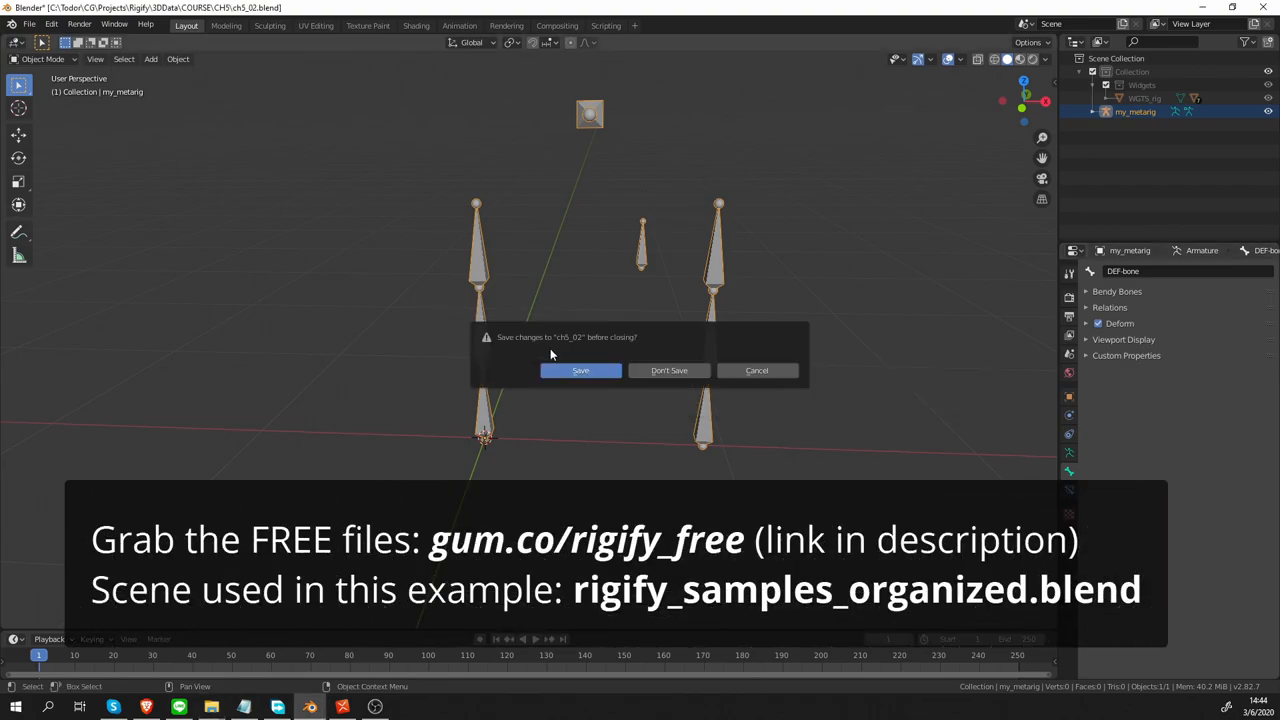
mouse_move(668, 370)
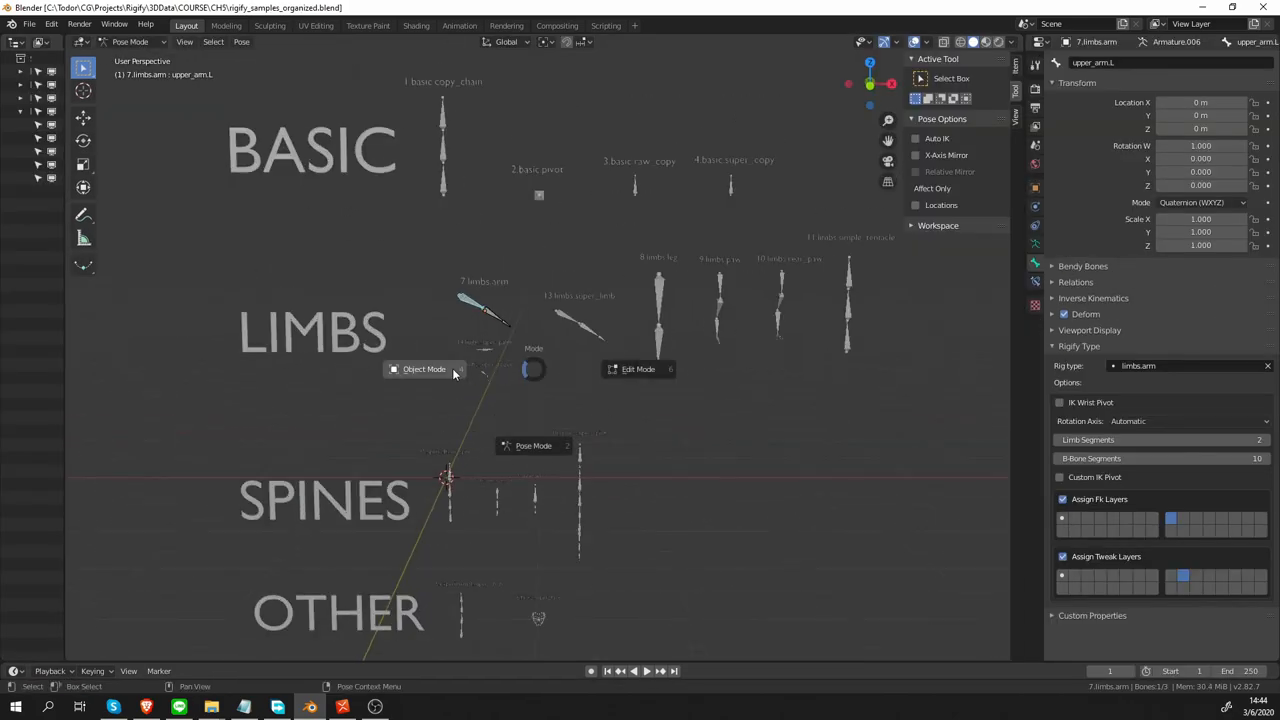
Switch the samples scene to Object Mode and zoom out to survey the BASIC, LIMBS, SPINES and OTHER rigs
click(424, 368)
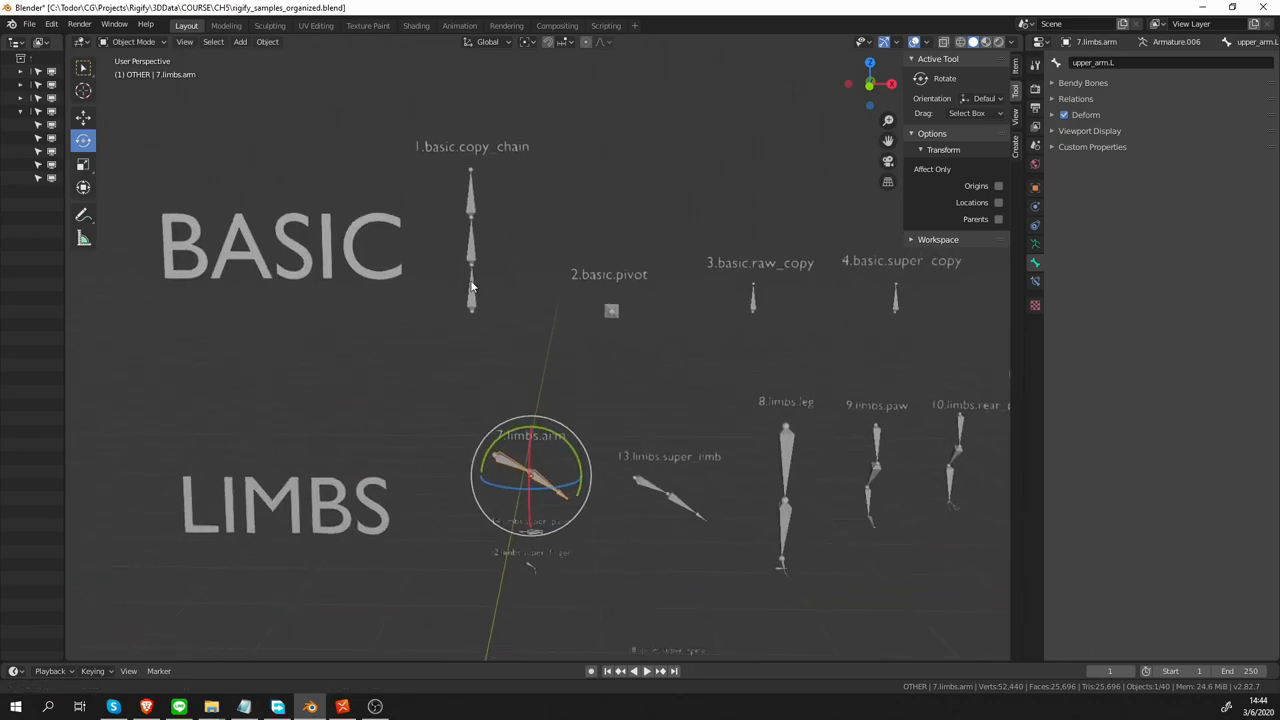
scroll(down, 3)
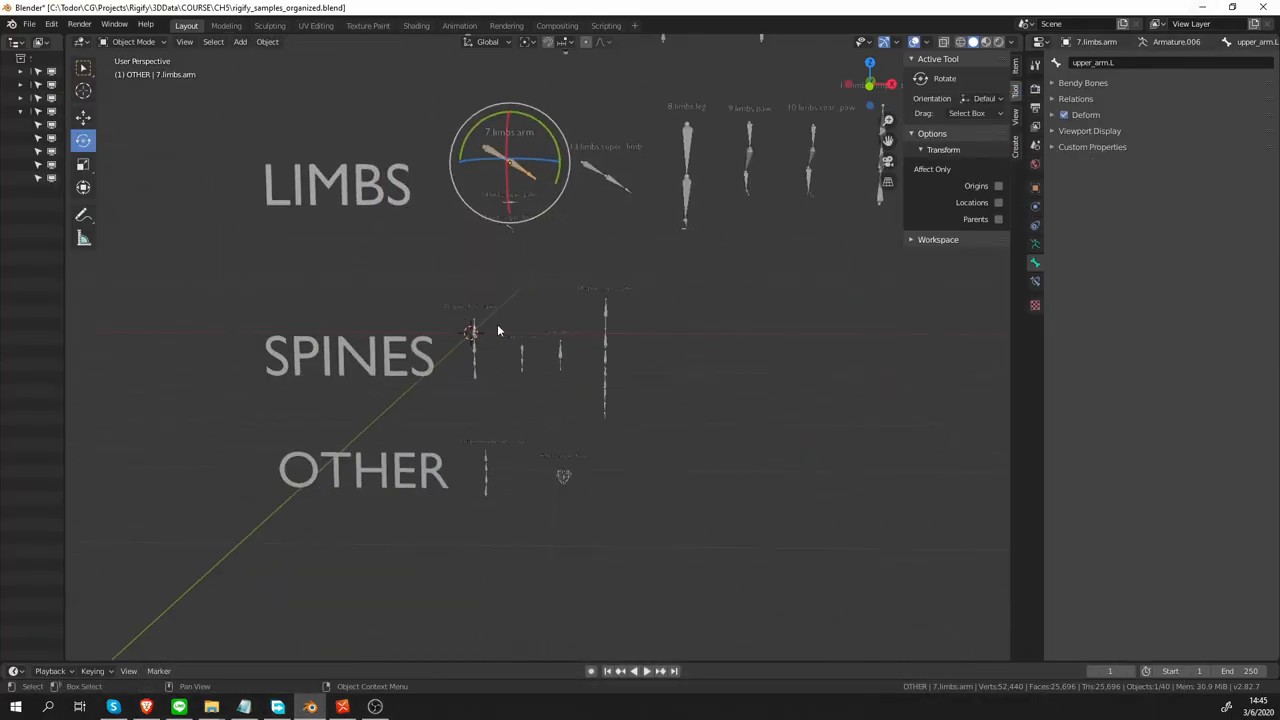
scroll(down, 3)
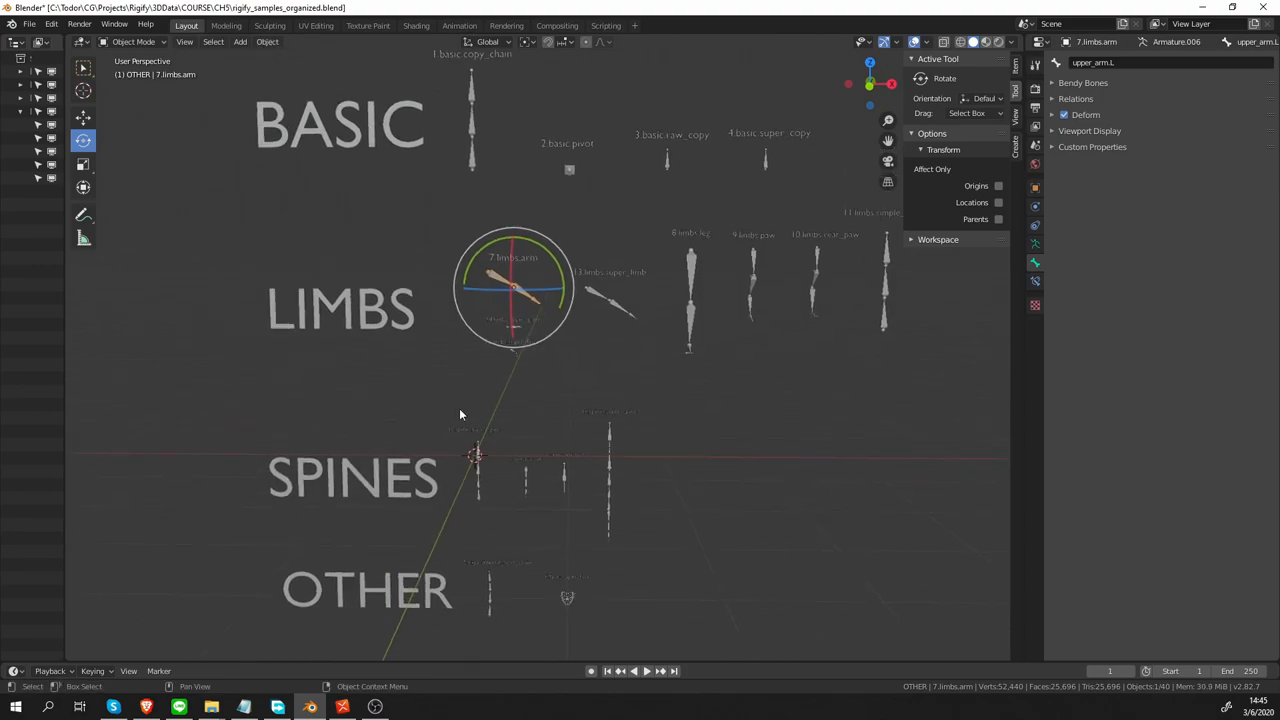
mouse_move(430, 518)
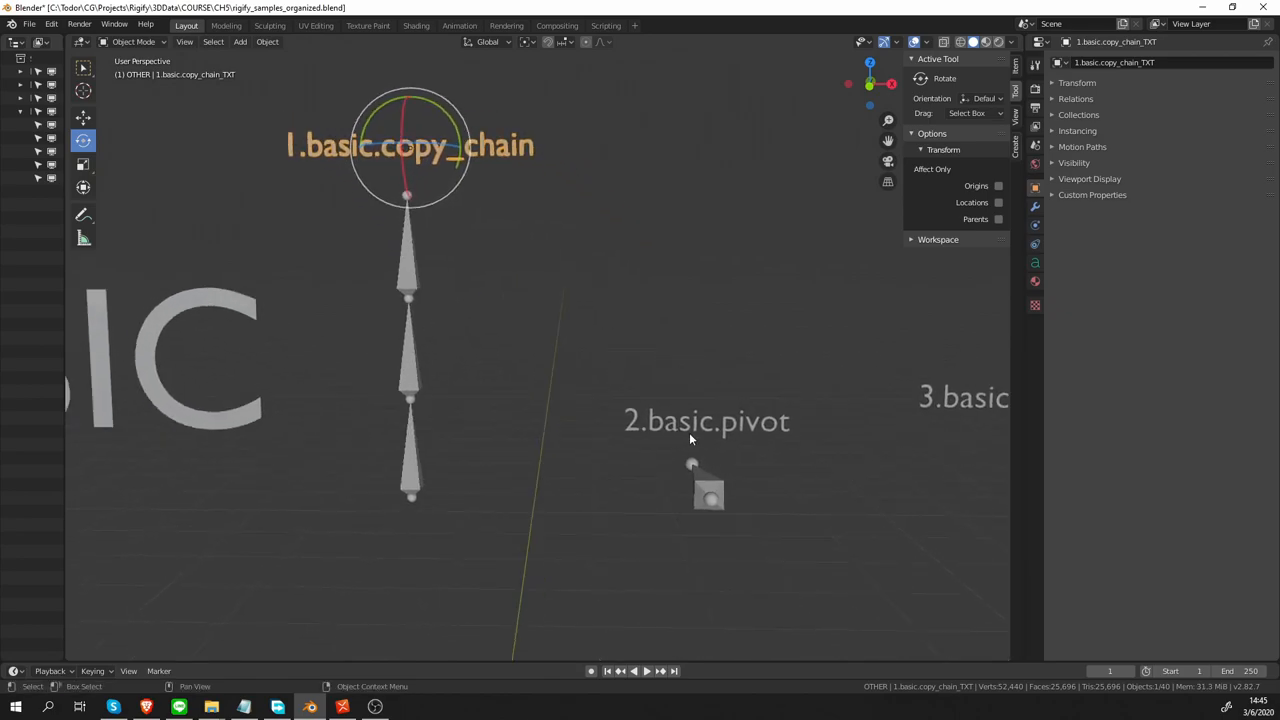
mouse_move(698, 448)
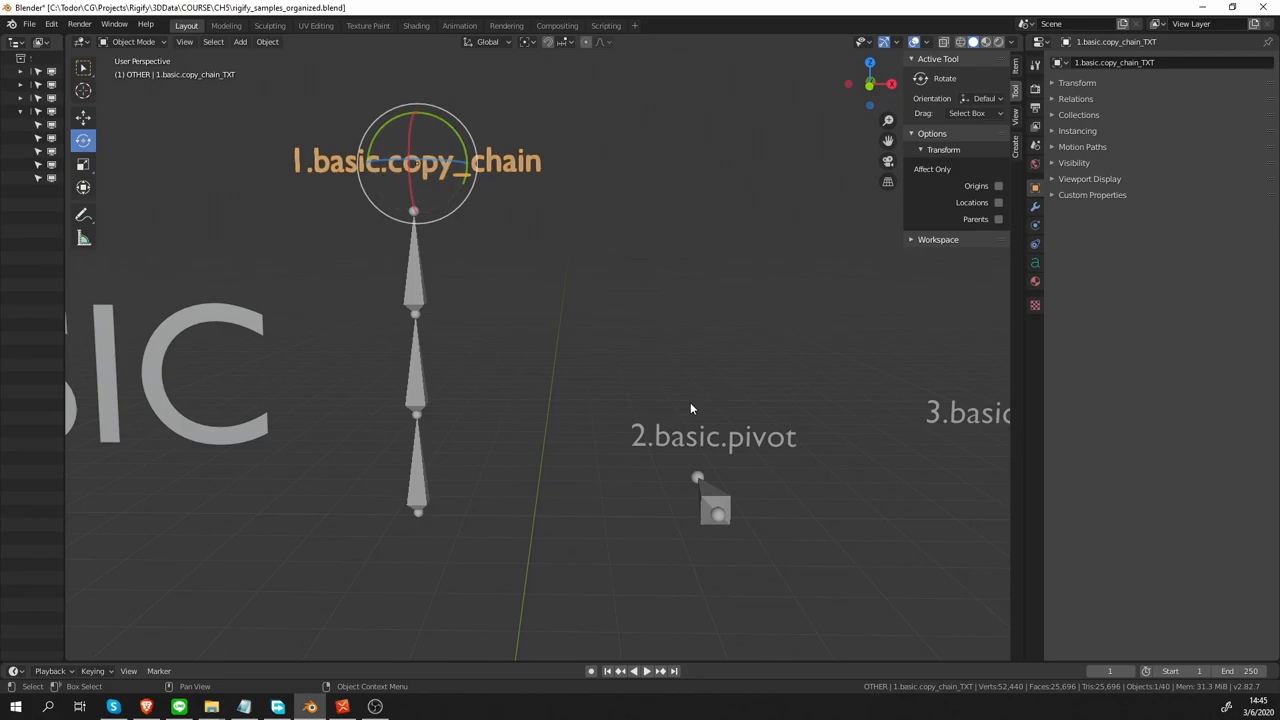
scroll(down, 3)
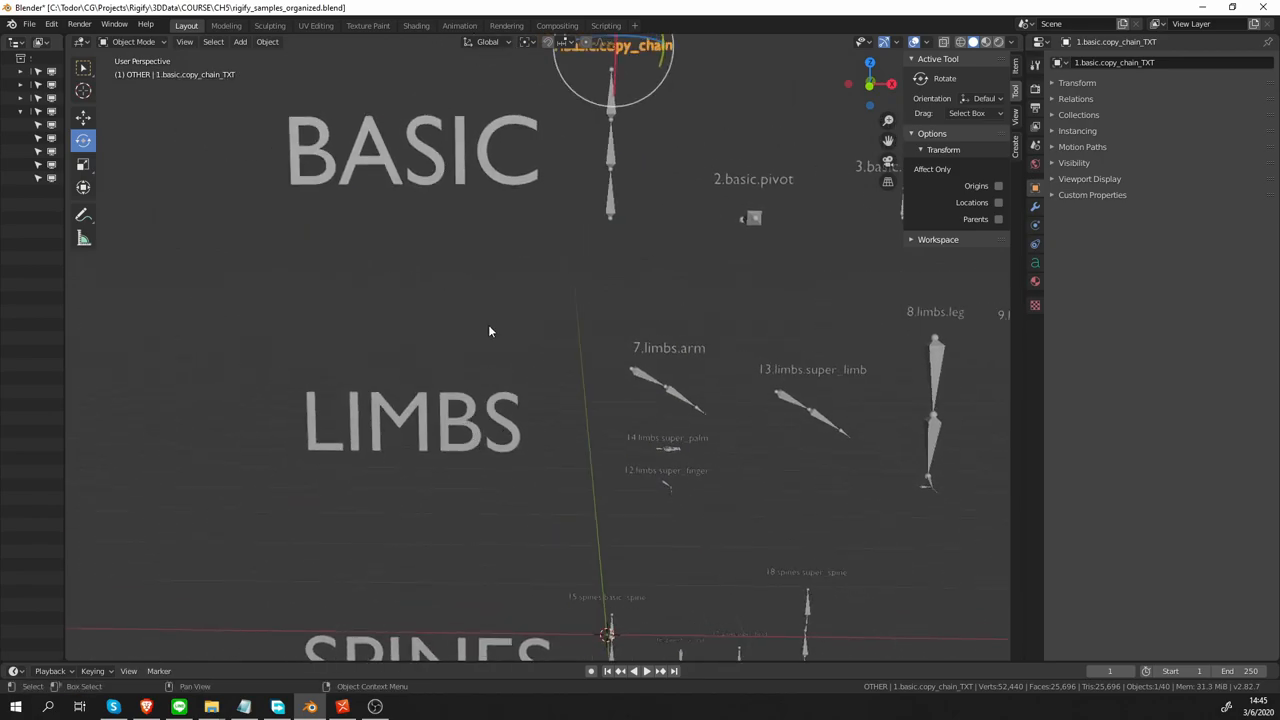
scroll(down, 3)
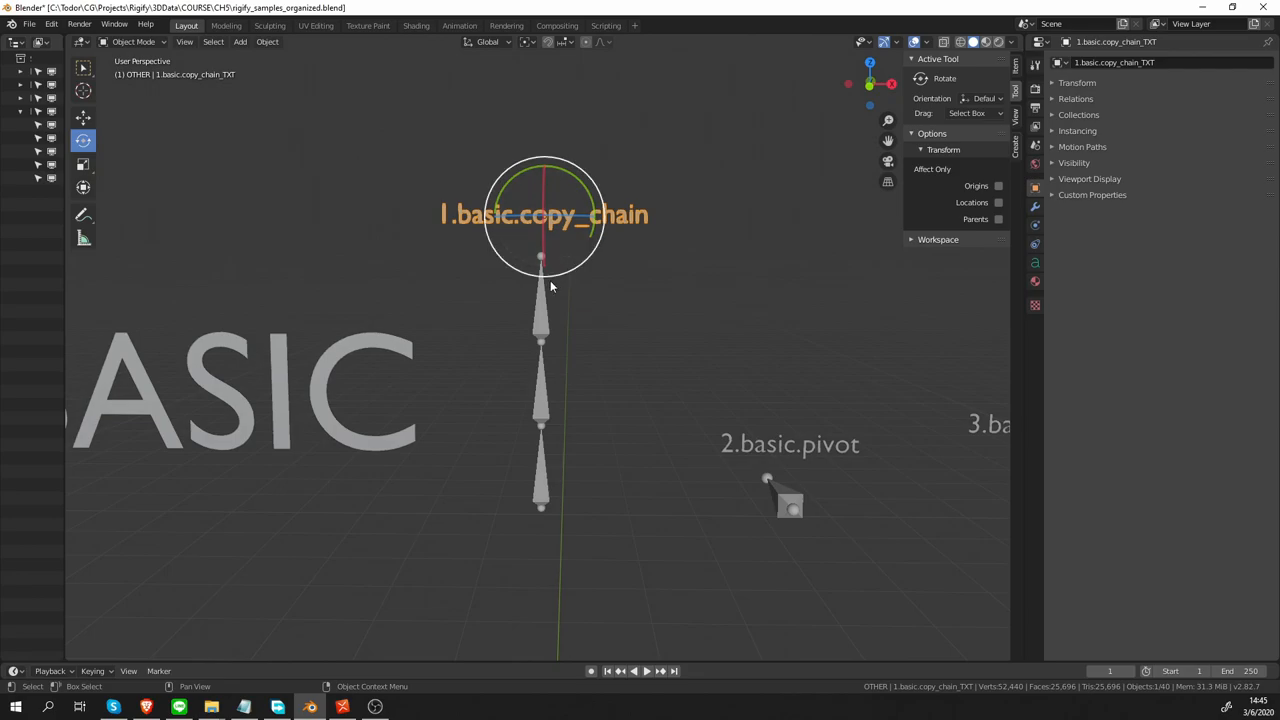
mouse_move(570, 344)
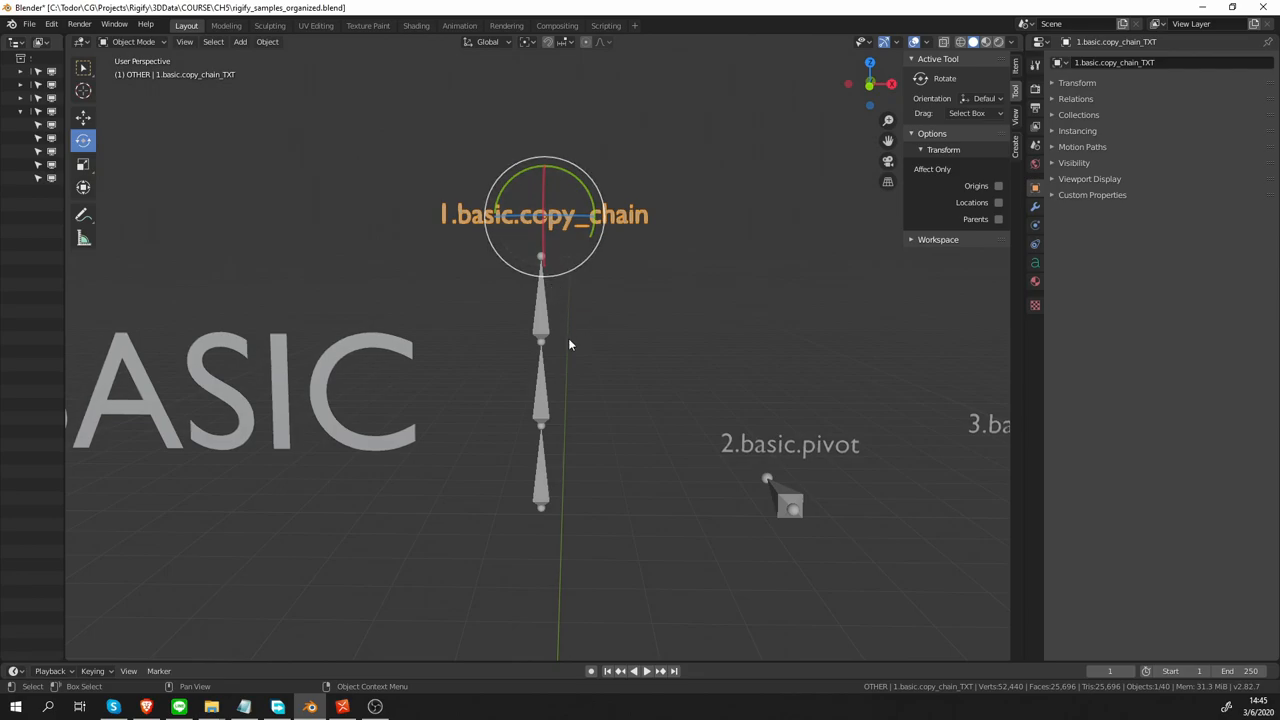
mouse_move(588, 346)
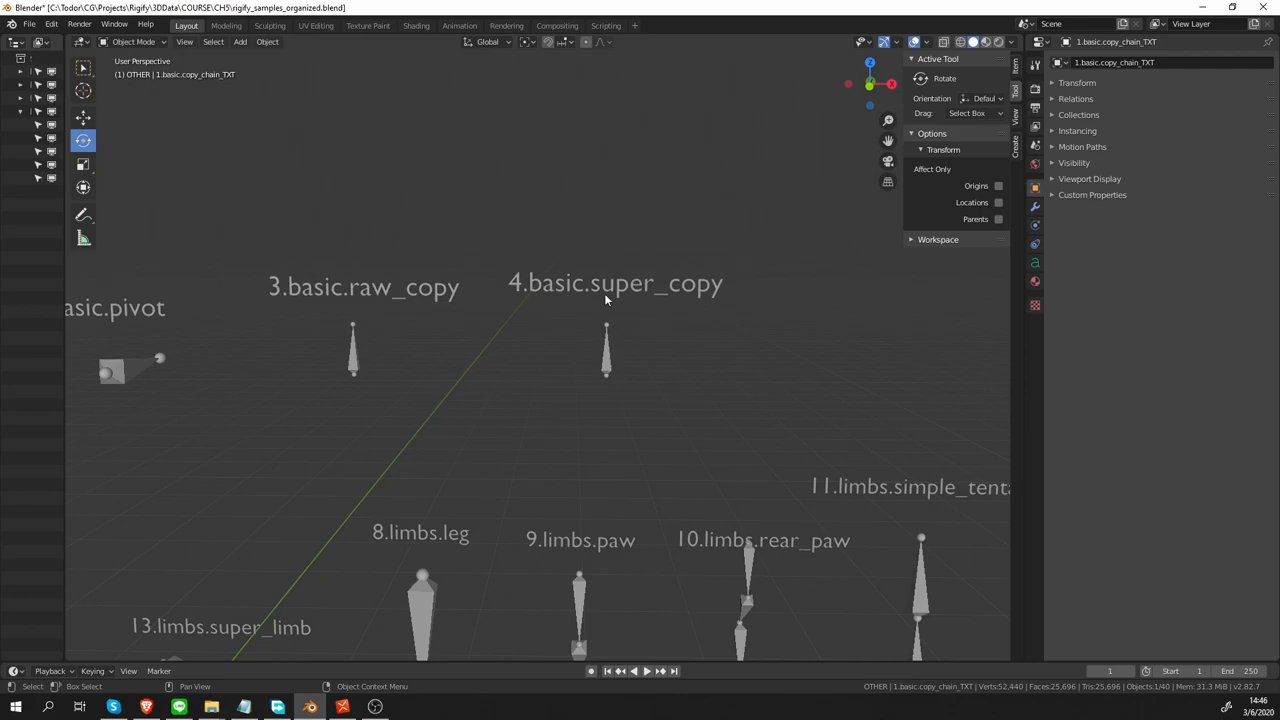
mouse_move(608, 370)
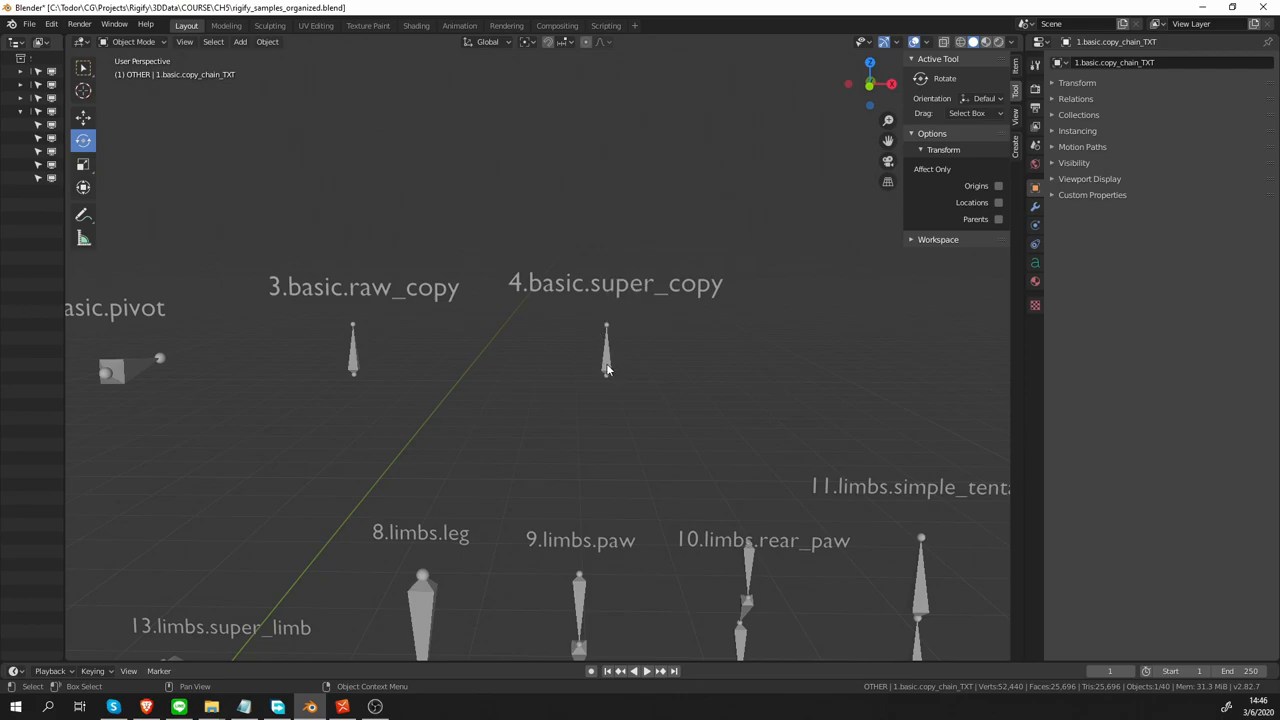
mouse_move(622, 352)
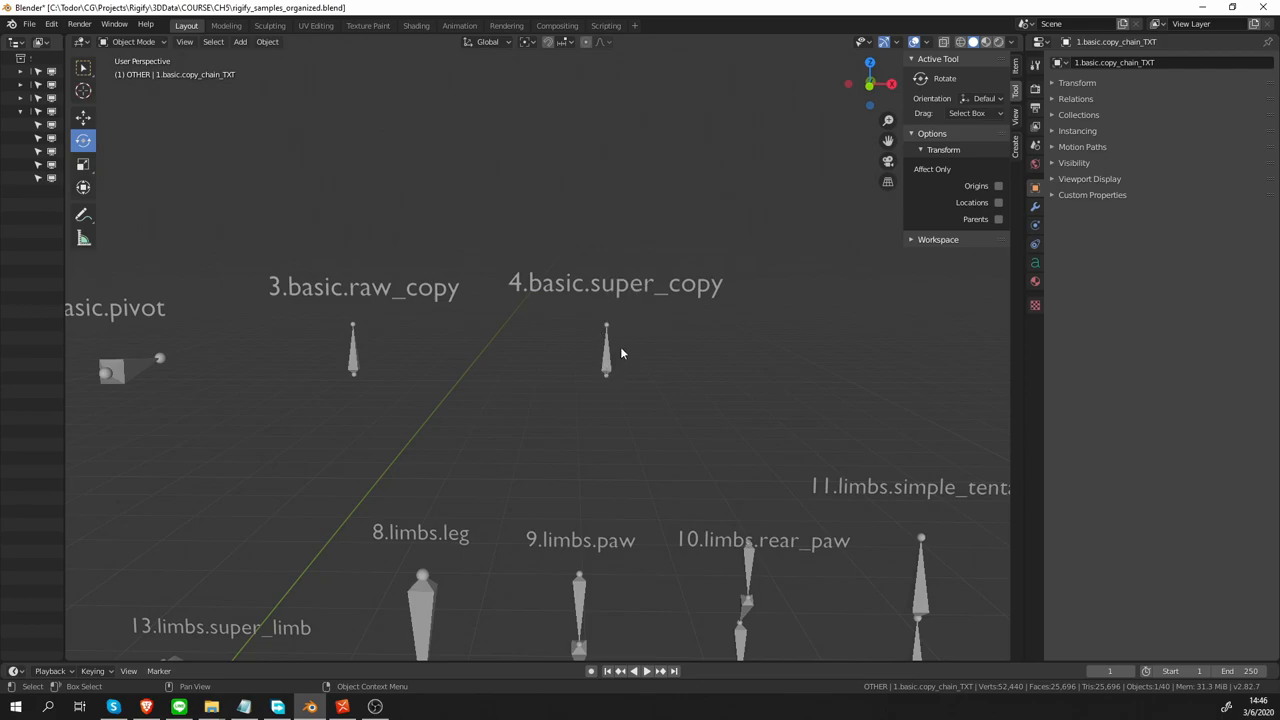
mouse_move(804, 382)
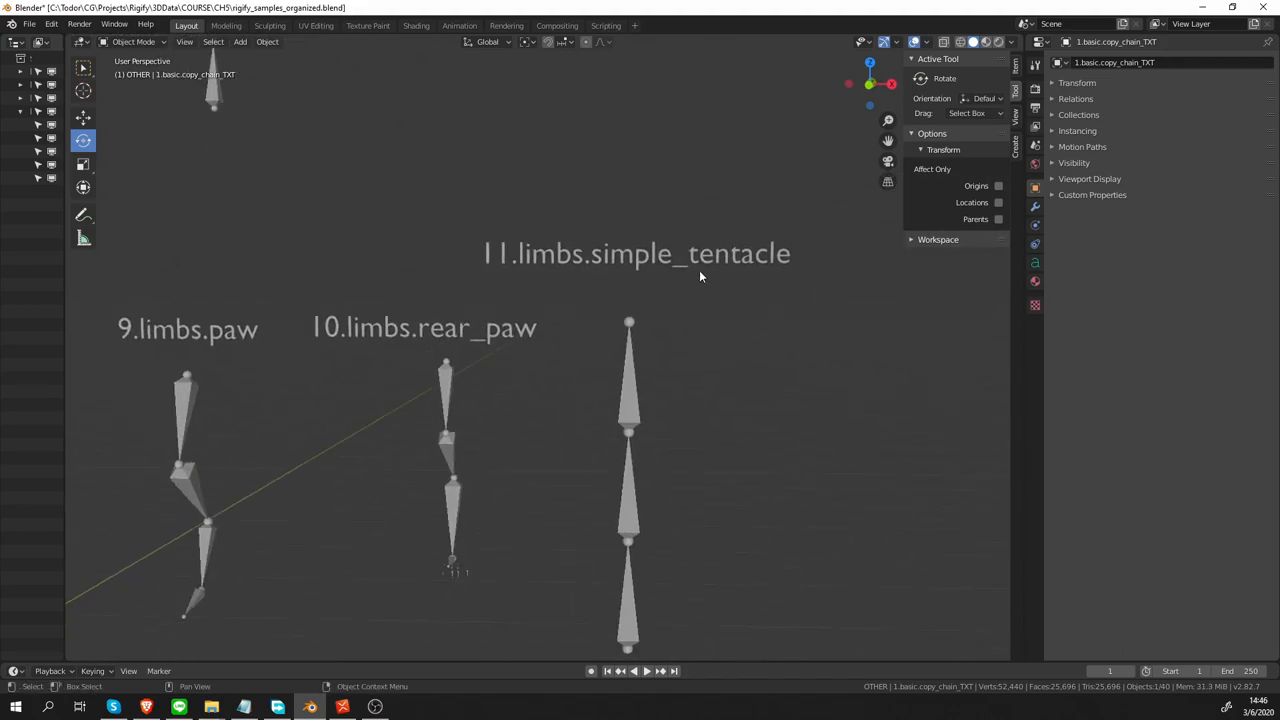
mouse_move(688, 290)
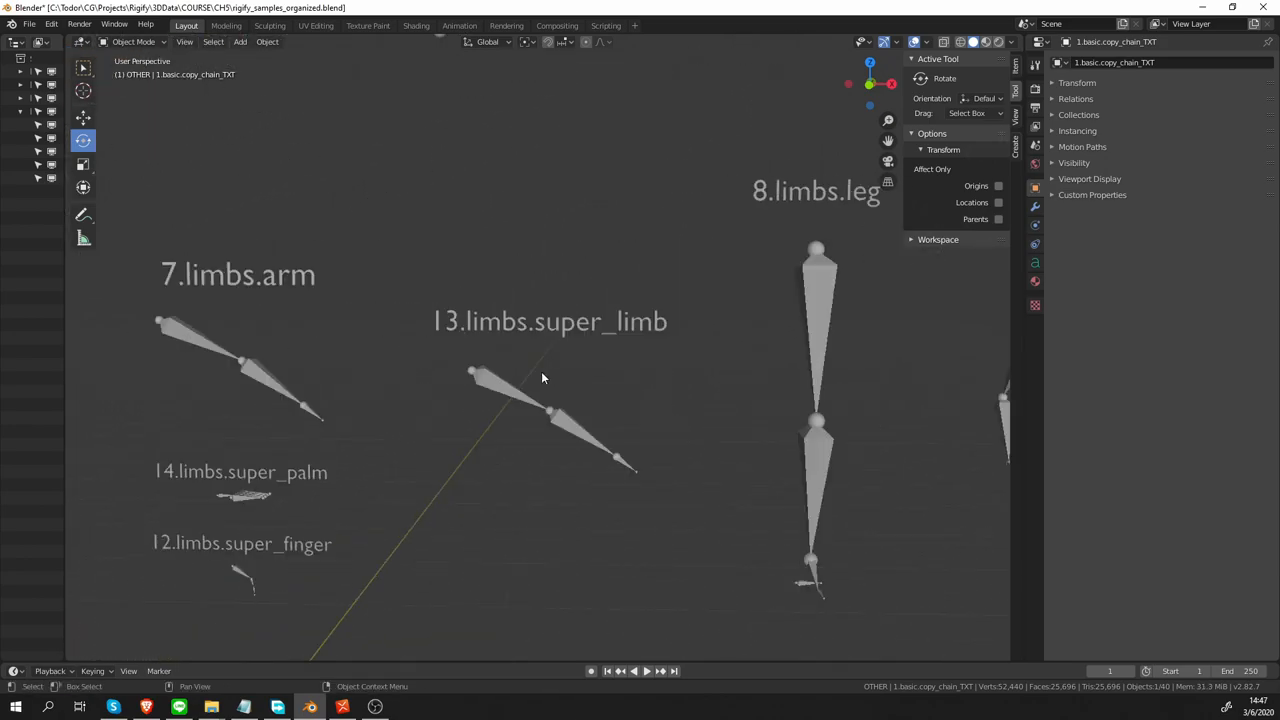
mouse_move(360, 360)
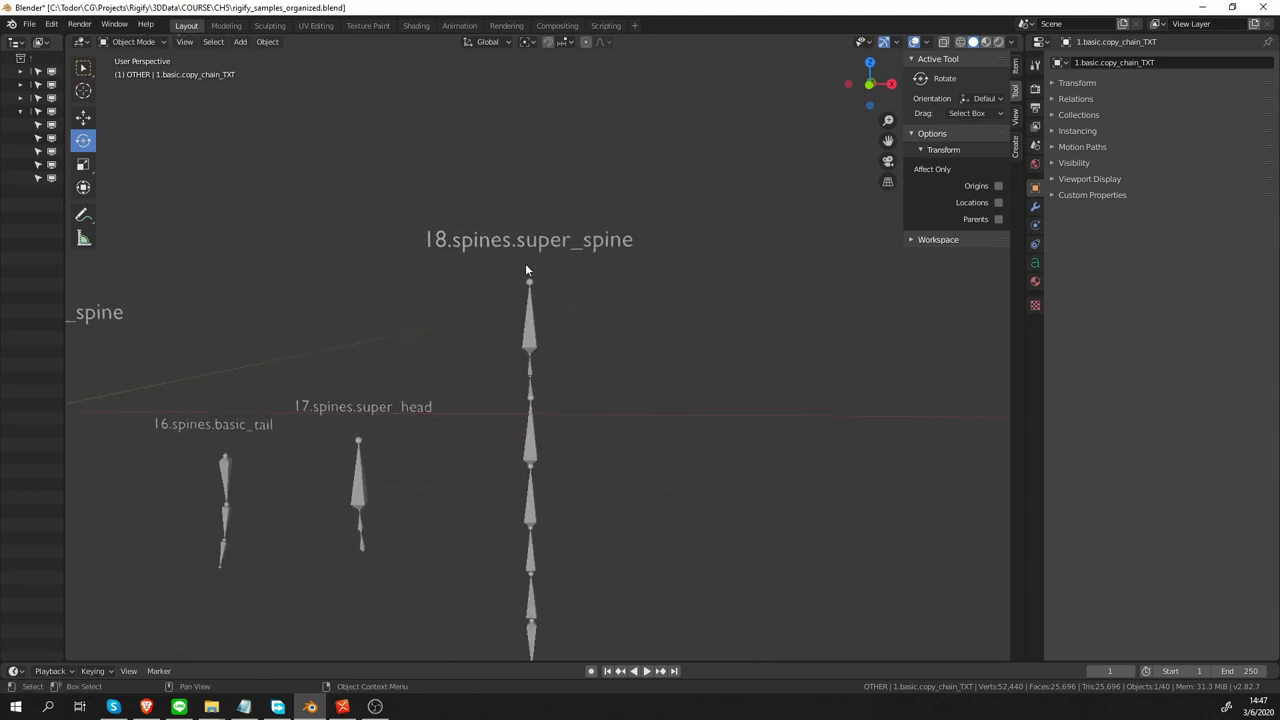
drag(528, 270, 284, 352)
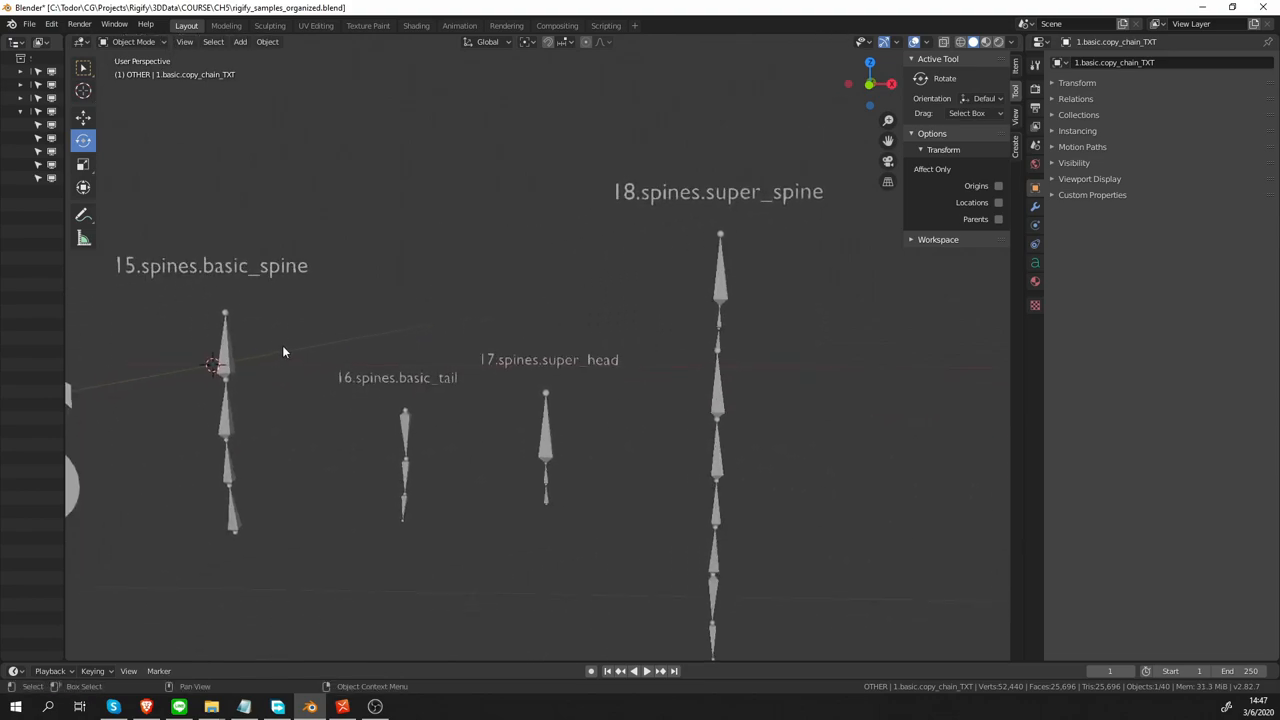
mouse_move(720, 180)
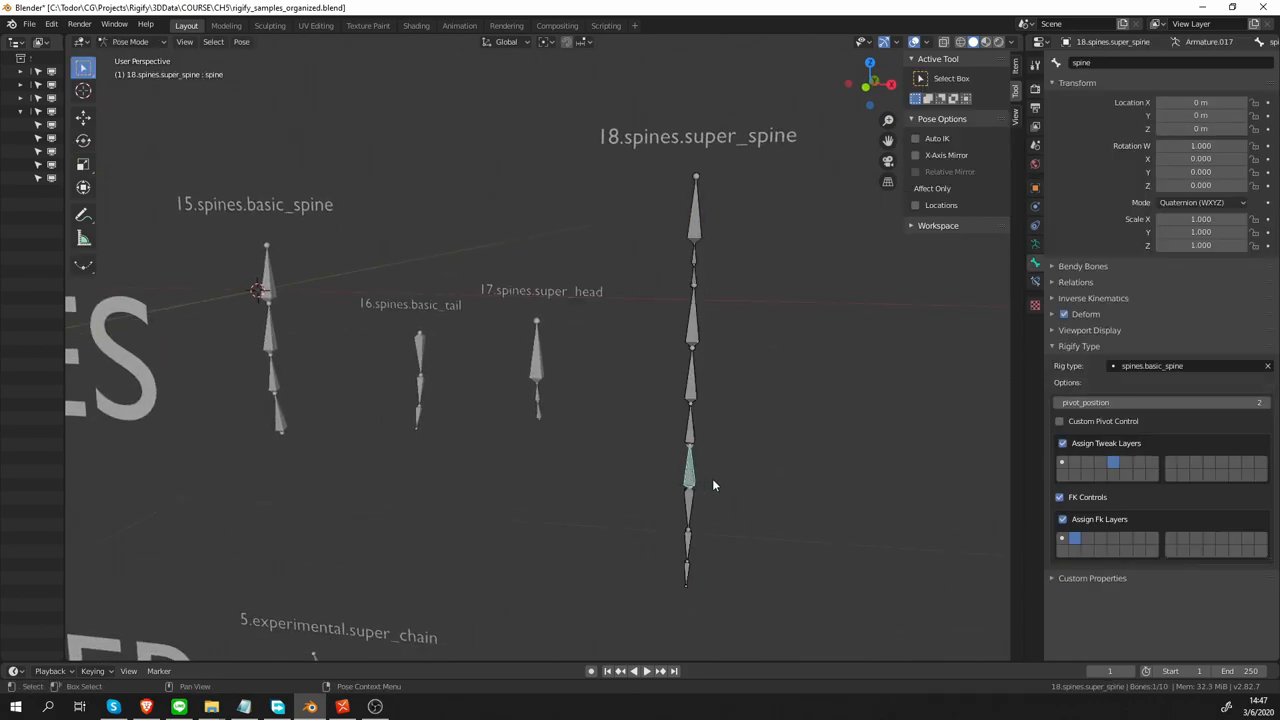
mouse_move(908, 488)
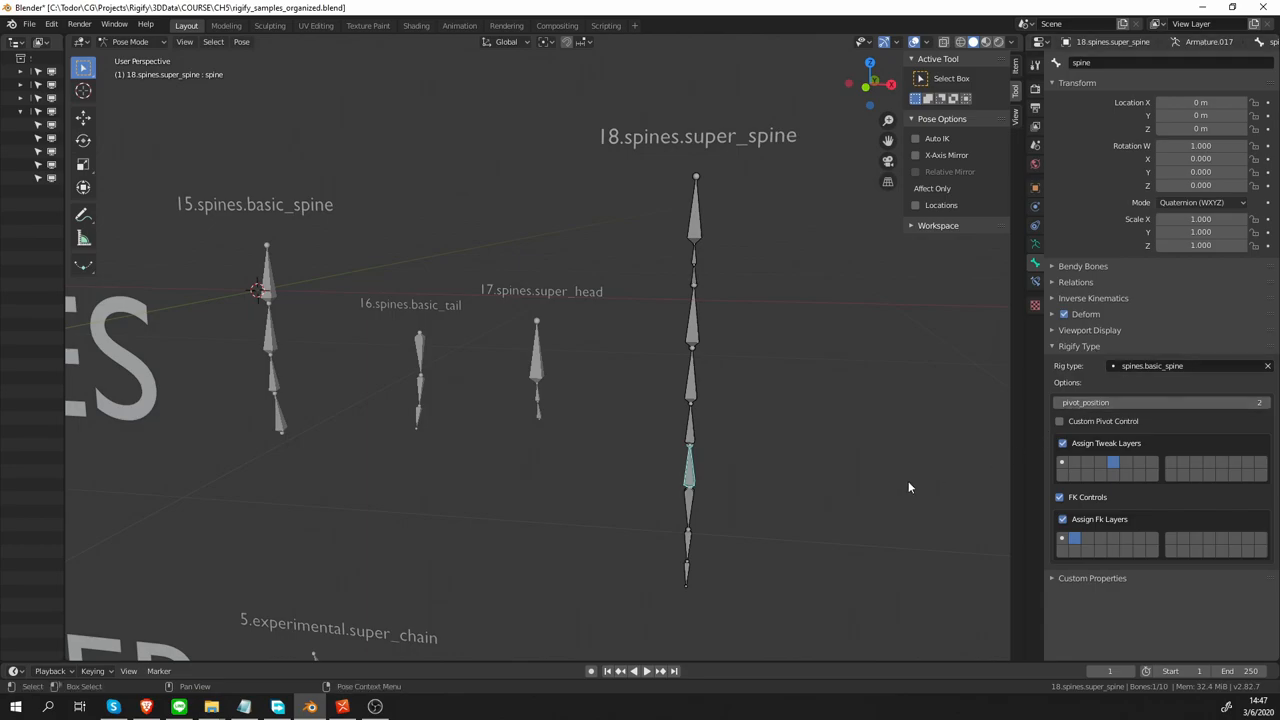
mouse_move(696, 230)
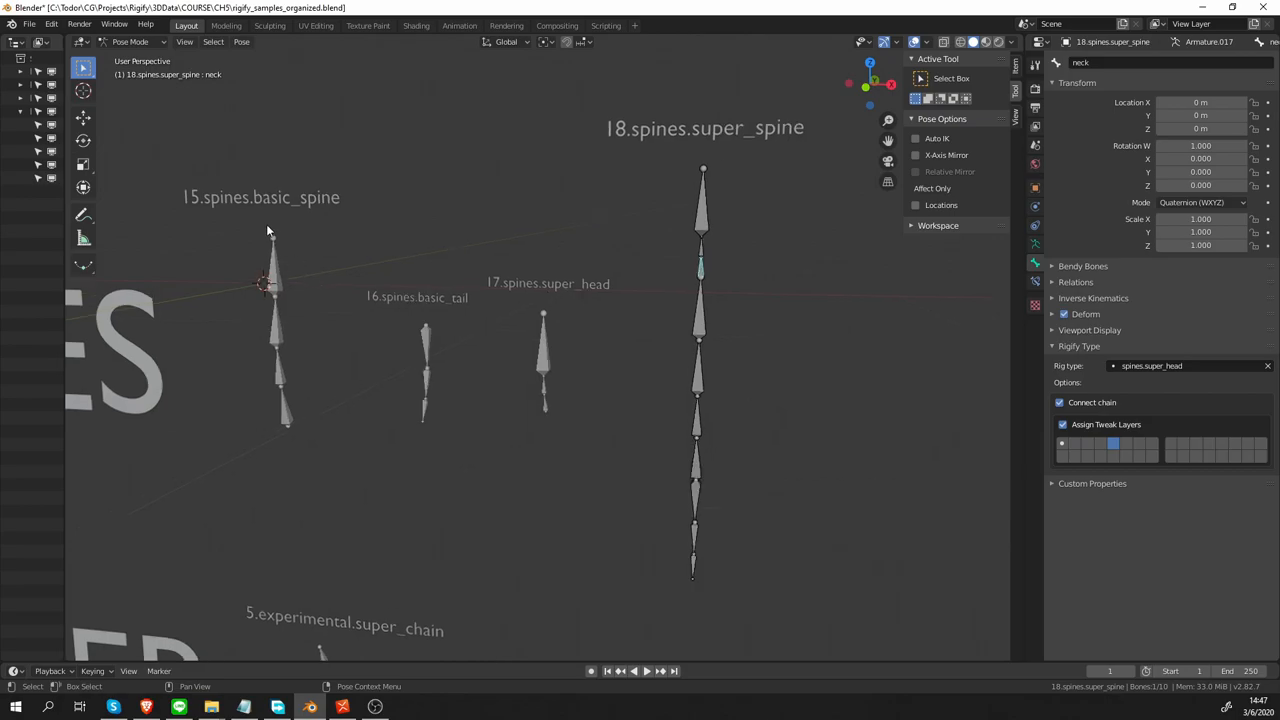
mouse_move(412, 328)
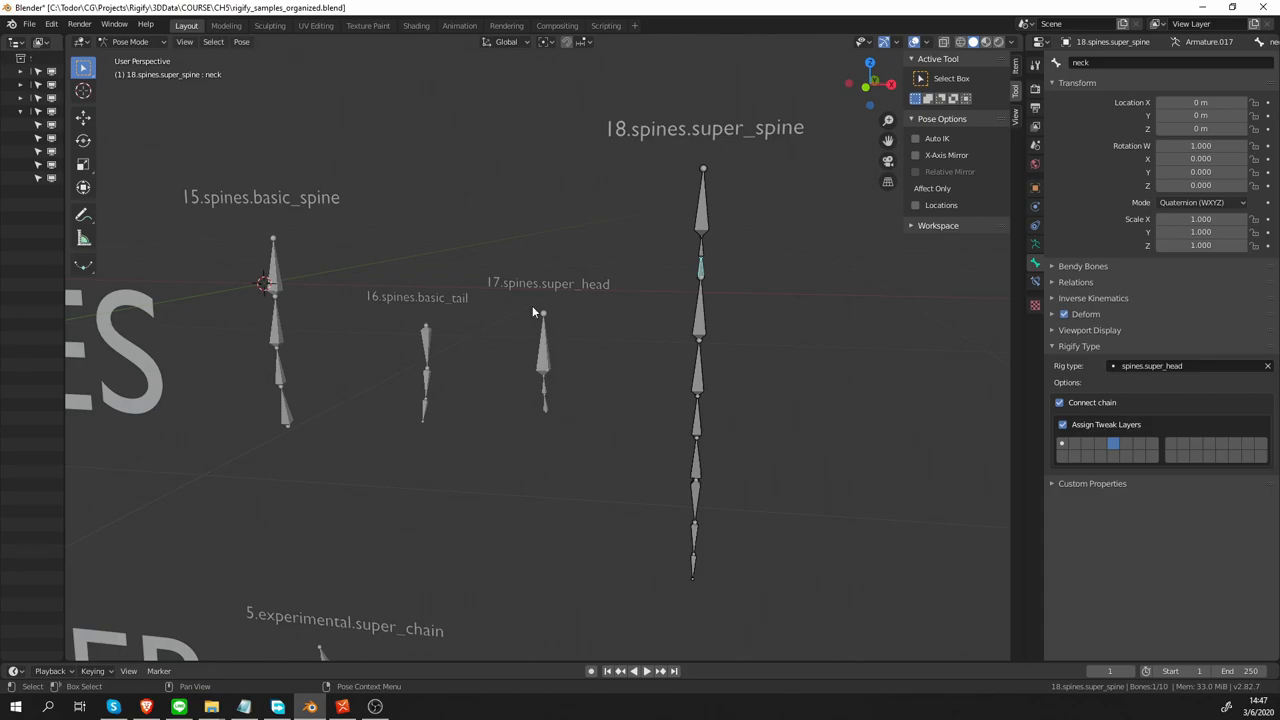
mouse_move(732, 332)
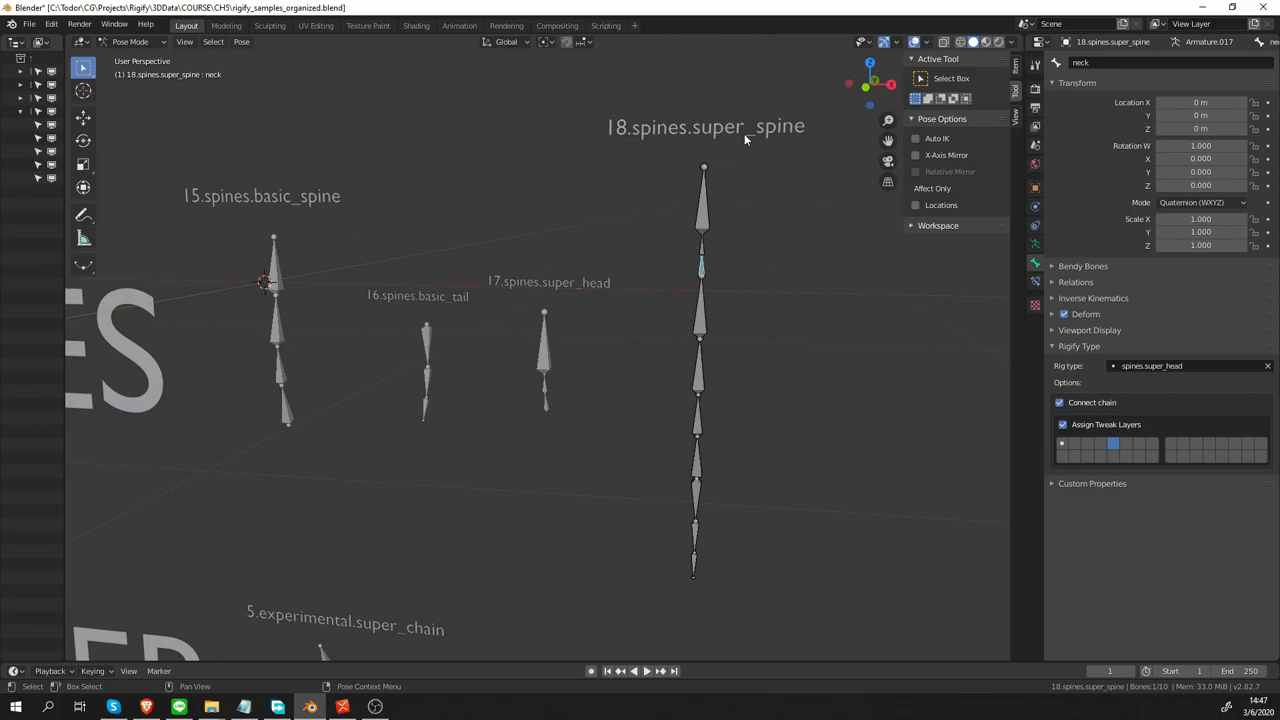
mouse_move(280, 214)
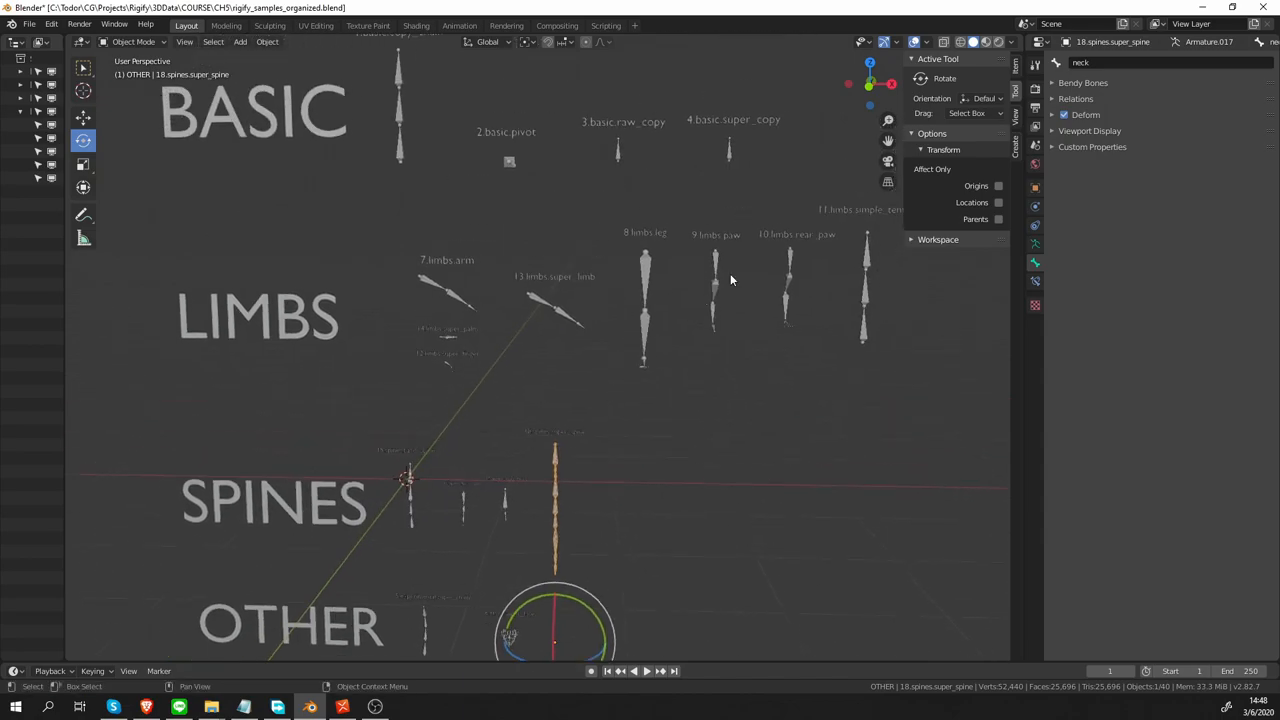
mouse_move(830, 328)
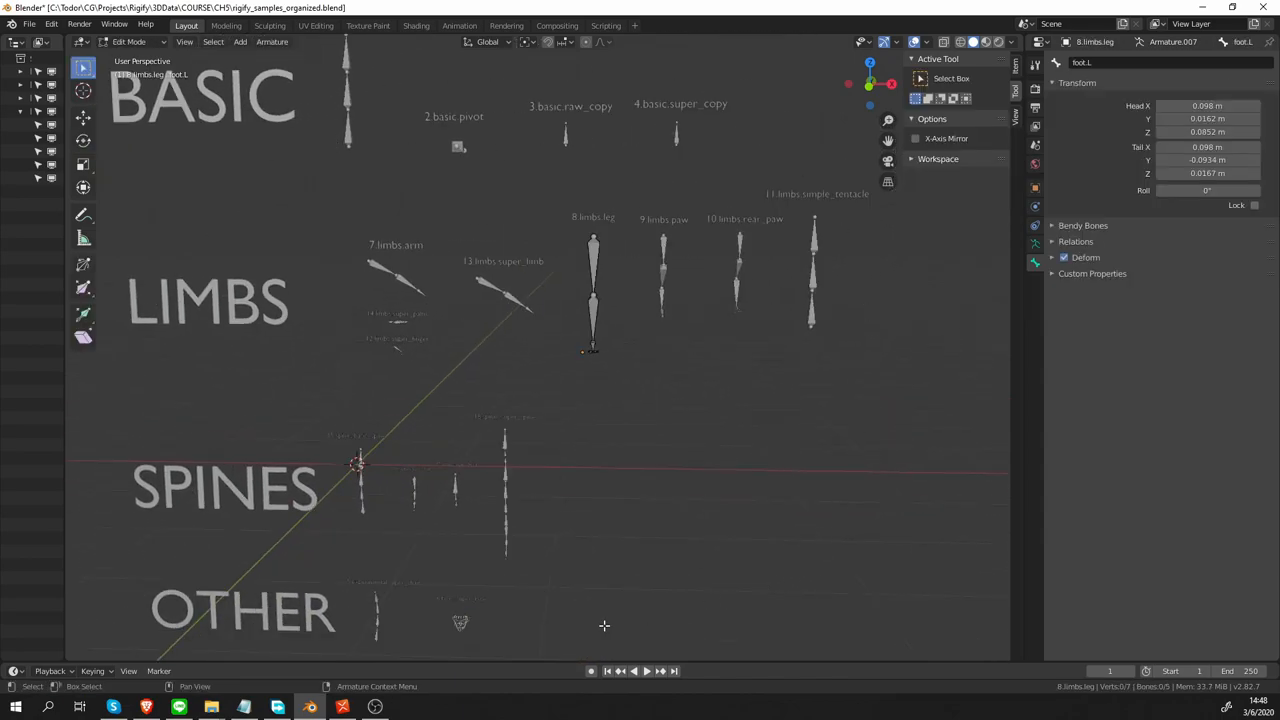
Select the 8.limbs.leg sample armature to inspect its bones
click(1034, 248)
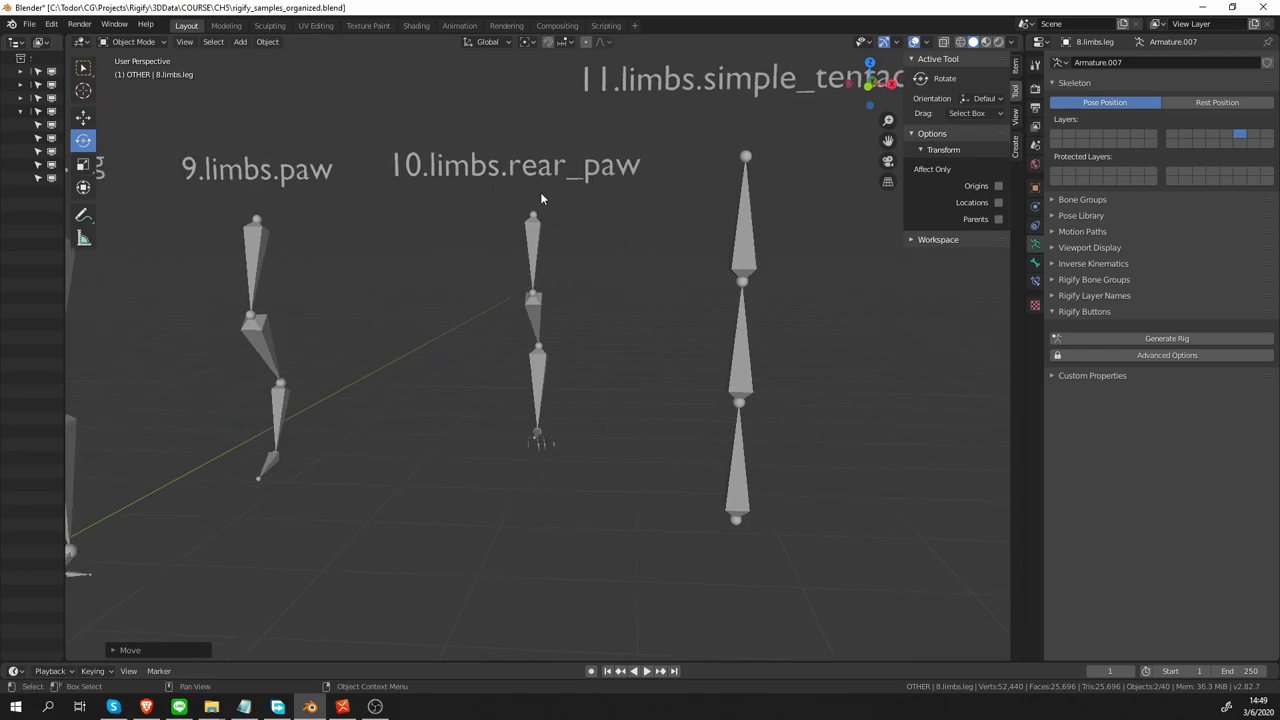
mouse_move(556, 188)
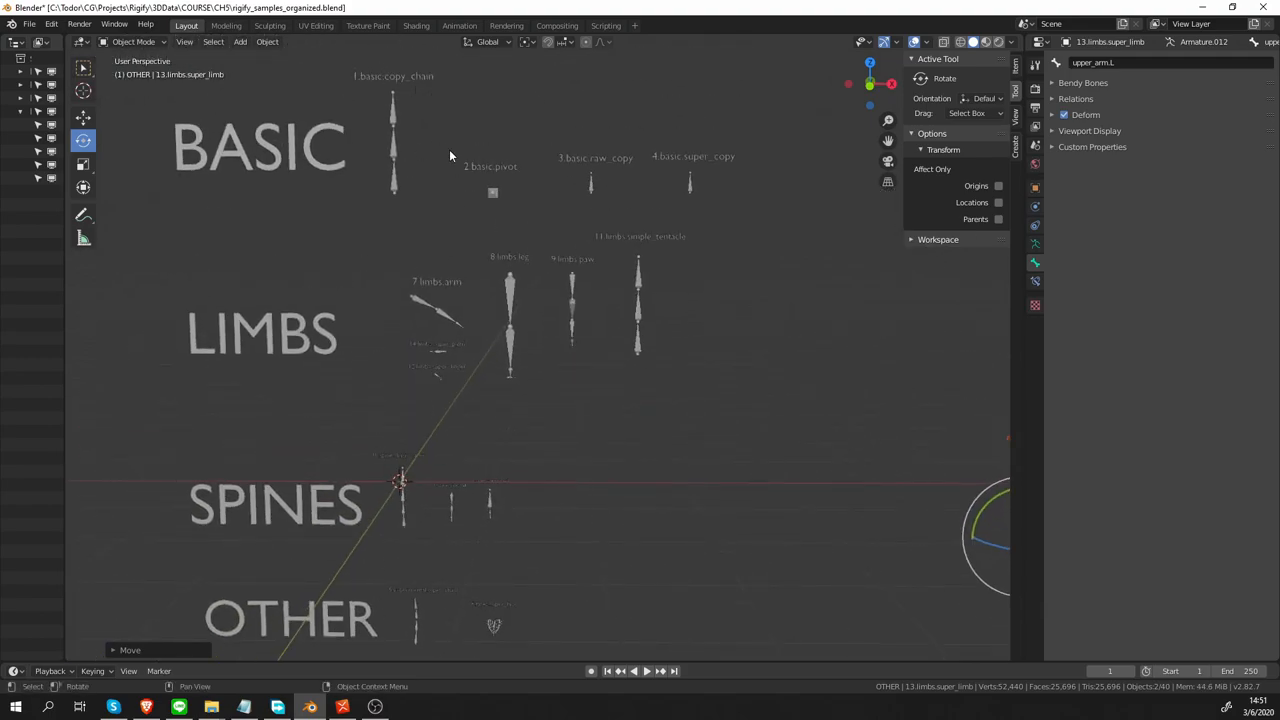
mouse_move(460, 252)
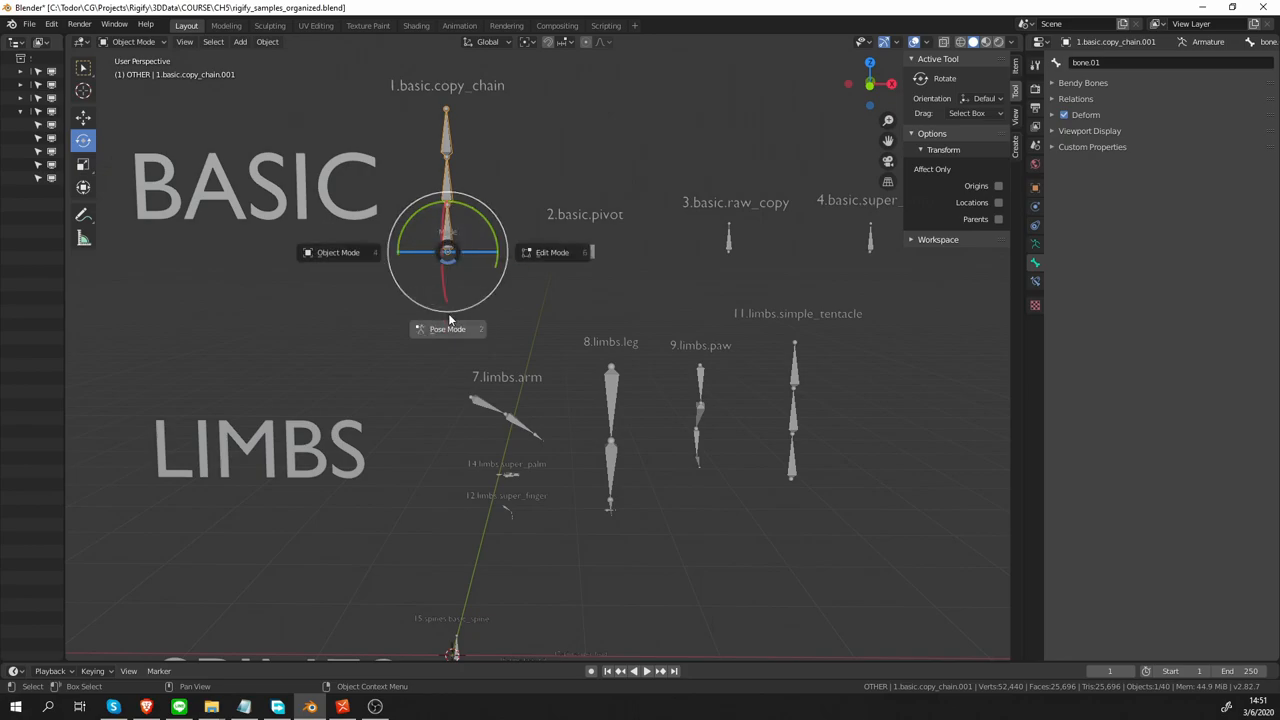
Return the rig to Object Mode and start File > New > General on rigify_samples_organized
click(448, 328)
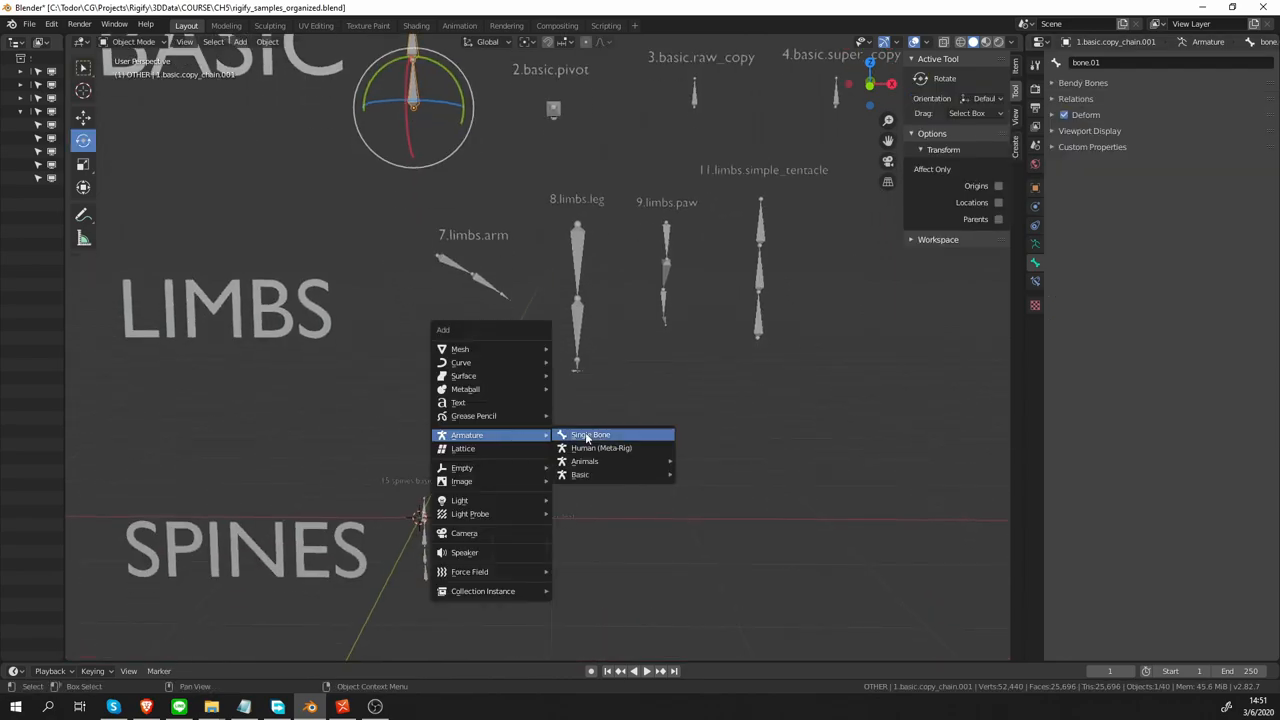
click(588, 434)
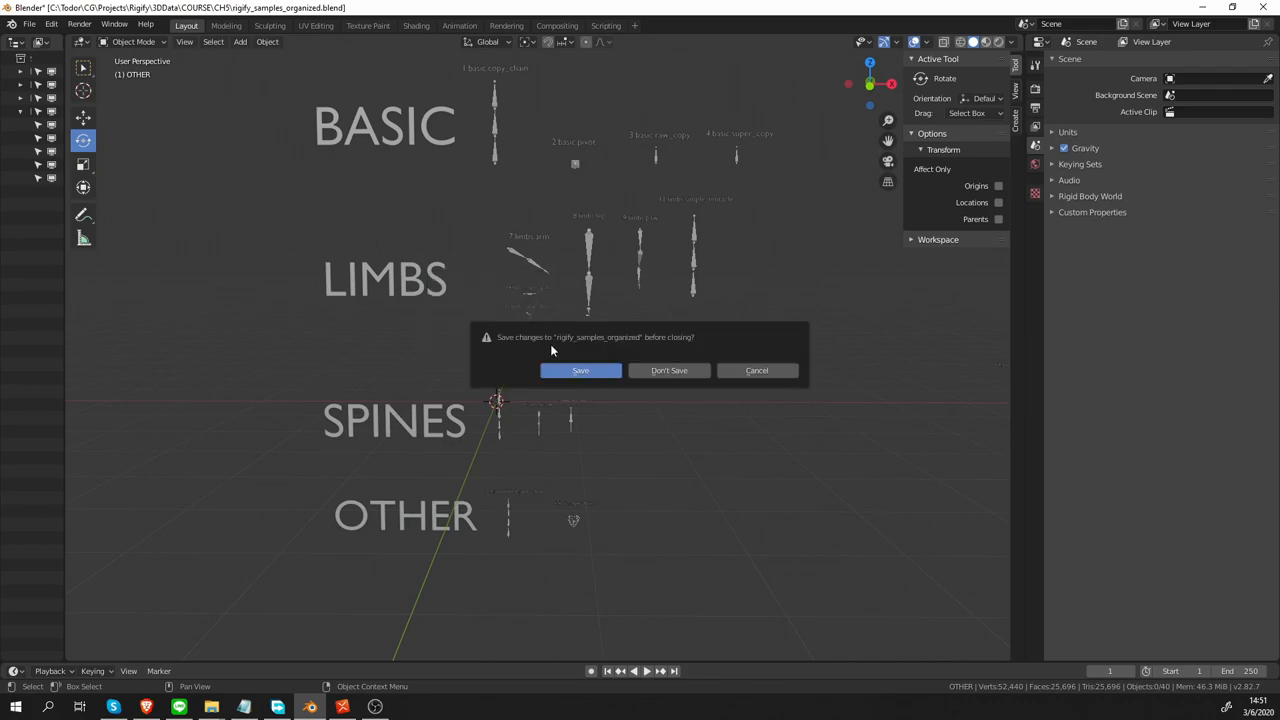
Discard the sample file's changes and add a Human (Meta-Rig) armature to the fresh scene
click(668, 370)
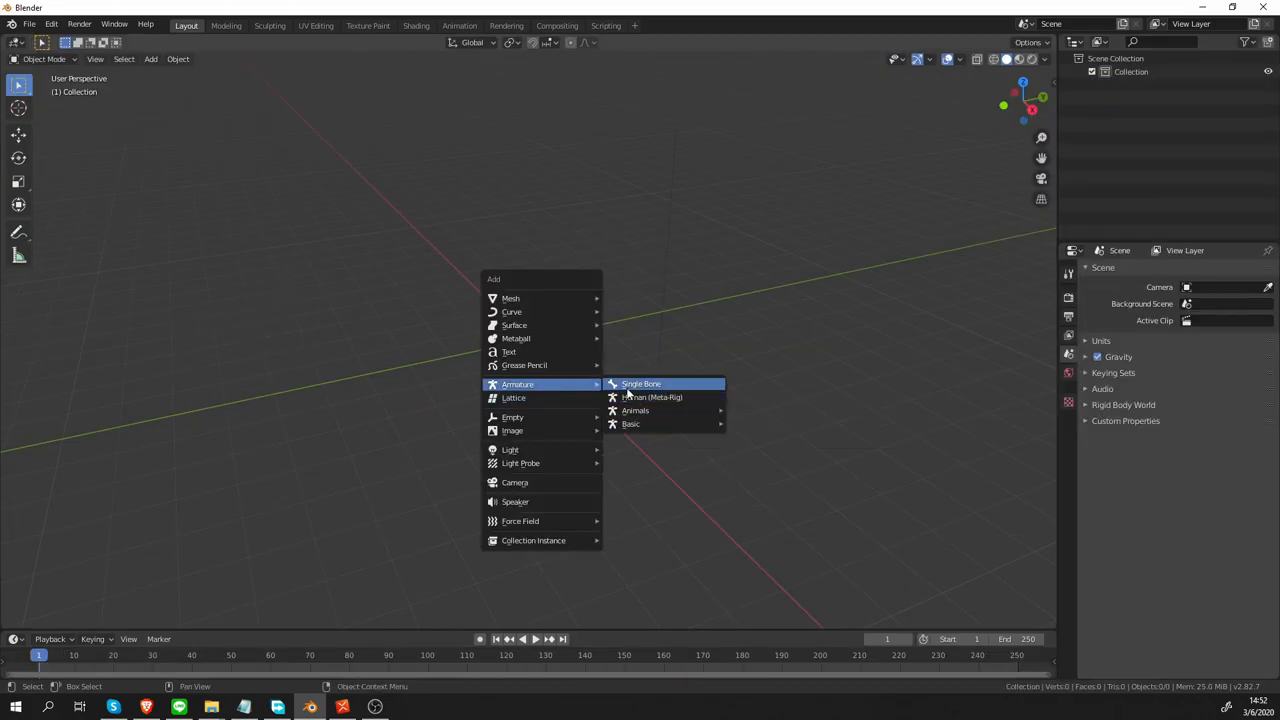
click(648, 396)
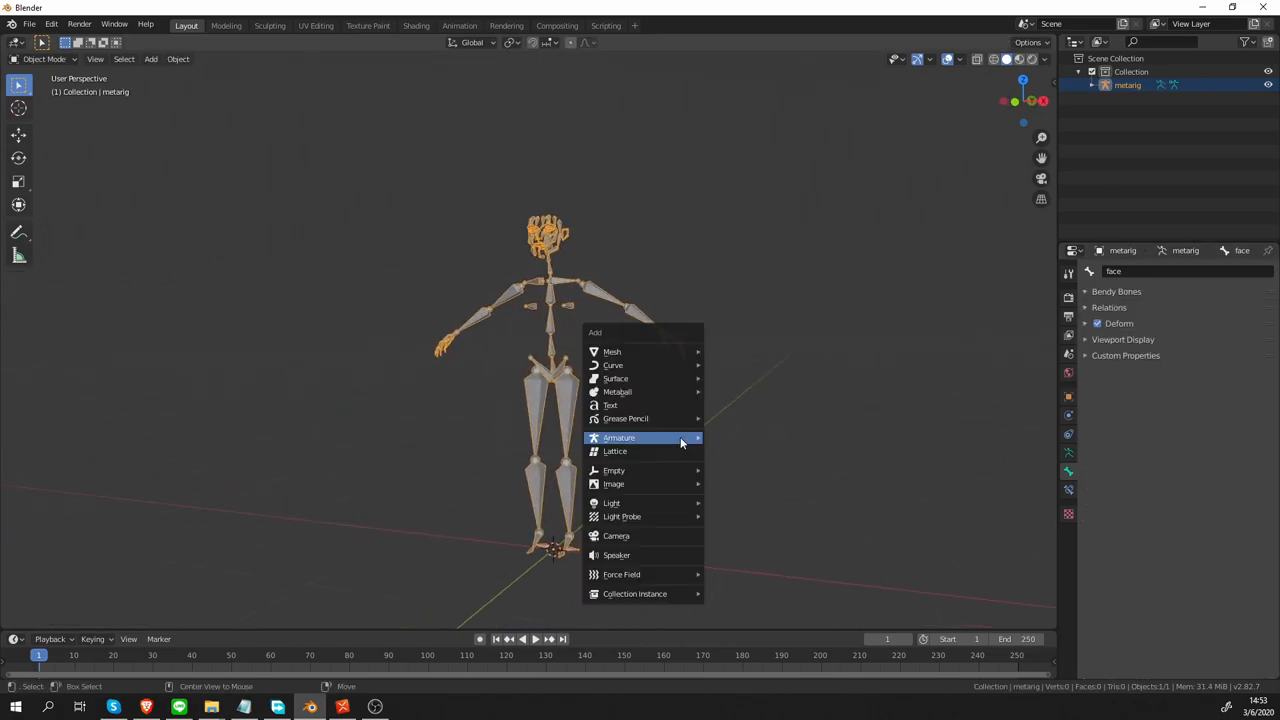
mouse_move(736, 464)
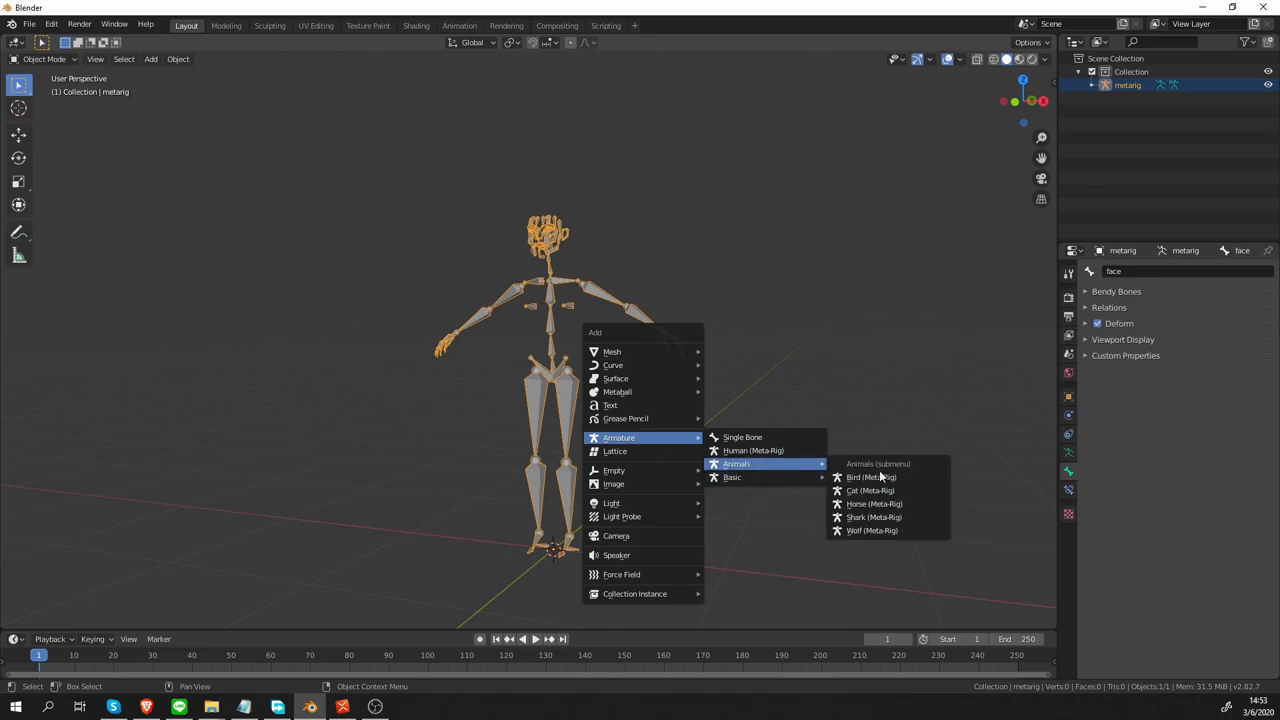